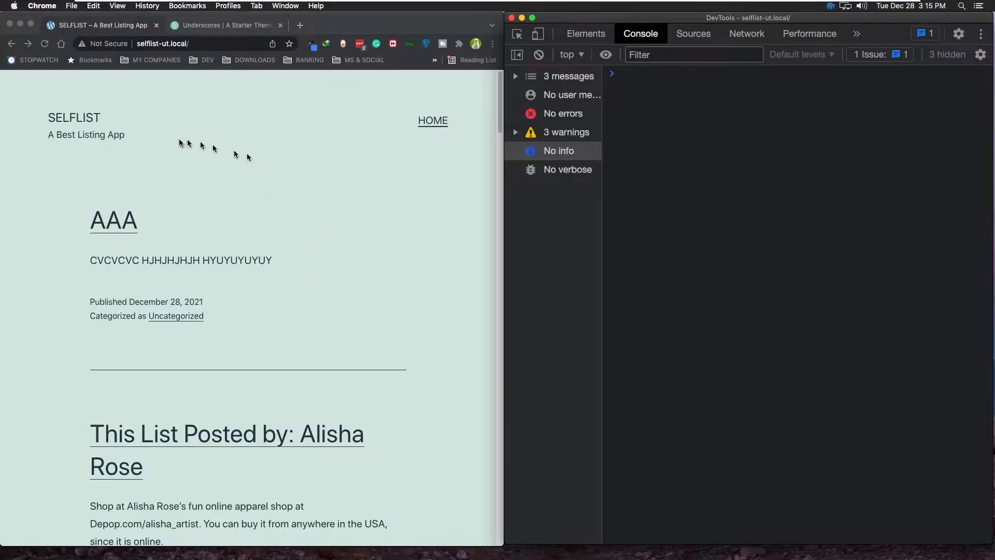
mouse_move(580, 293)
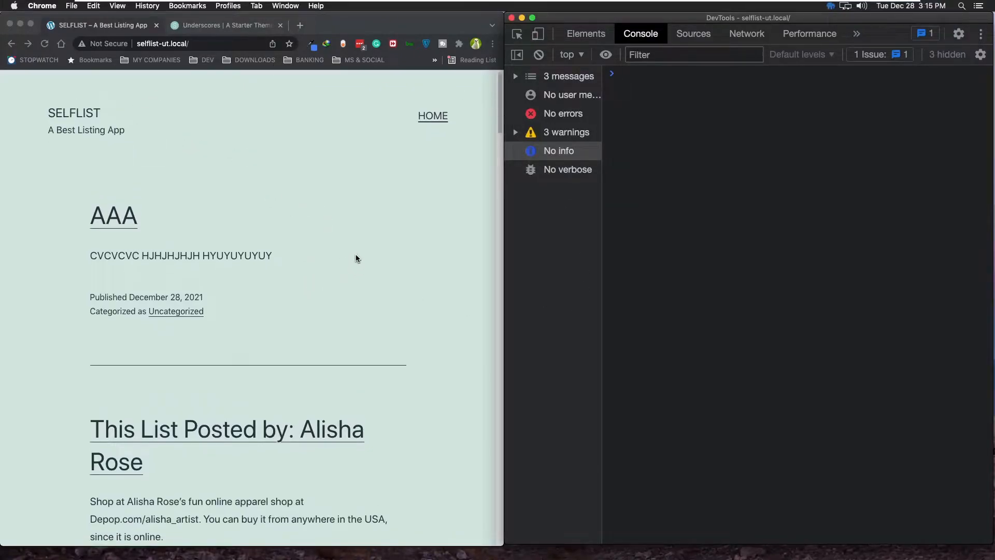
Step: Review the Posts list, then go to Appearance > Themes showing Twenty Twenty-One active
scroll(down, 3)
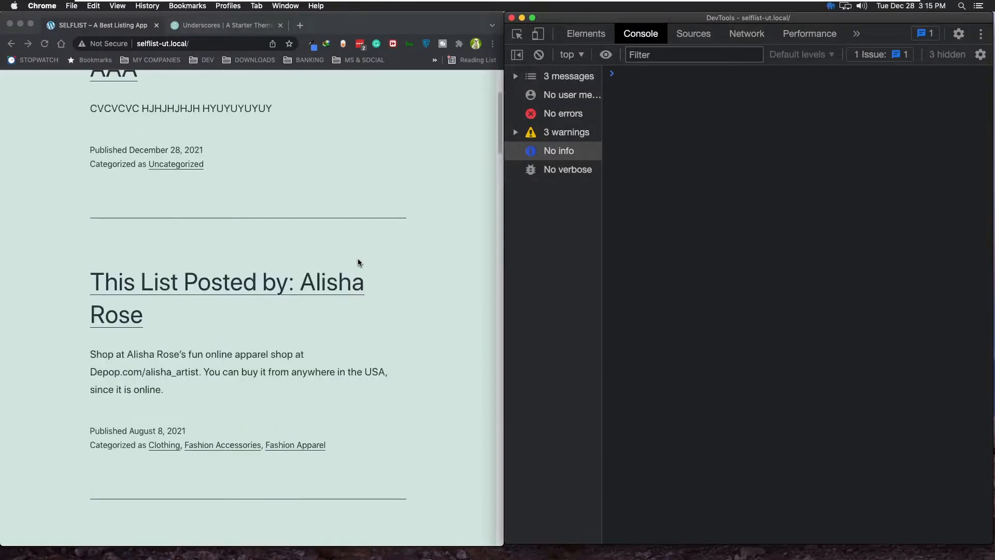
scroll(up, 3)
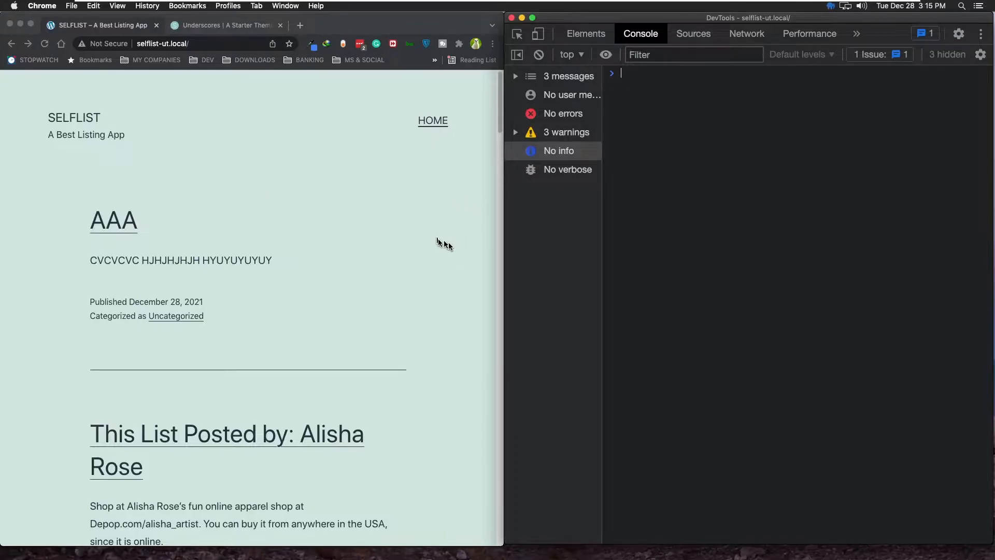
mouse_move(431, 283)
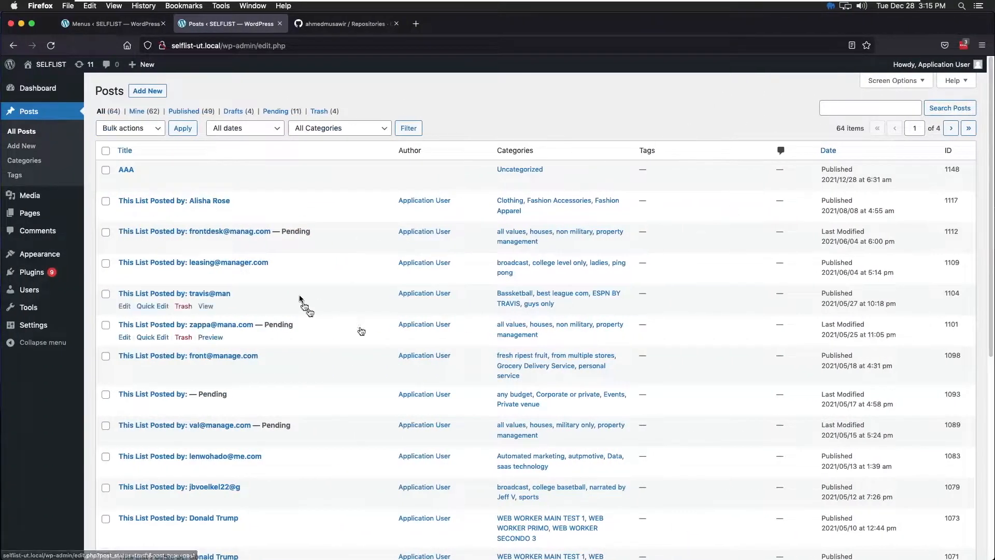
scroll(down, 3)
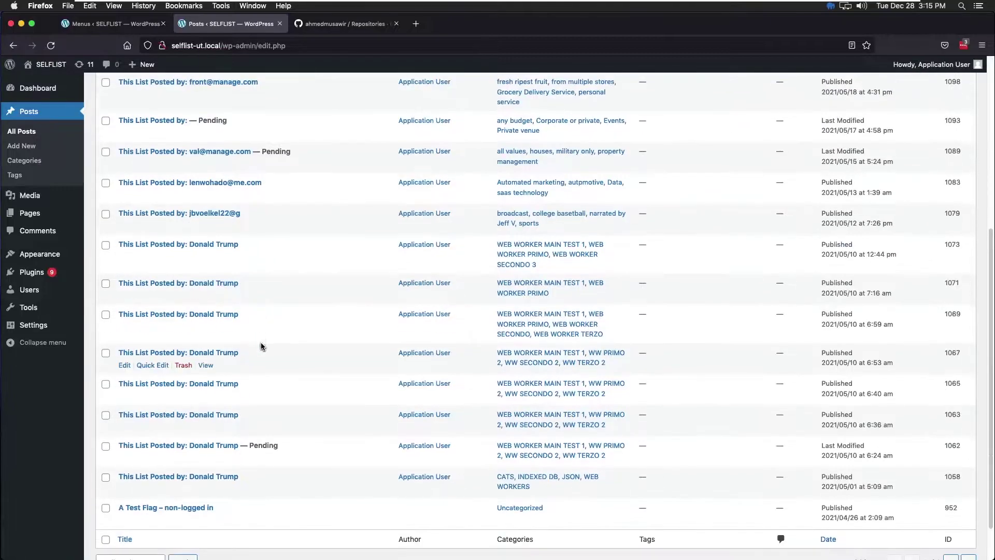
scroll(up, 3)
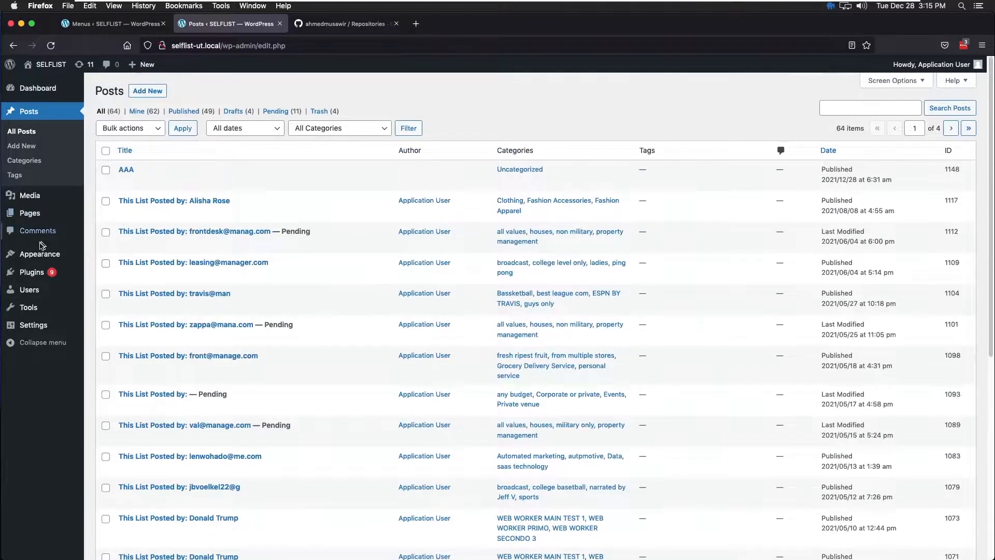
click(41, 253)
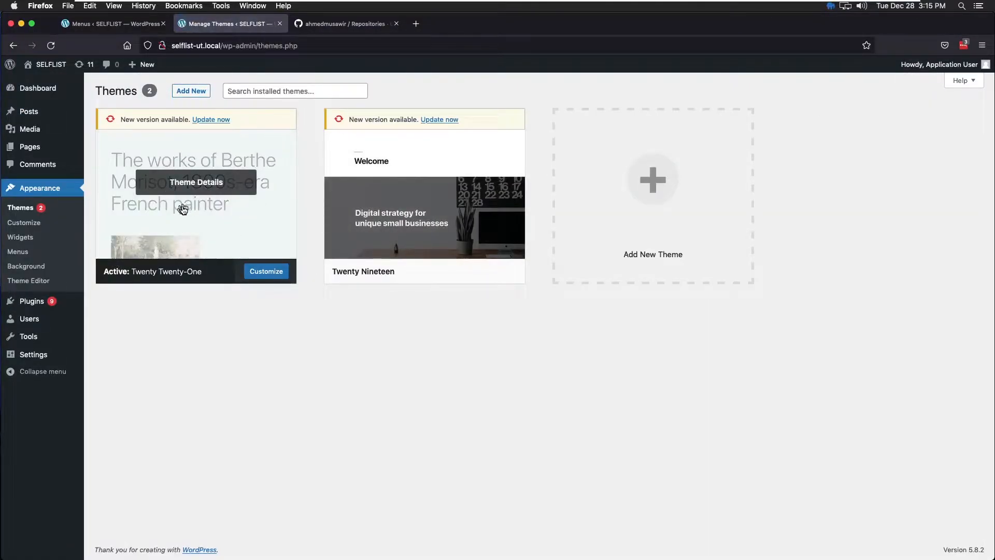
mouse_move(225, 229)
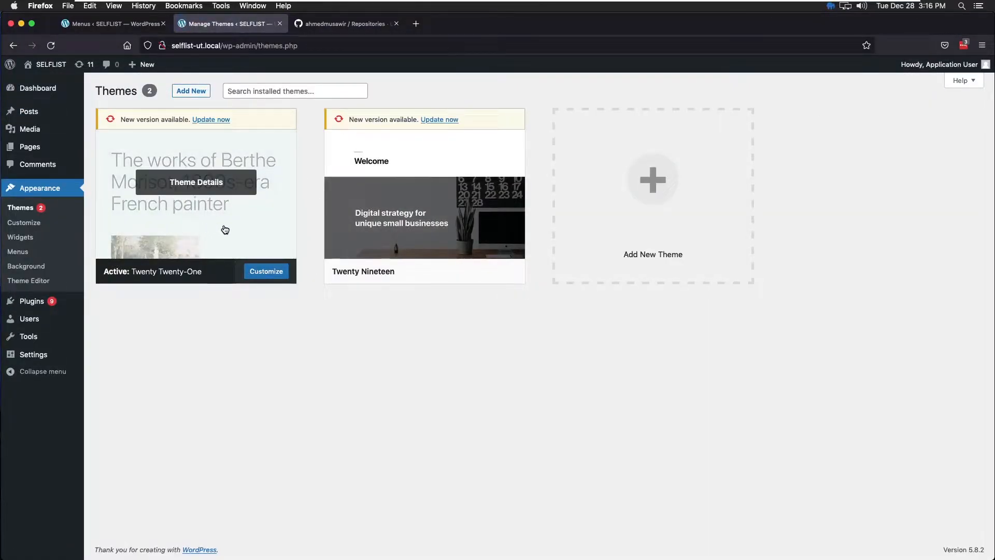
mouse_move(367, 41)
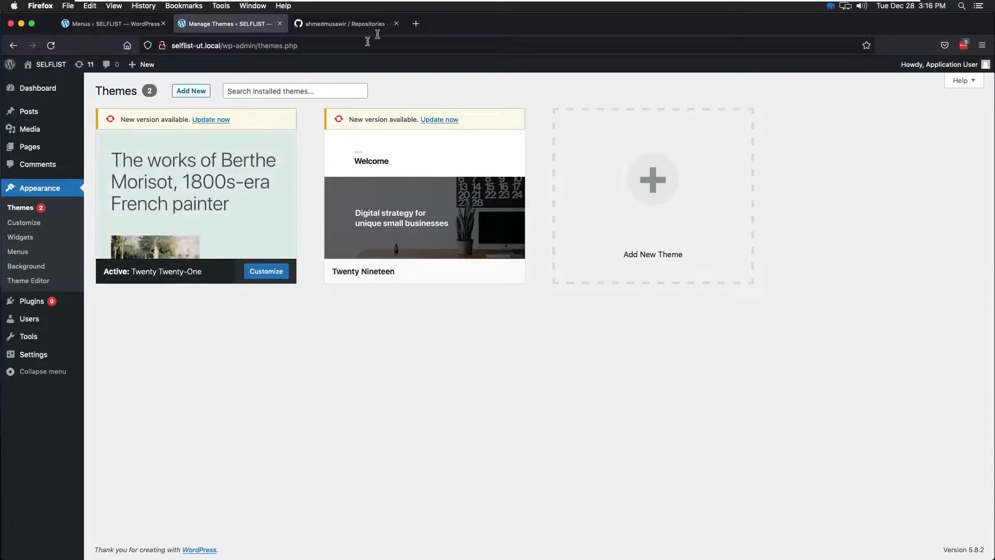
Step: Switch to the GitHub repositories page listing on-page-react-youtube
click(343, 24)
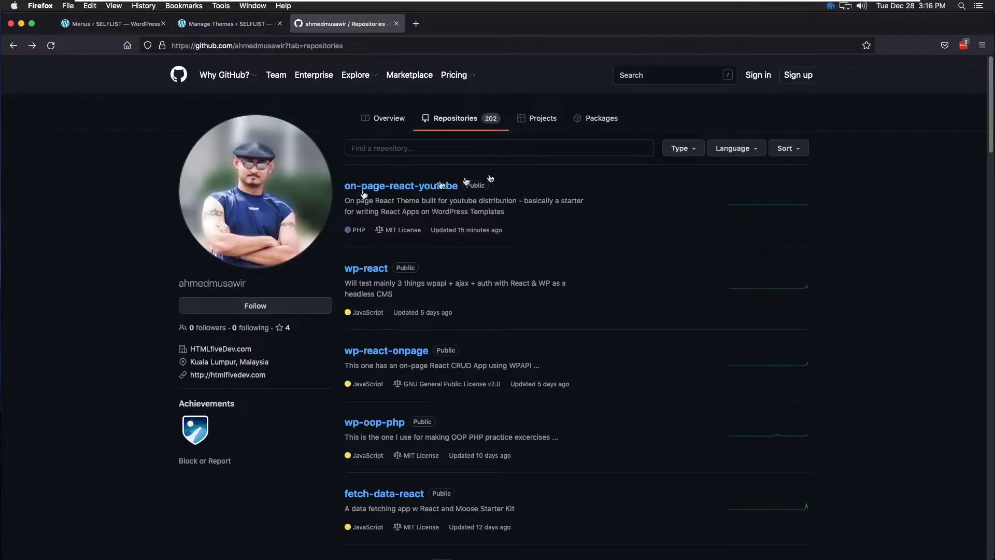
mouse_move(385, 197)
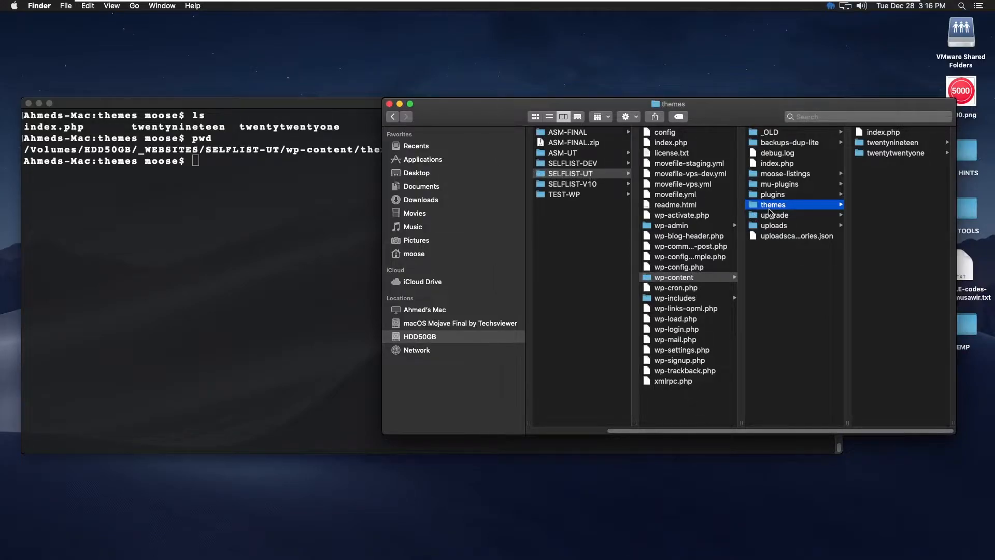
mouse_move(810, 210)
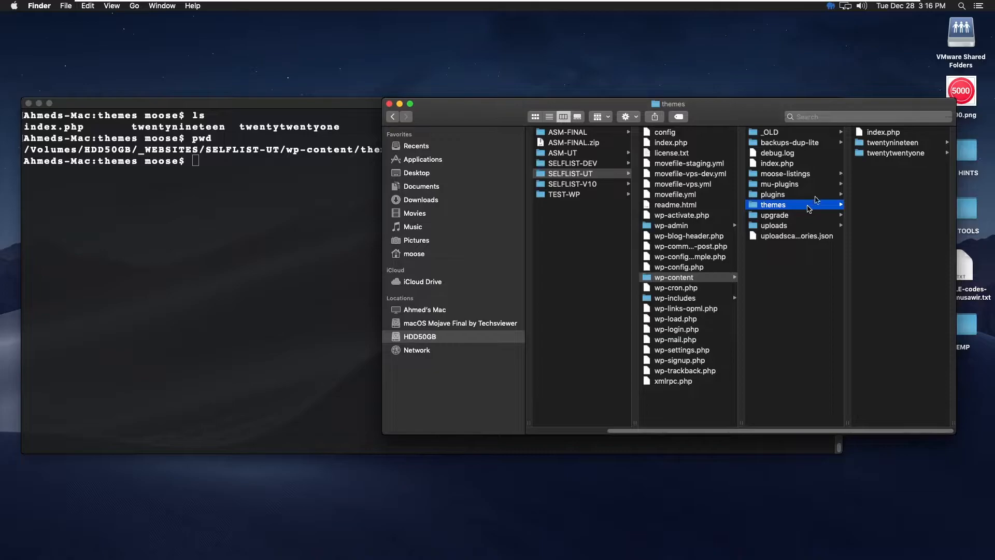
mouse_move(879, 156)
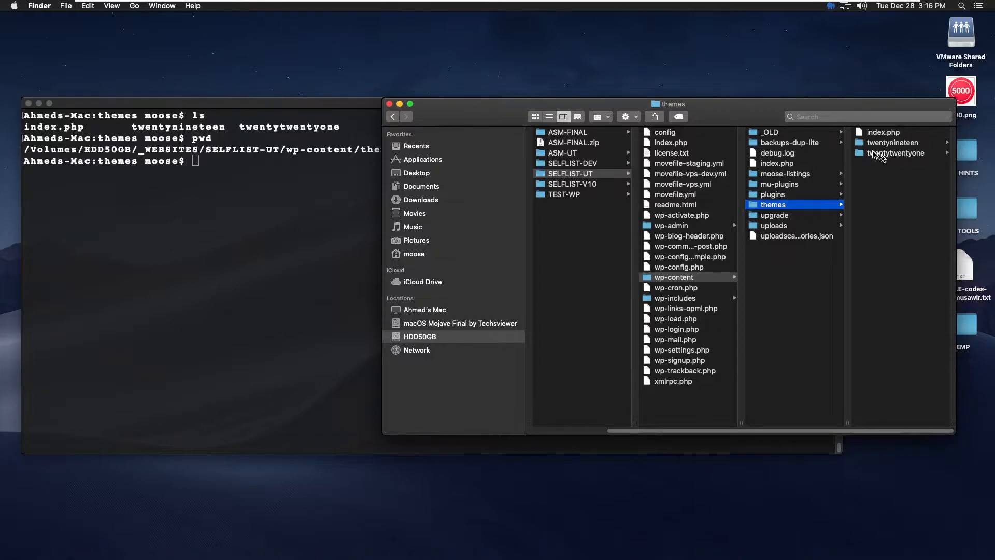
mouse_move(921, 162)
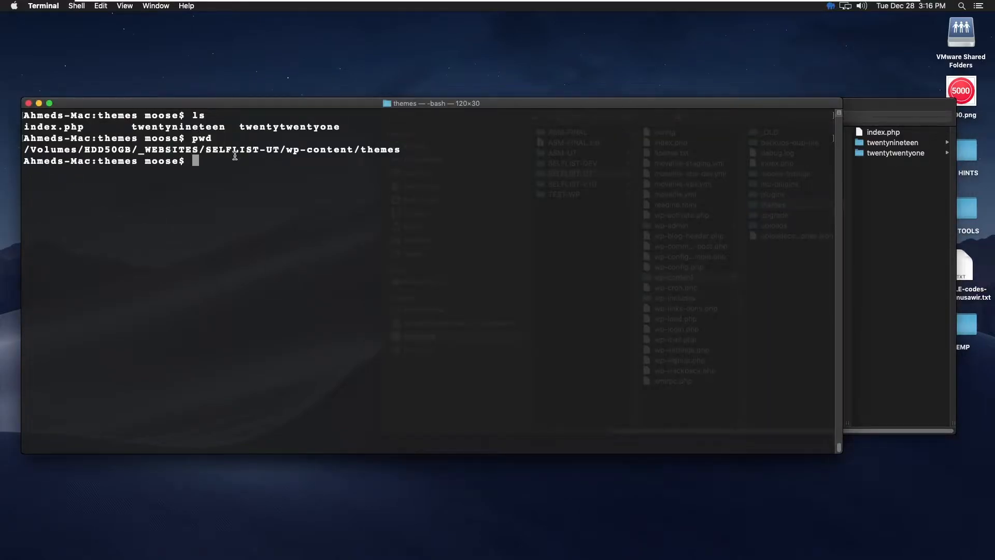
mouse_move(430, 252)
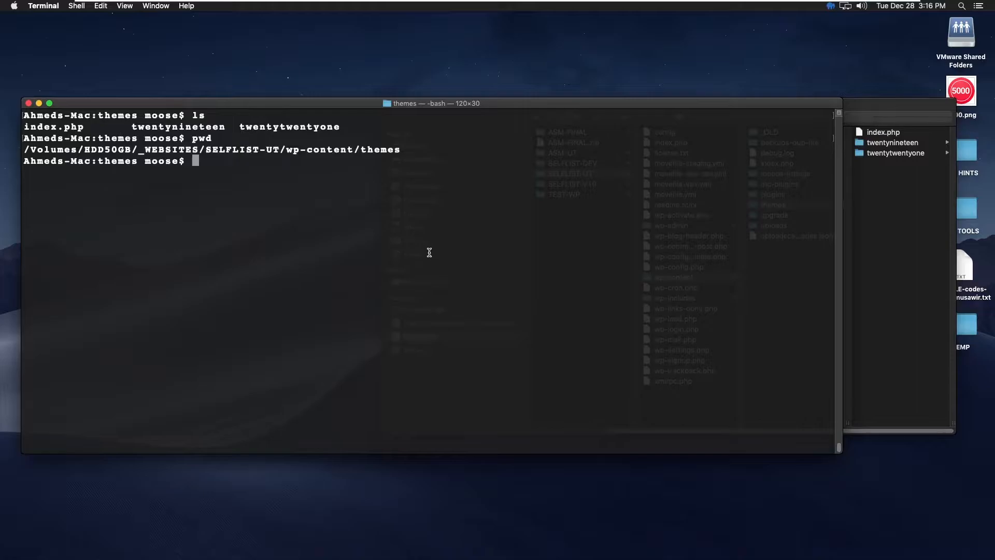
Step: Start a git clone command and grab the on-page-react-youtube repository's HTTPS clone address
text(gi)
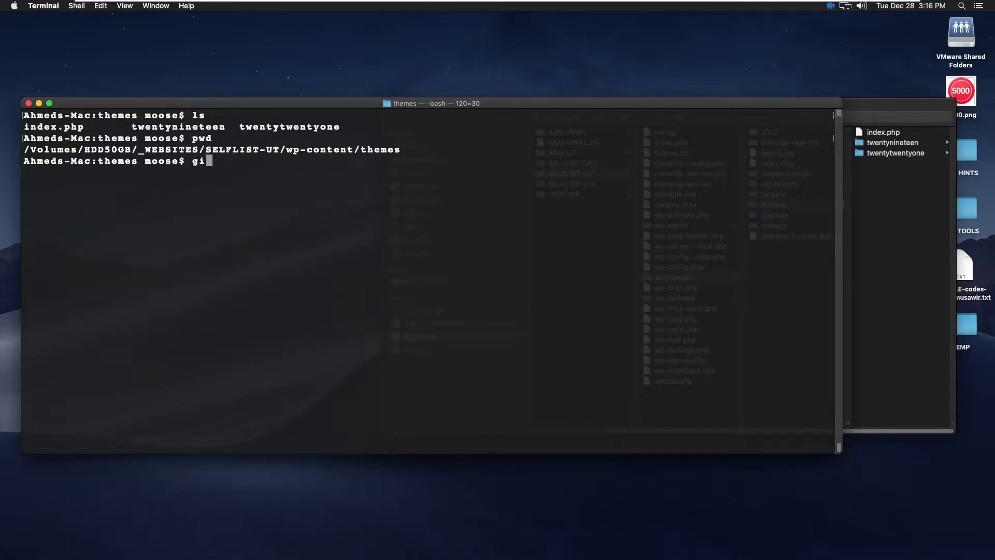
text(t clone)
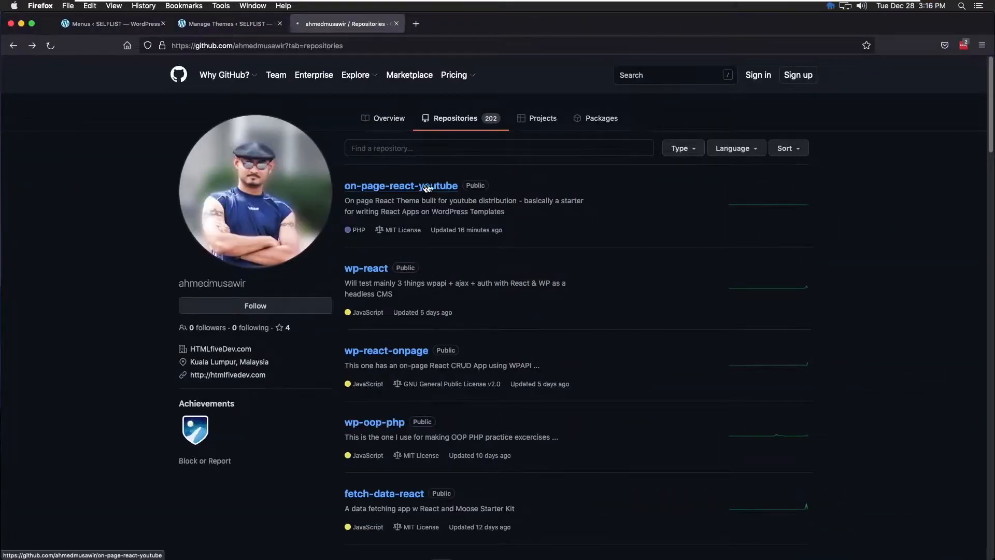
click(401, 186)
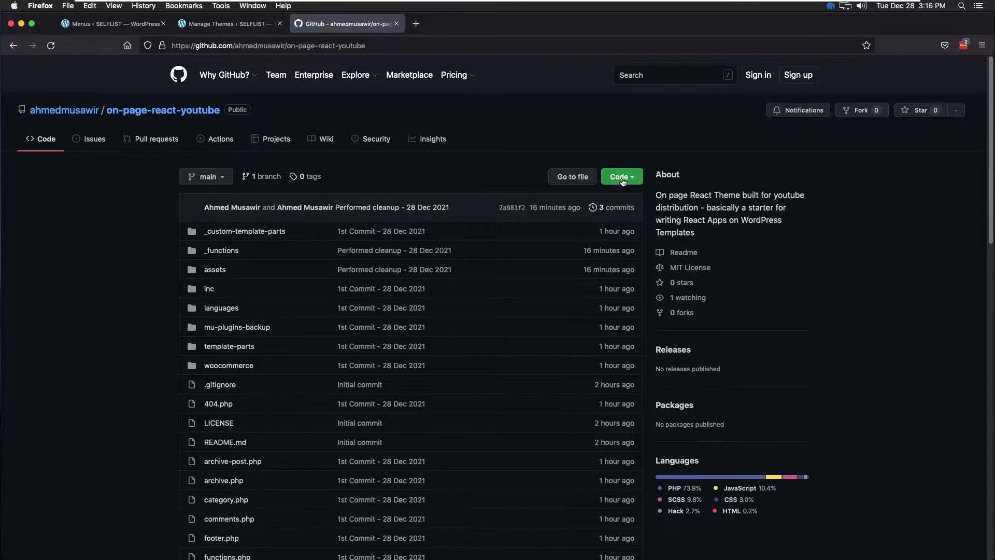
click(621, 176)
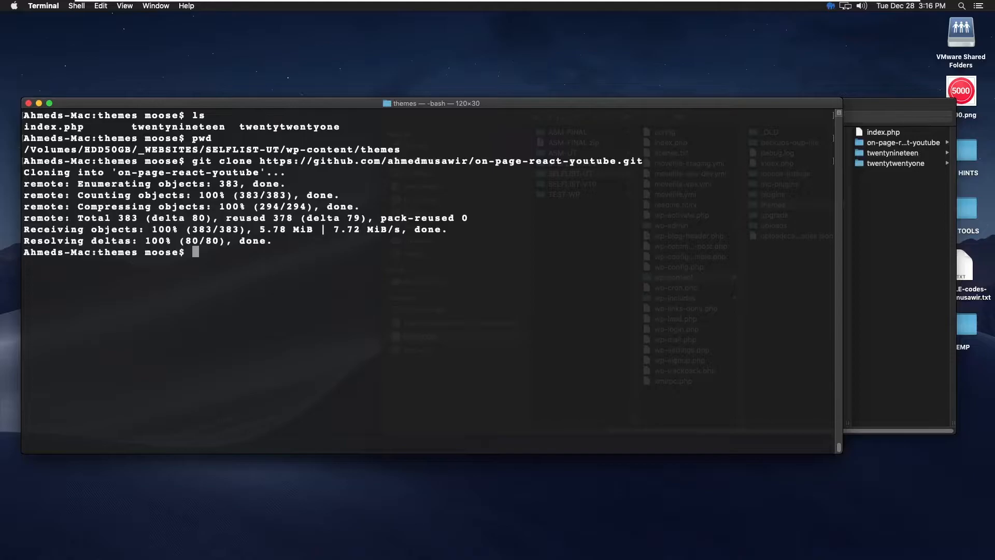
Step: Run the clone into the themes folder and return to the WordPress Themes page
key(Return)
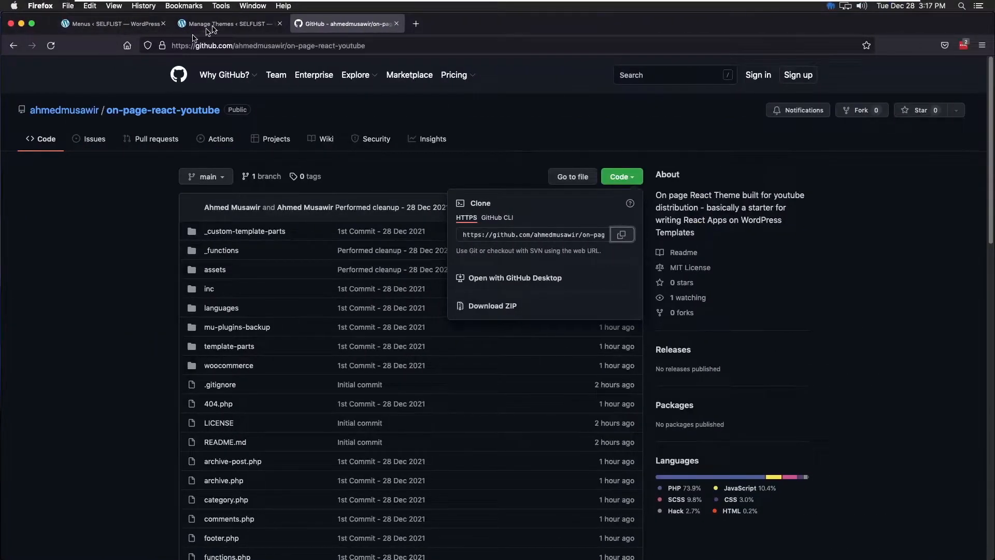
click(229, 24)
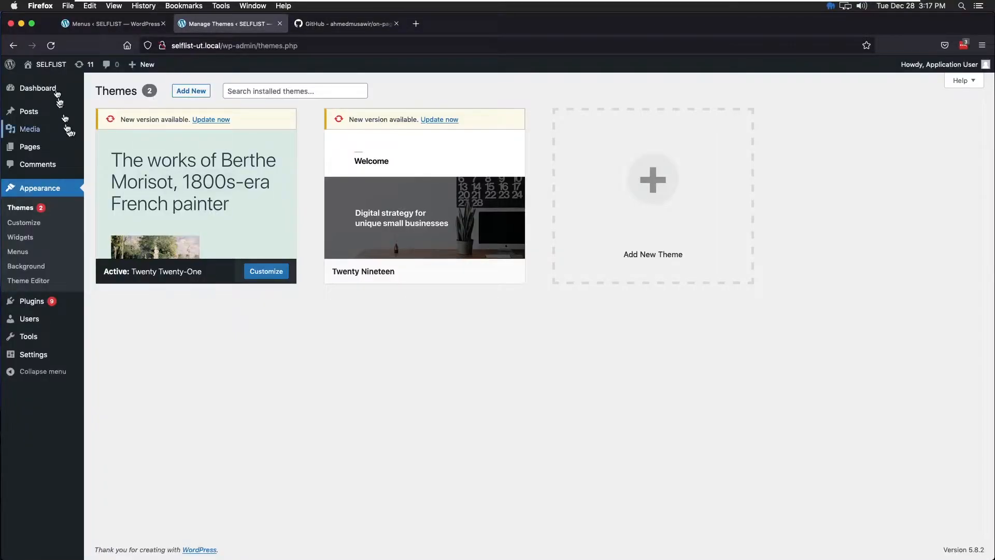
Step: Reload Themes so ON PAGE REACT YOUTUBE appears, then activate it as the site theme
click(51, 45)
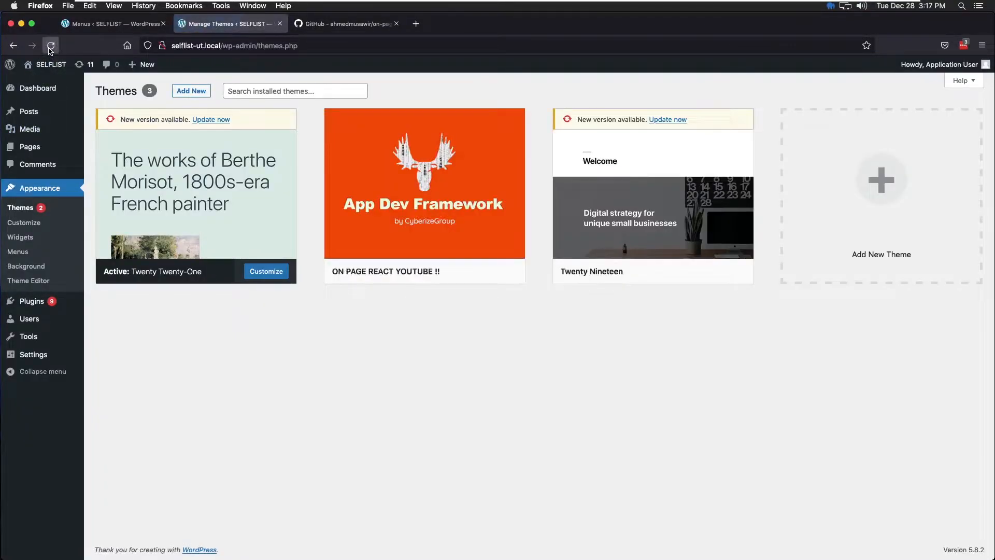
click(50, 45)
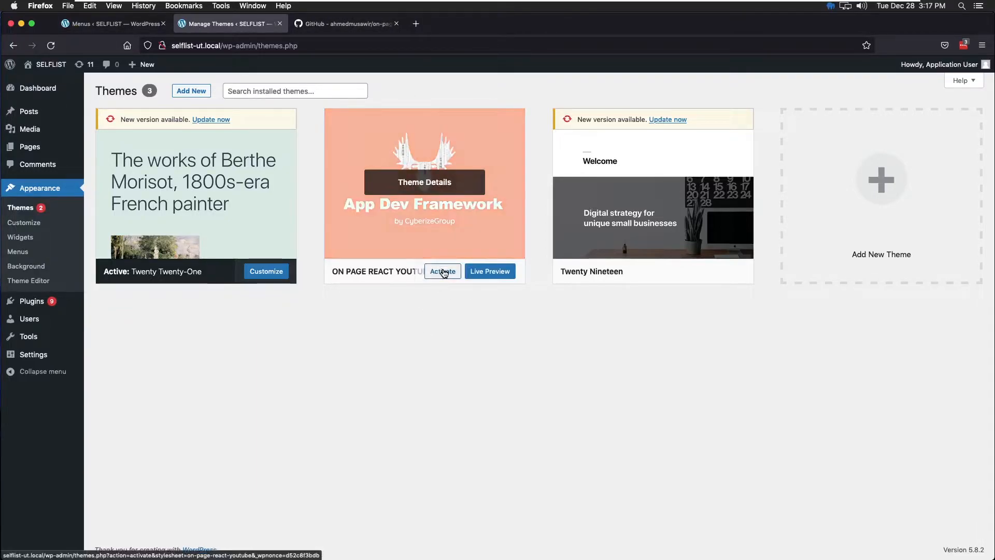
click(443, 271)
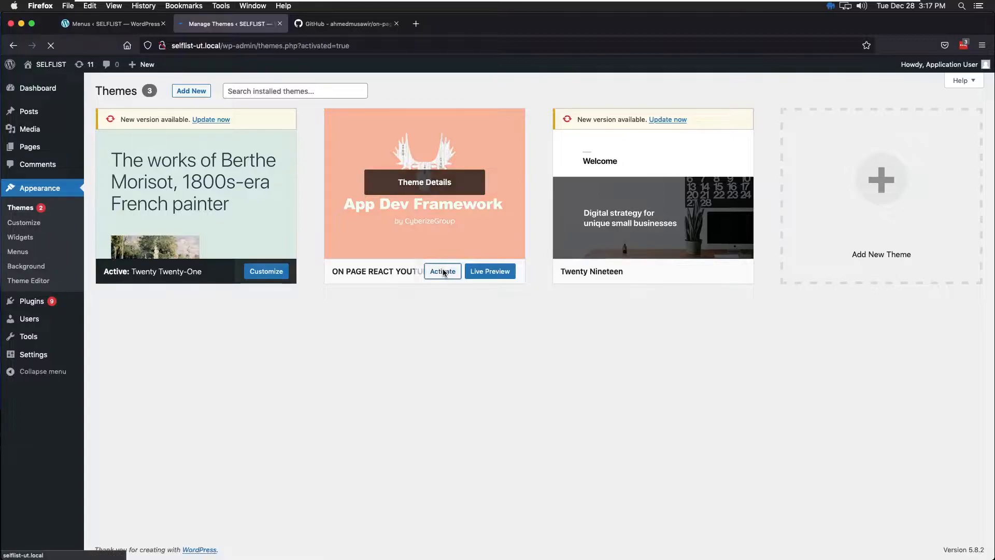
click(443, 270)
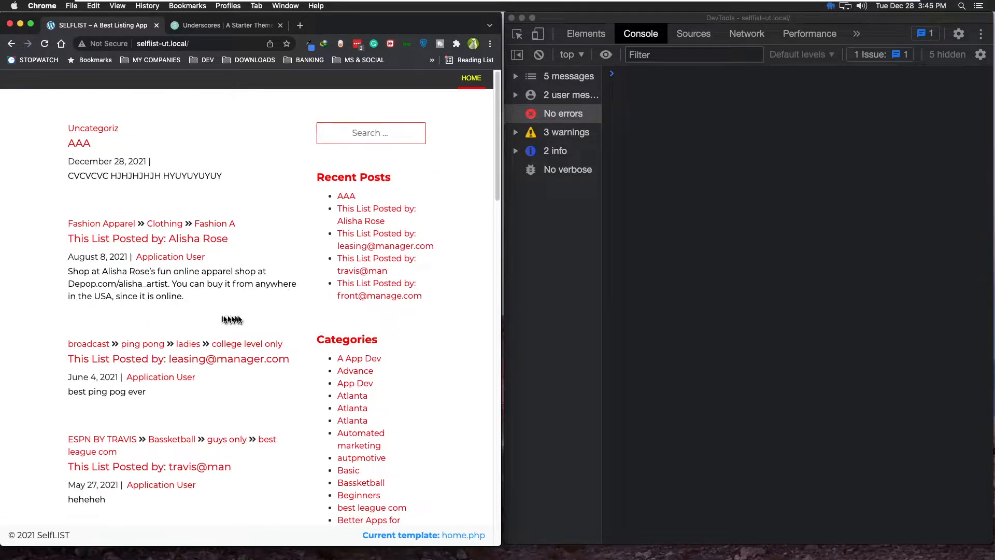
mouse_move(240, 320)
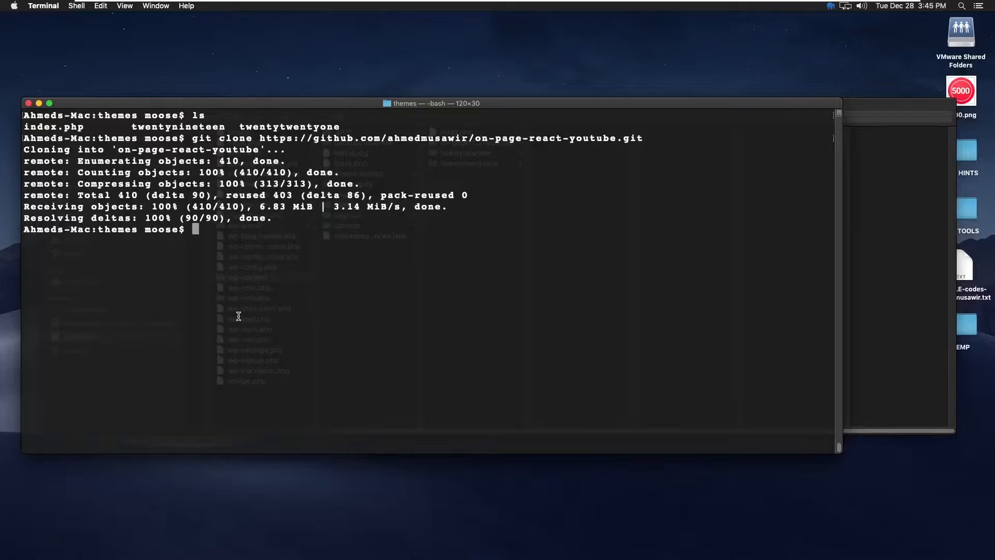
Step: cd into on-page-react-youtube and run npm i to install the theme's packages
text(c)
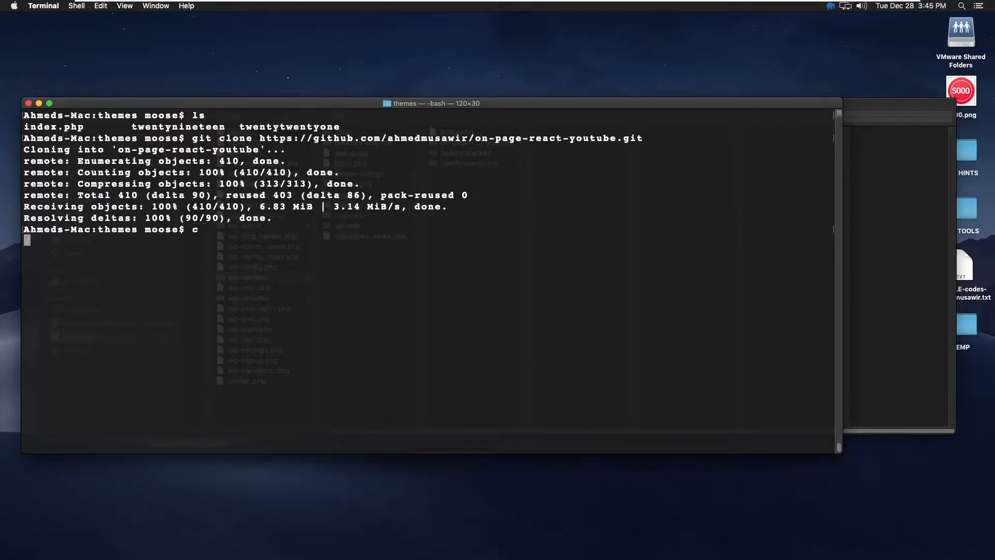
key(Return)
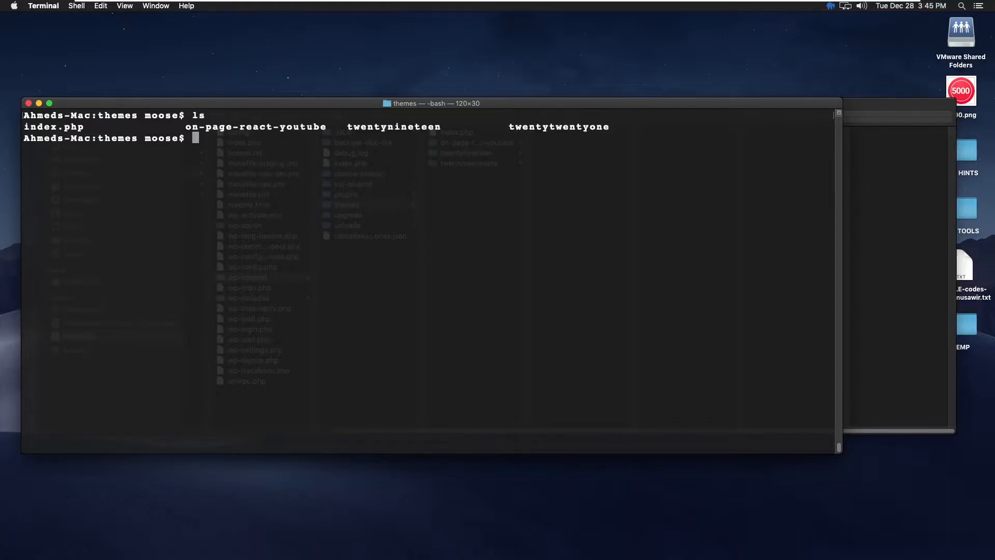
text(cd)
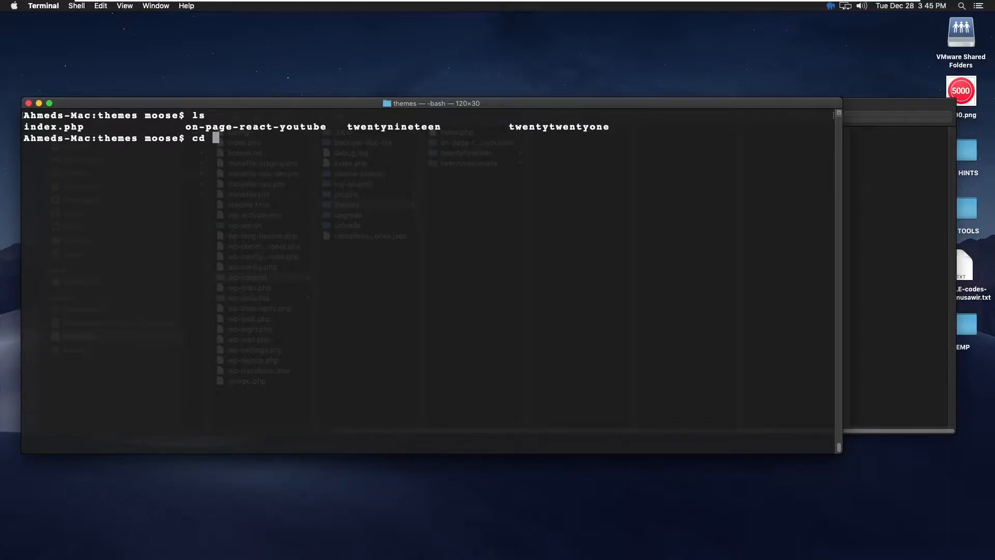
key(Return)
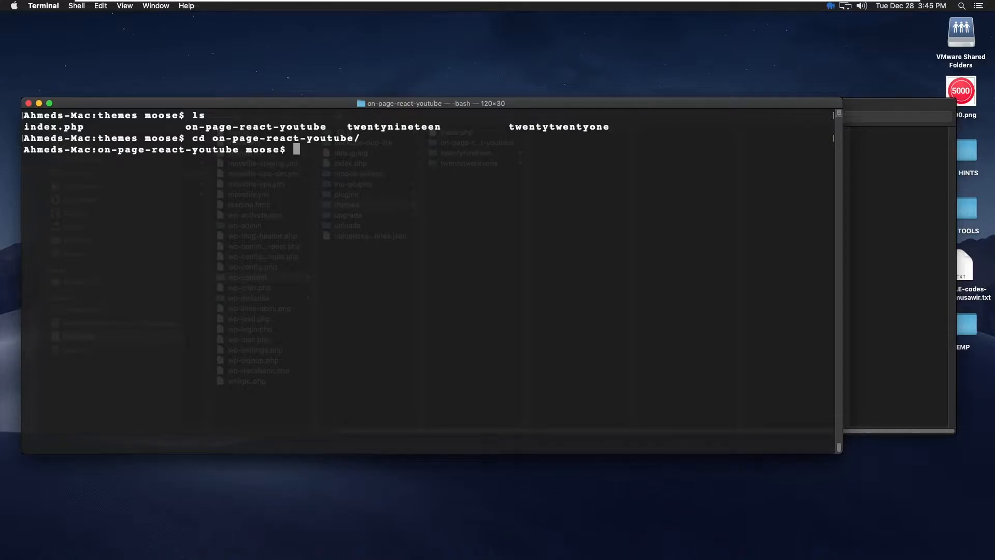
text(npm install)
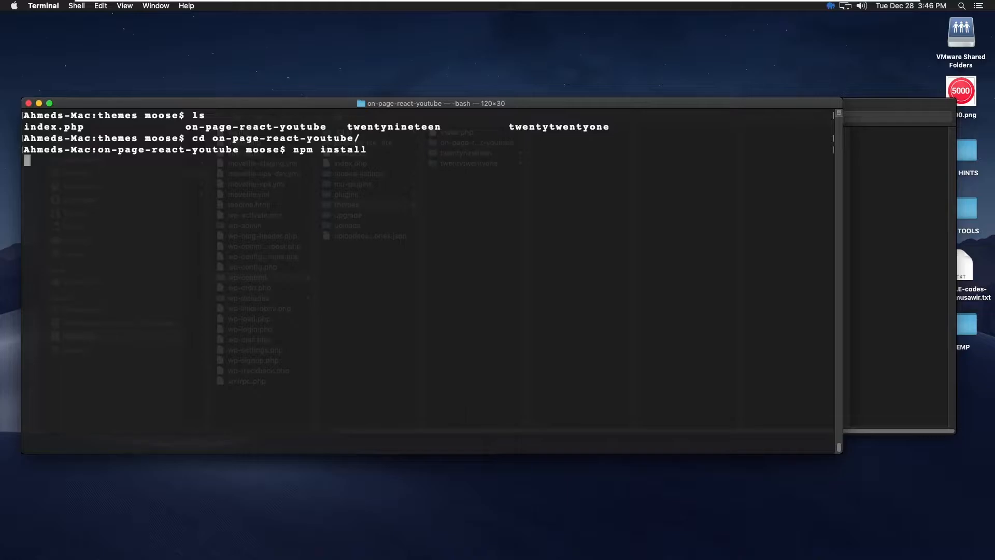
key(Return)
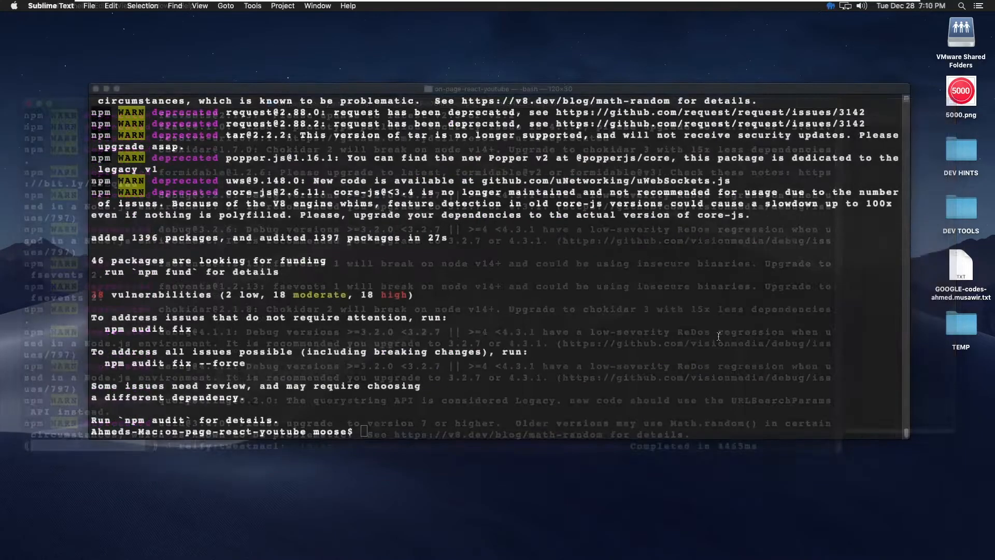
Step: Return to Terminal after the install finishes and clear its output
click(463, 300)
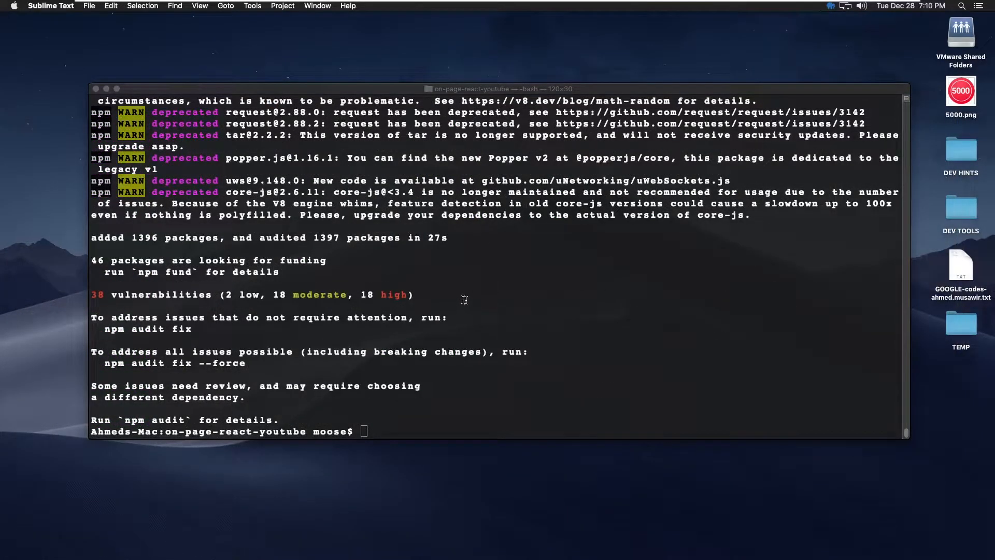
mouse_move(293, 221)
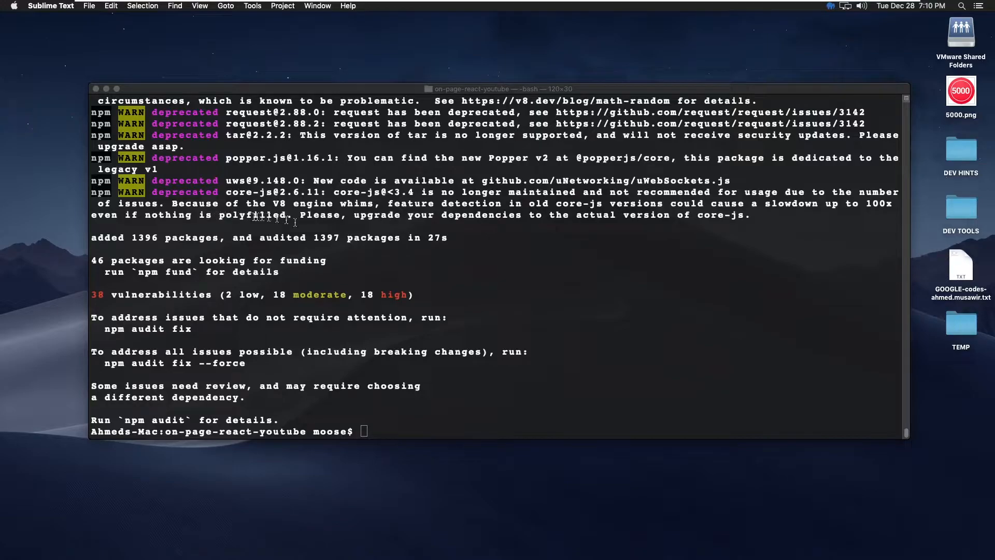
mouse_move(587, 270)
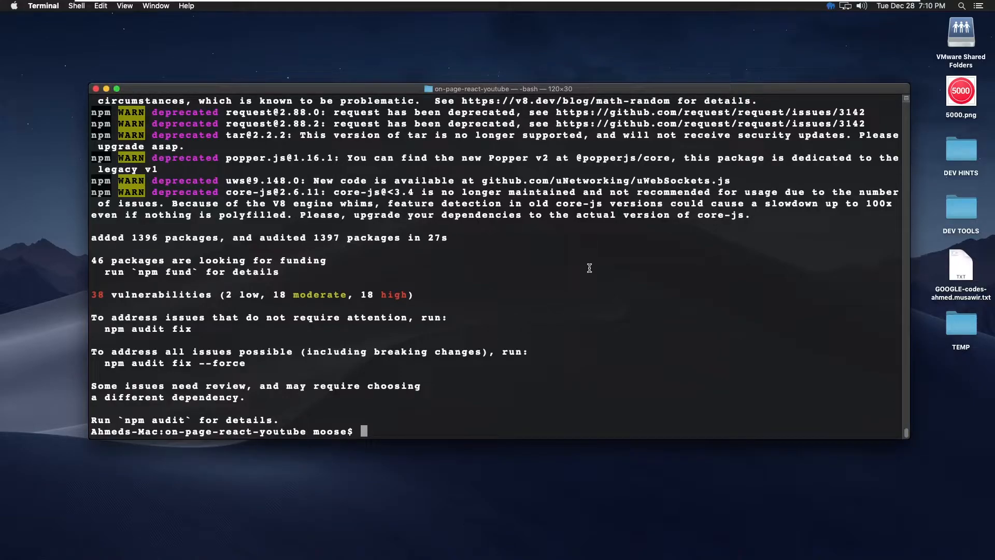
text(c)
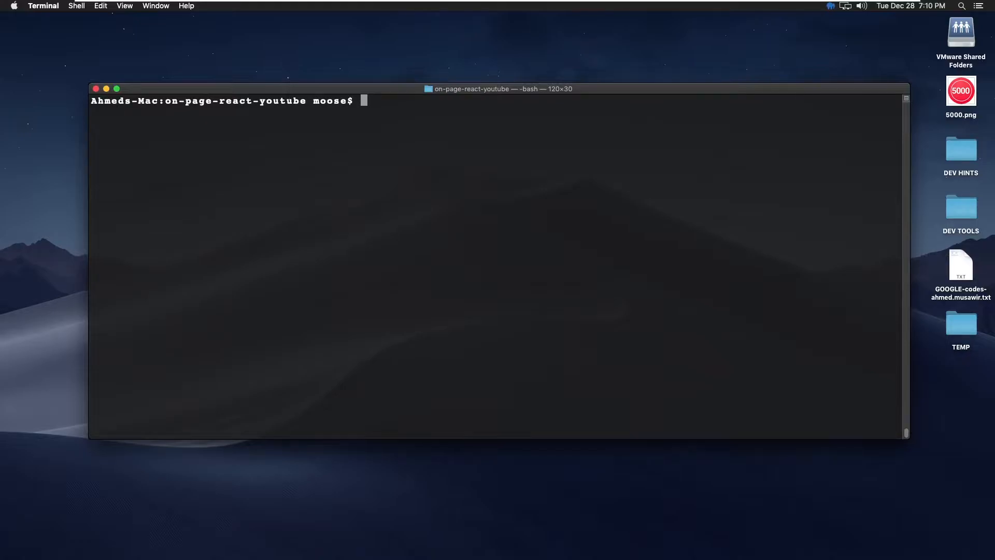
Step: Run gulp watch so the styles and js tasks build and file watching starts
text(gu)
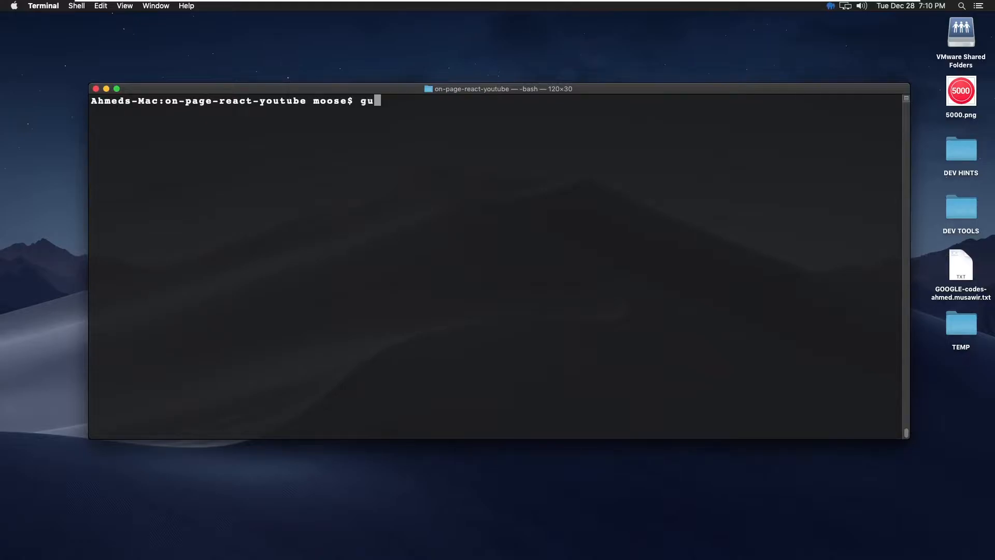
text(l)
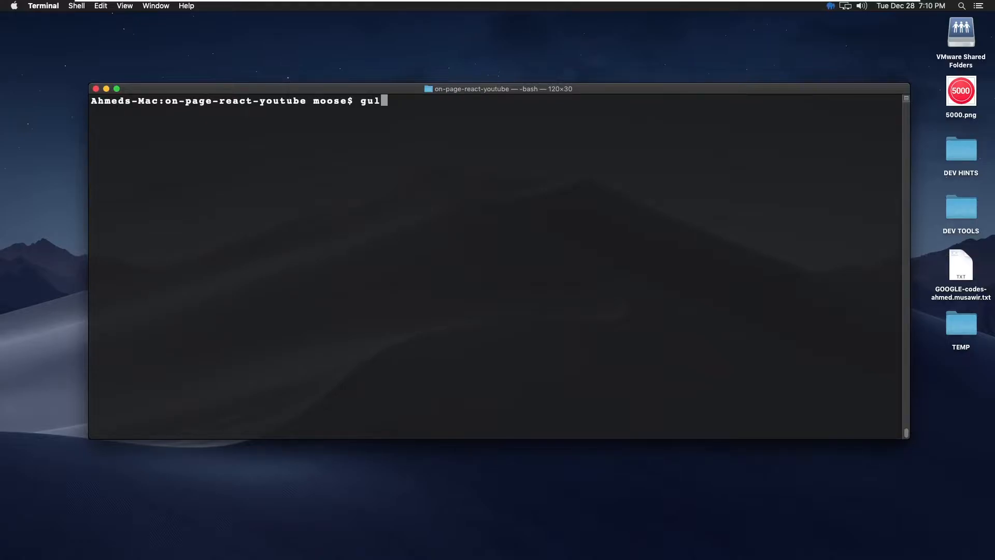
text(p wa)
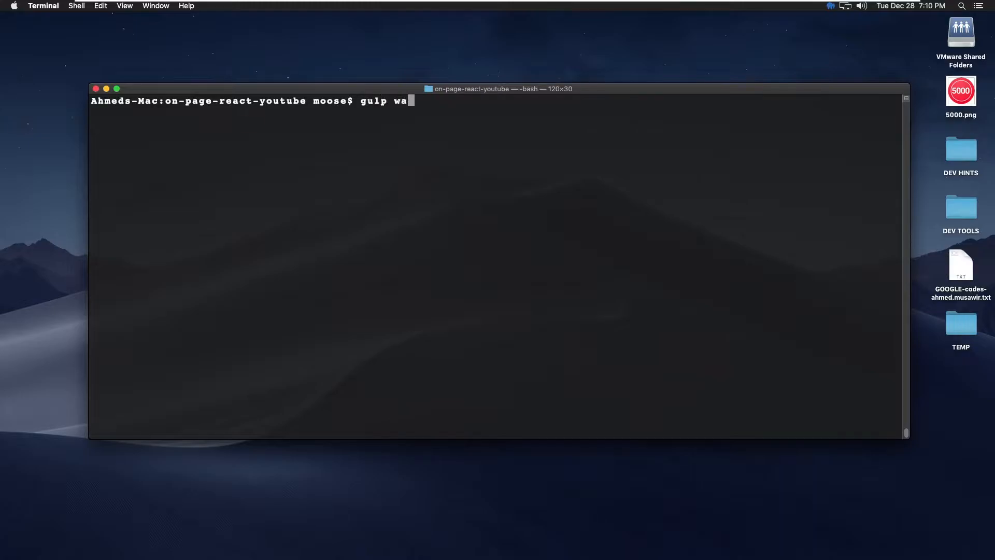
text(tch)
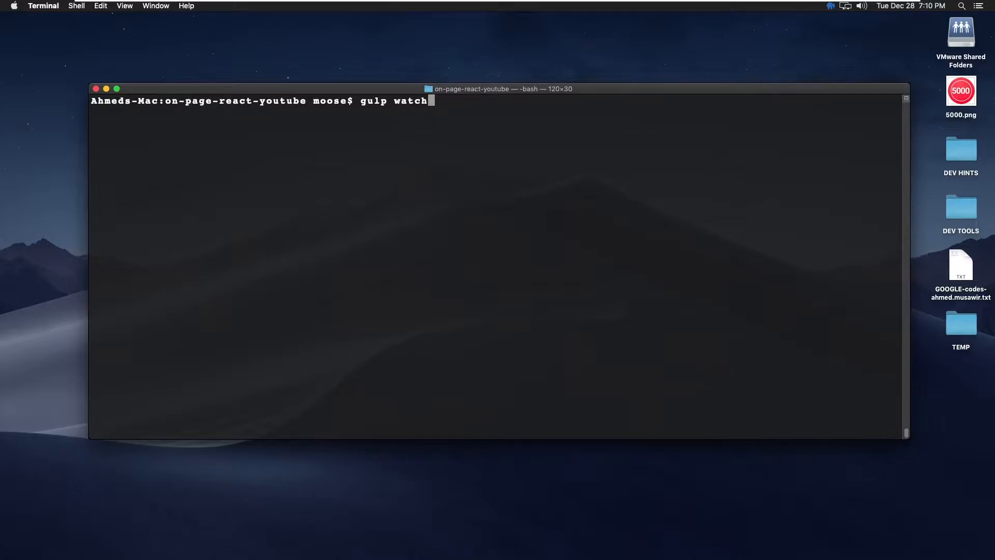
key(Return)
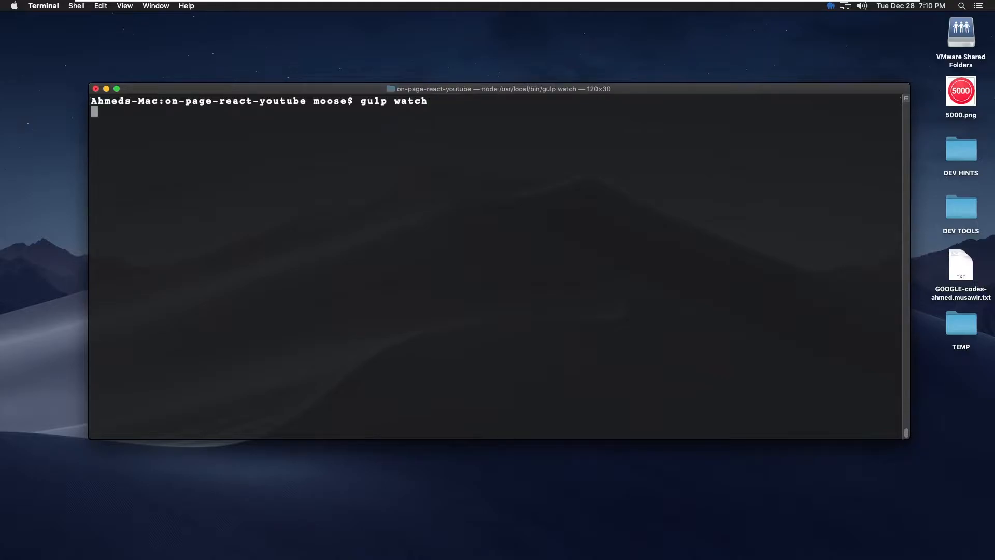
key(Return)
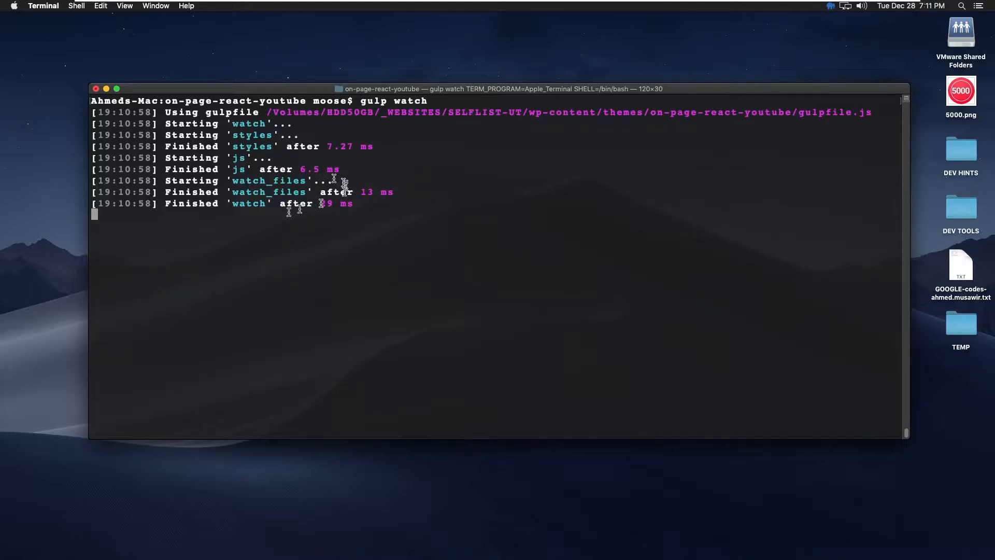
mouse_move(461, 225)
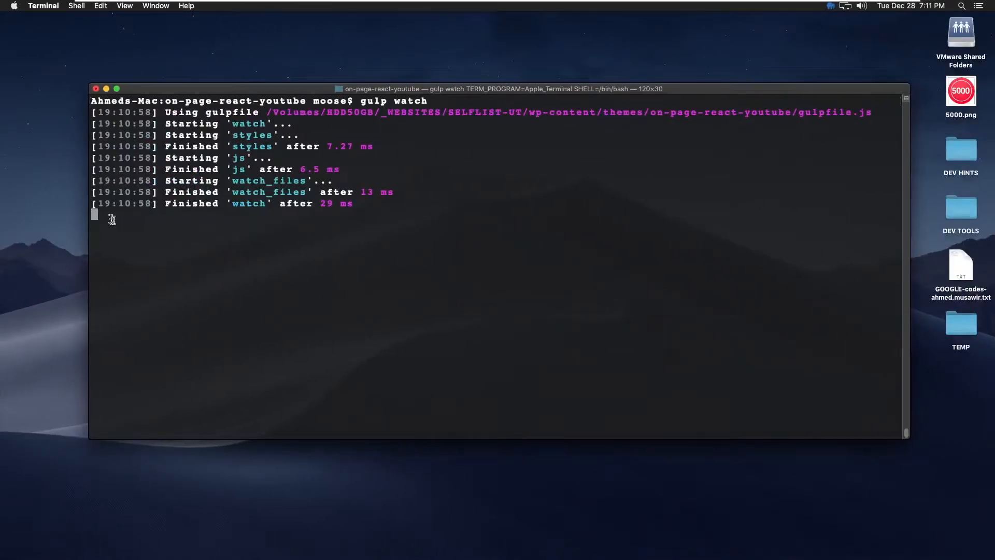
mouse_move(134, 210)
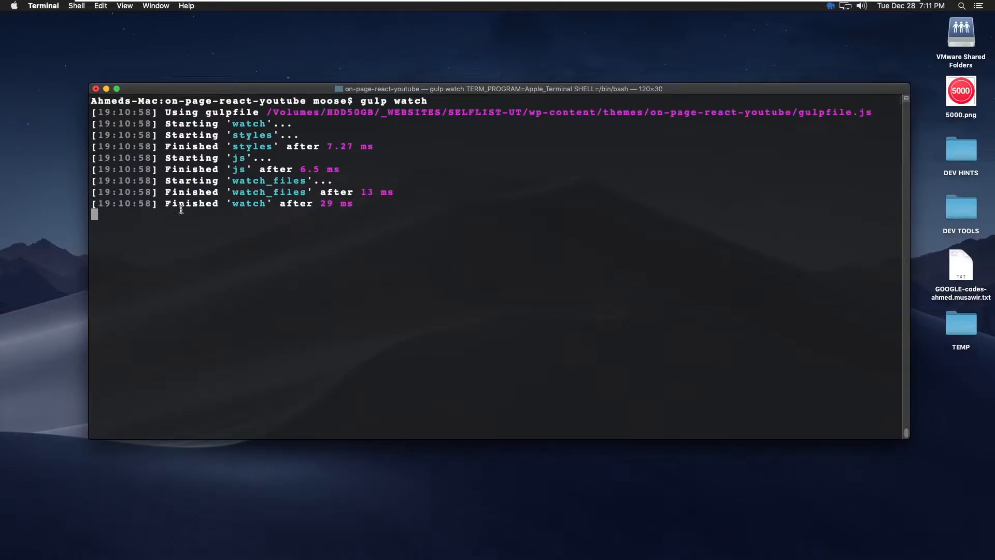
mouse_move(333, 247)
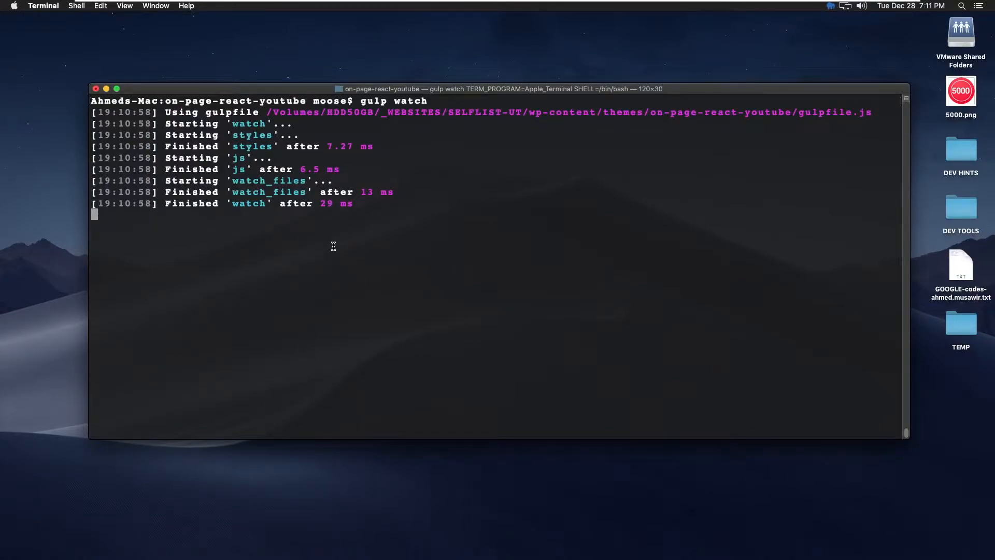
mouse_move(468, 312)
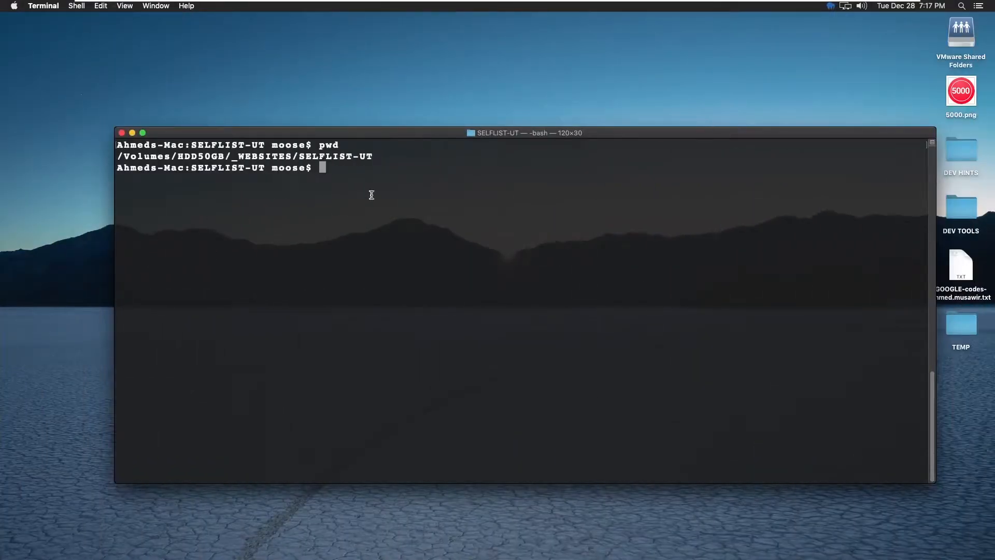
mouse_move(395, 160)
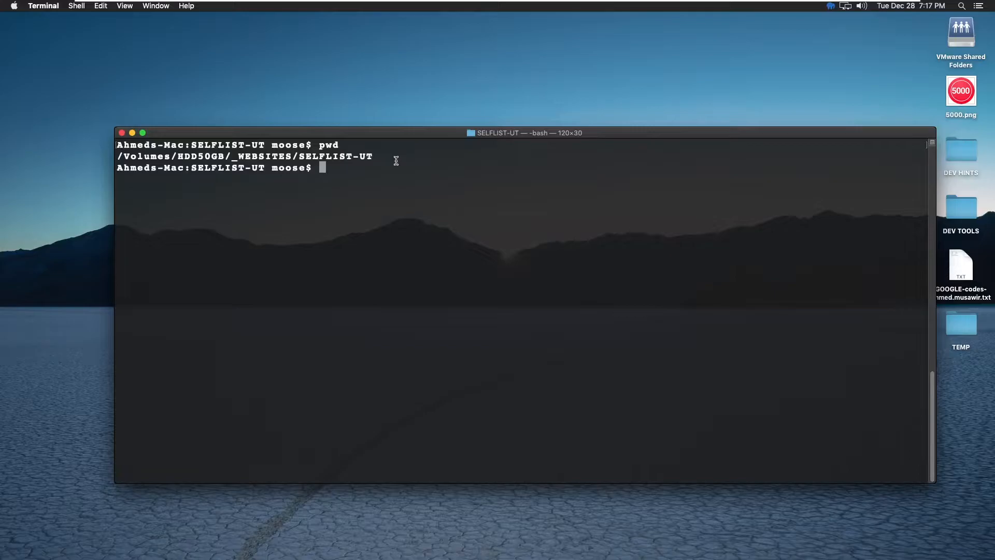
mouse_move(374, 353)
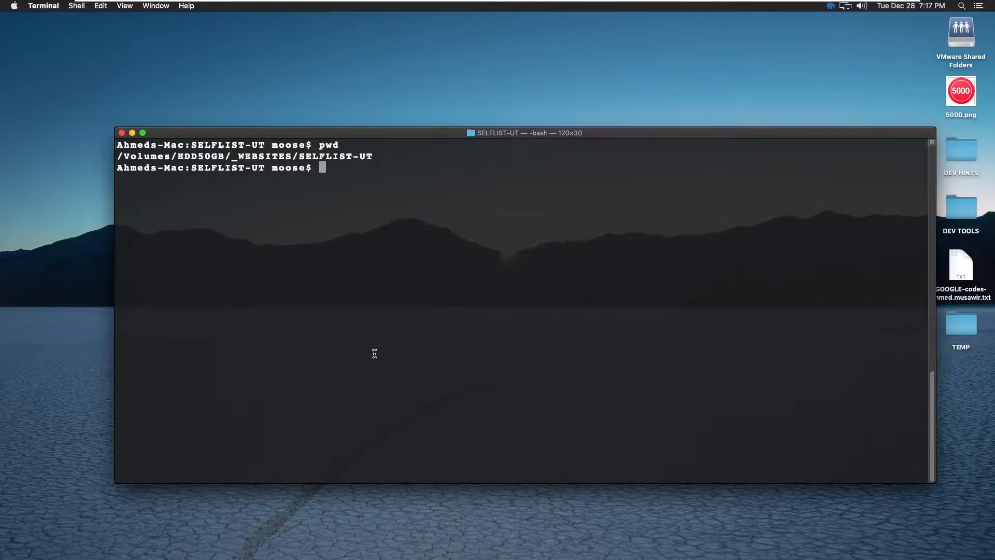
Step: Run code . from the SELFLIST-UT folder to launch Visual Studio Code on it
text(co)
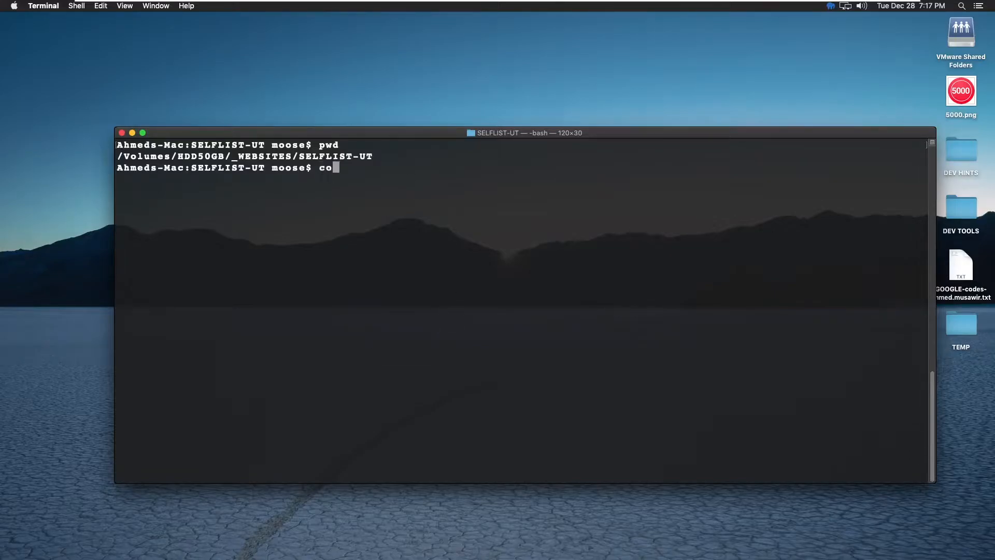
key(Return)
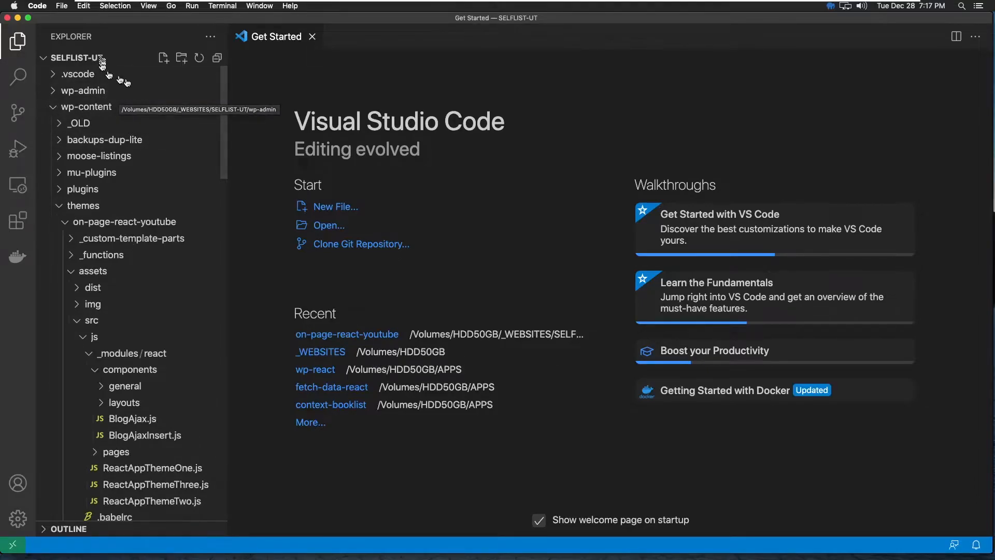
Step: Close Get Started and expand on-page-react-youtube/assets/src/js to show ReactAppThemeOne.js and ReactAppThemeTwo.js
click(313, 37)
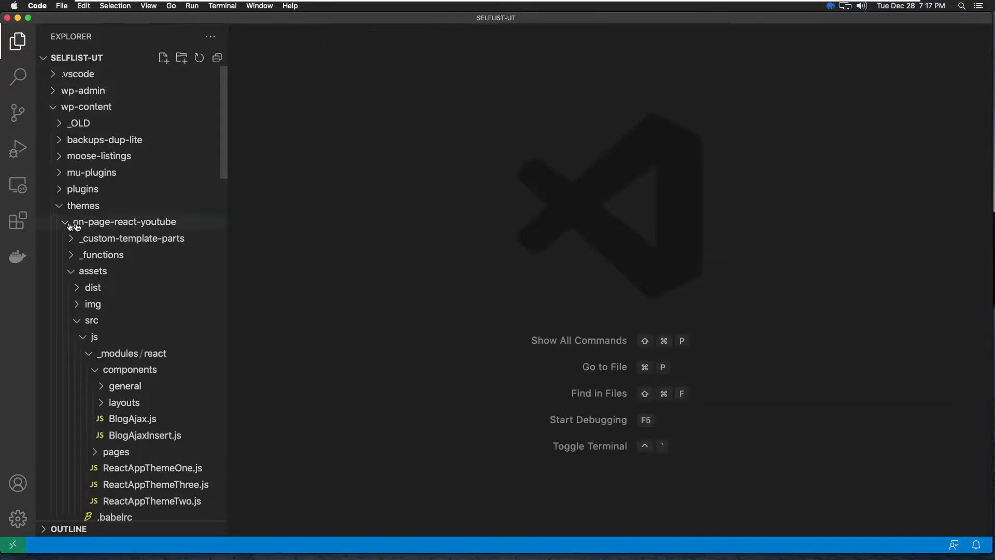
mouse_move(151, 227)
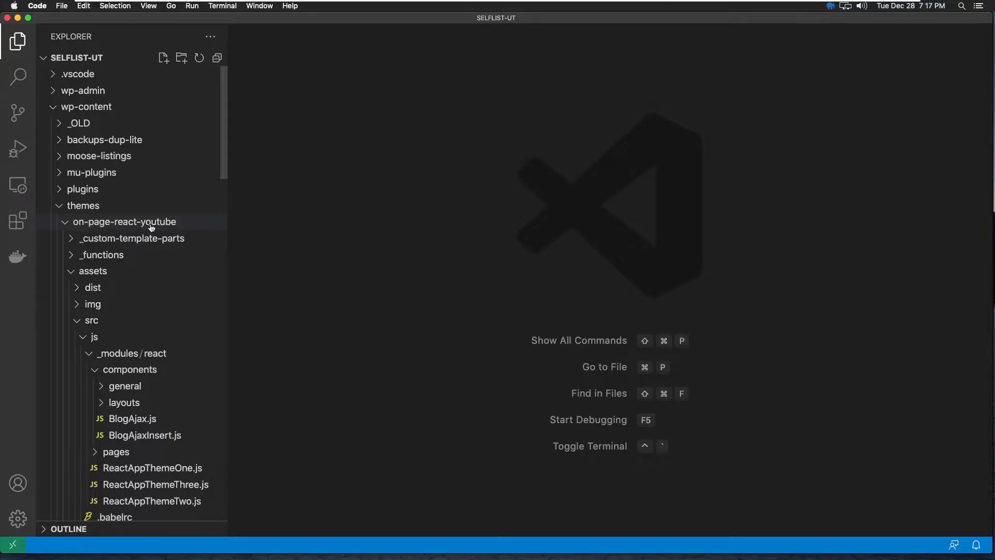
scroll(down, 3)
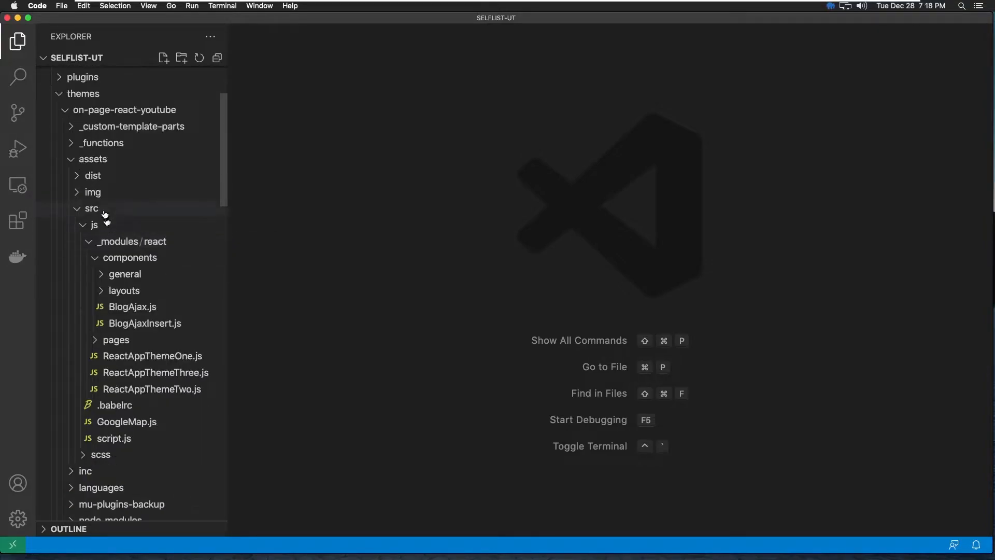
mouse_move(80, 246)
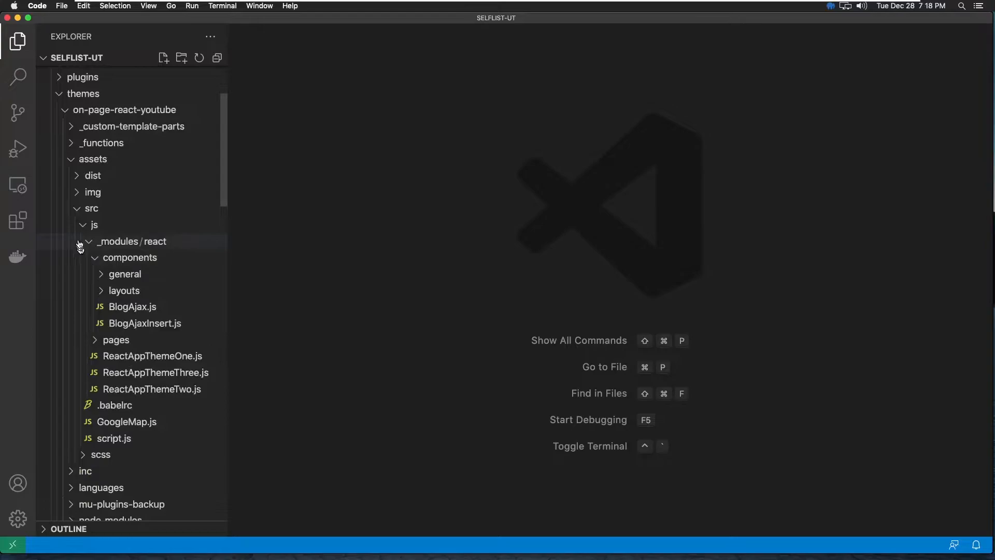
scroll(down, 3)
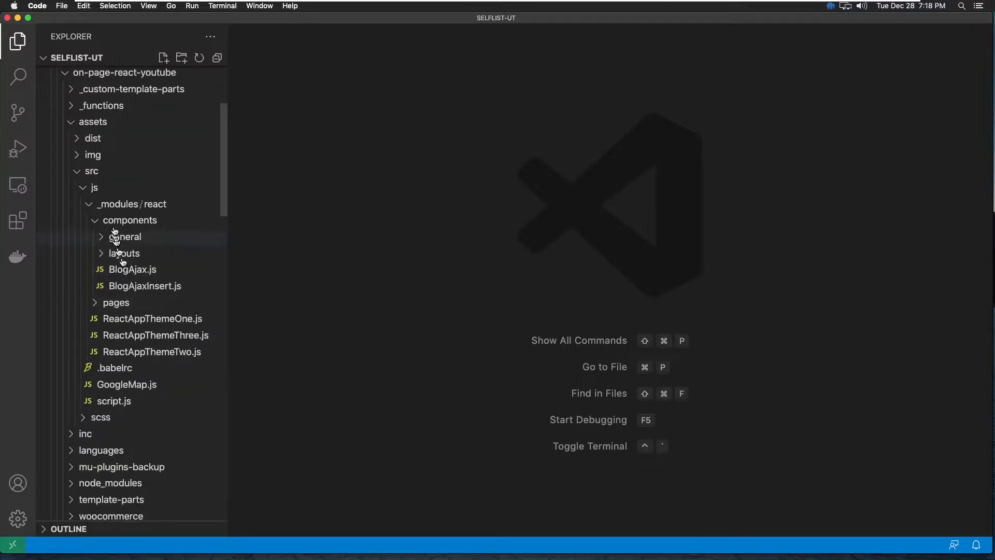
click(115, 400)
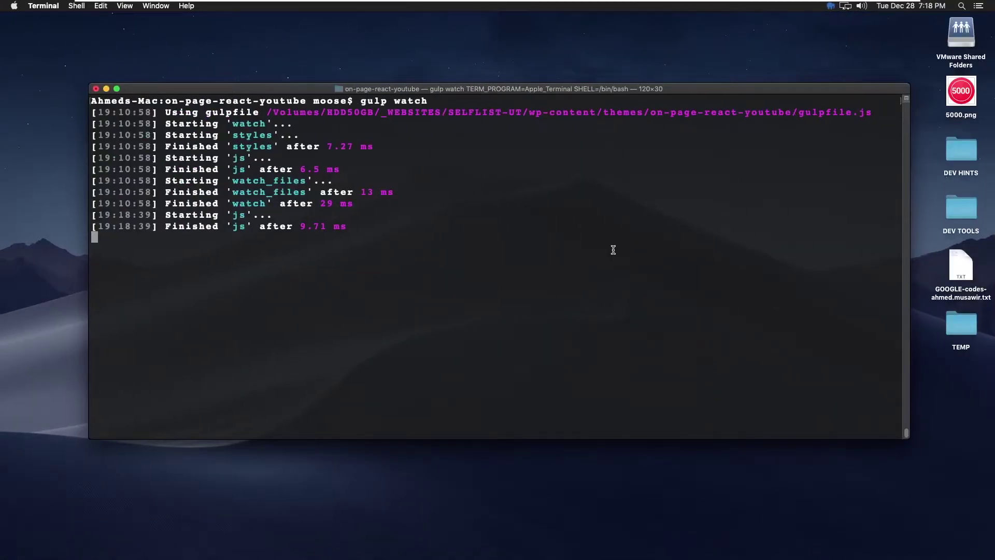
mouse_move(120, 216)
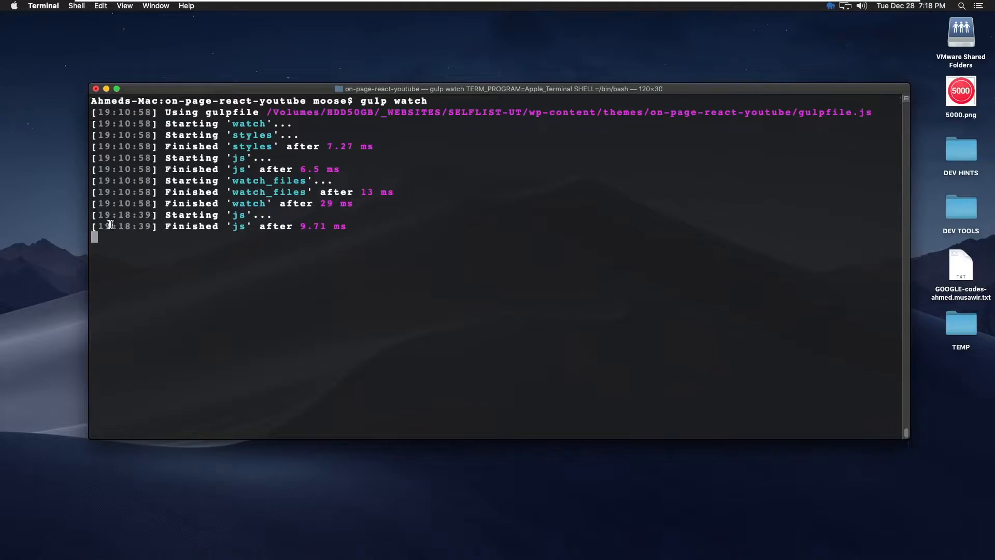
mouse_move(942, 15)
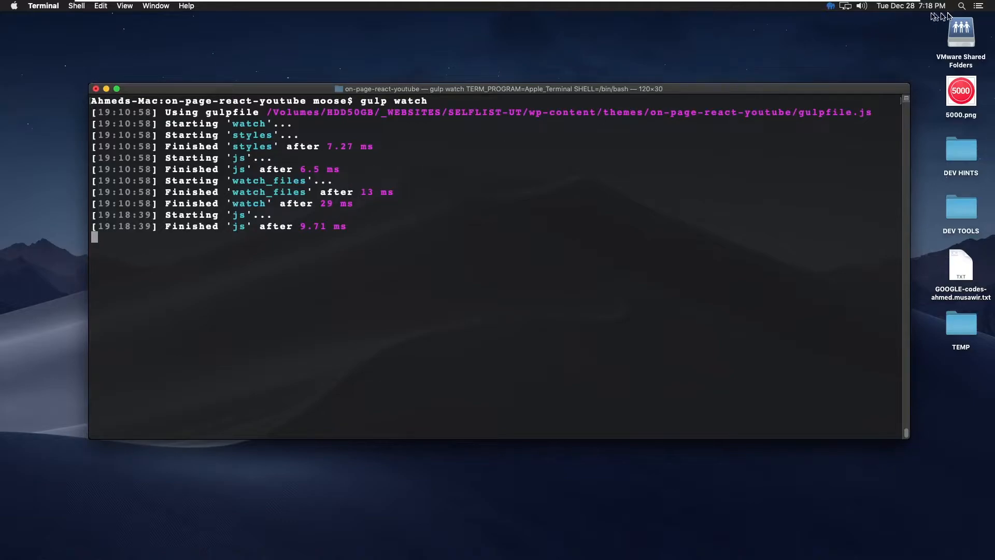
mouse_move(448, 260)
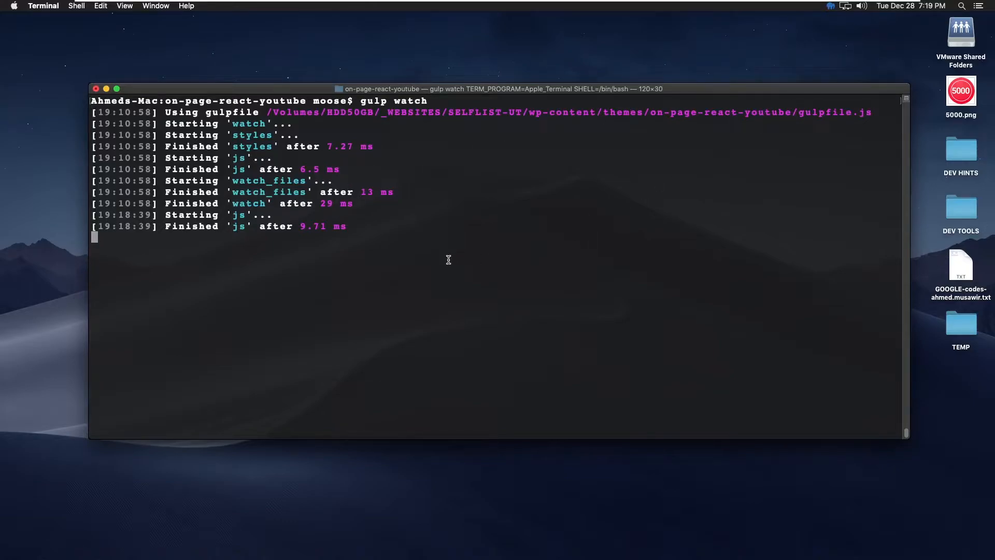
mouse_move(293, 276)
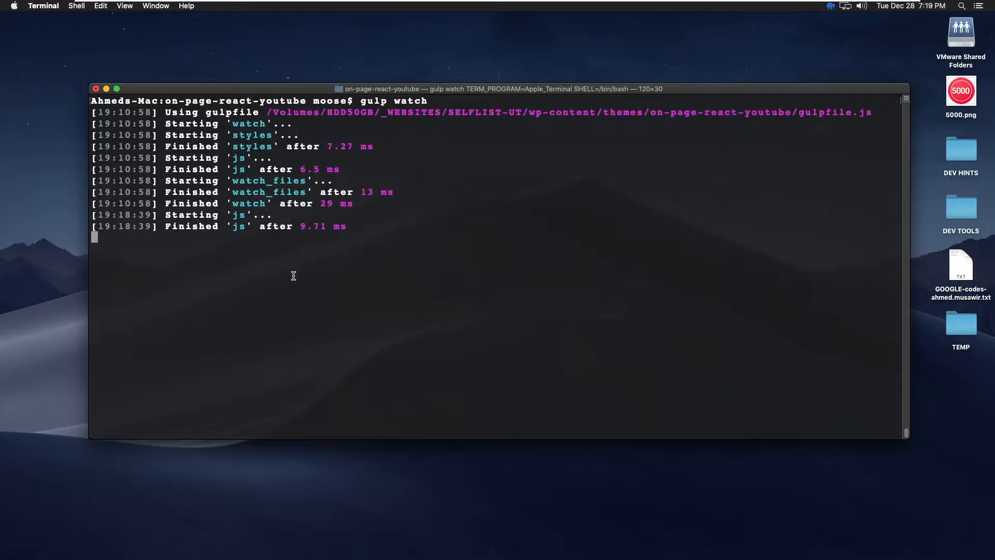
mouse_move(392, 278)
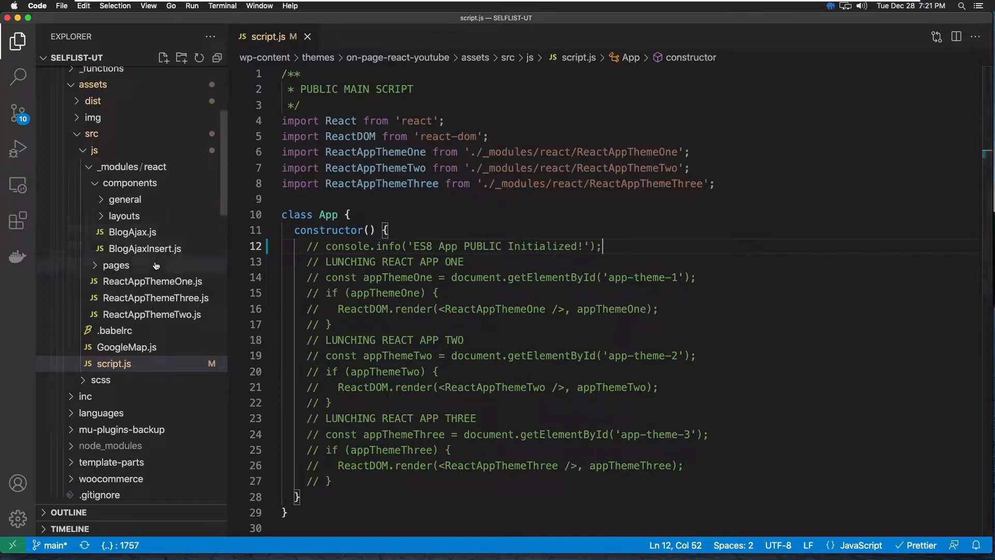
Step: Locate and open the theme's package.json in the Explorer
scroll(down, 3)
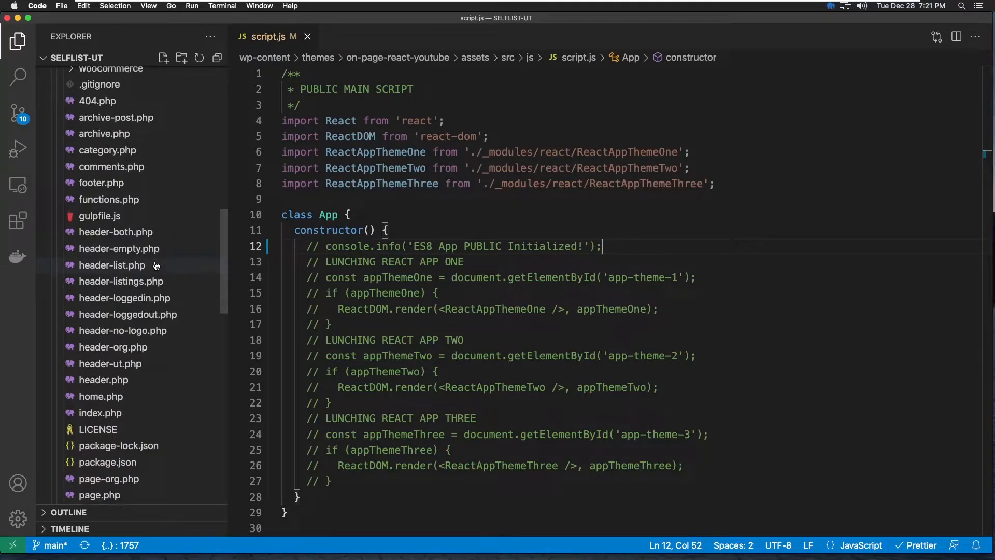
mouse_move(112, 266)
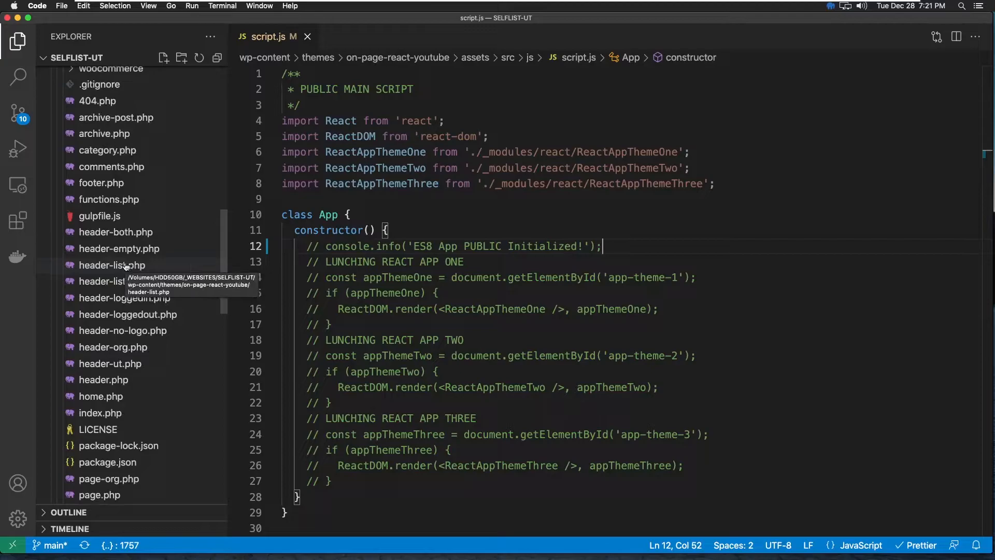
scroll(down, 3)
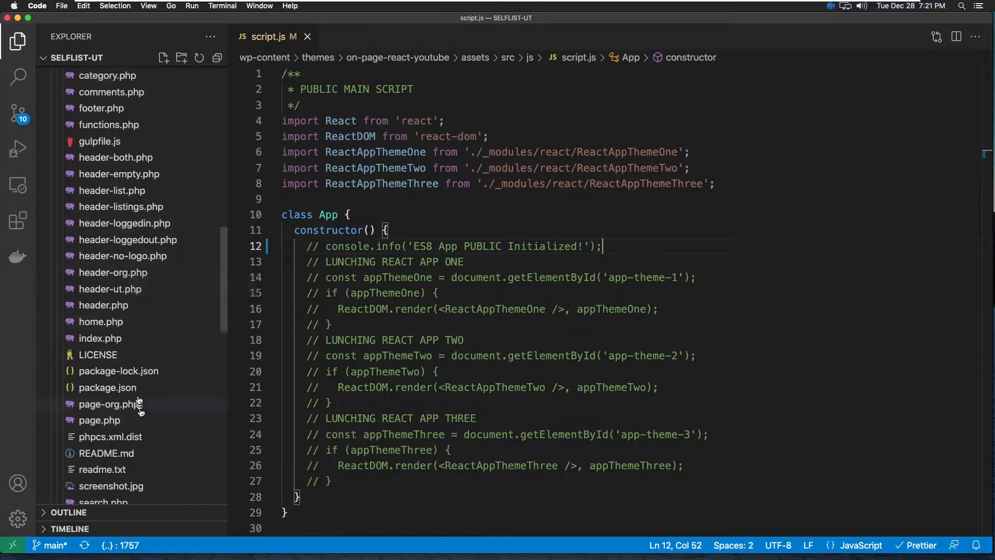
mouse_move(108, 386)
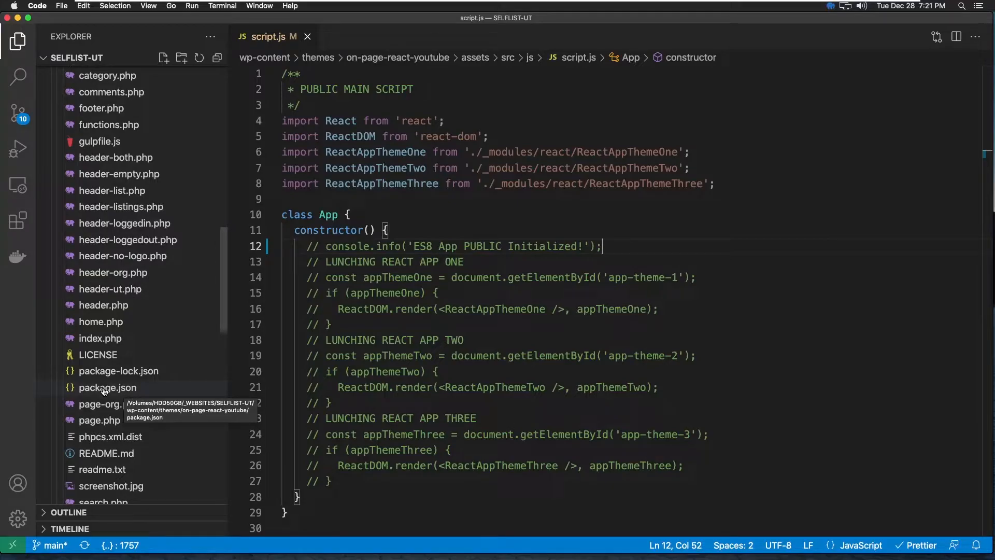
click(107, 386)
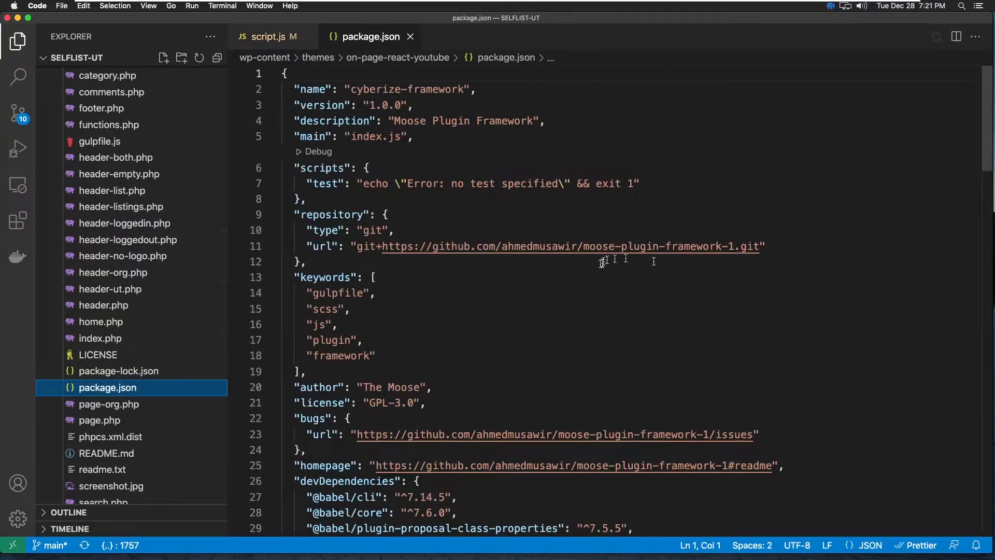
Step: Scroll through package.json to review devDependencies, babel presets and React dependencies
scroll(down, 3)
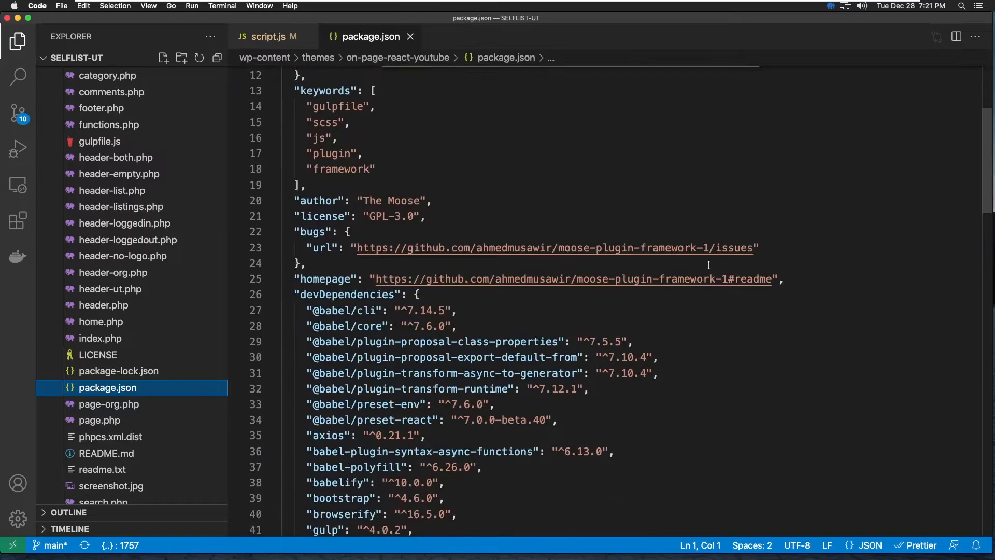
scroll(down, 3)
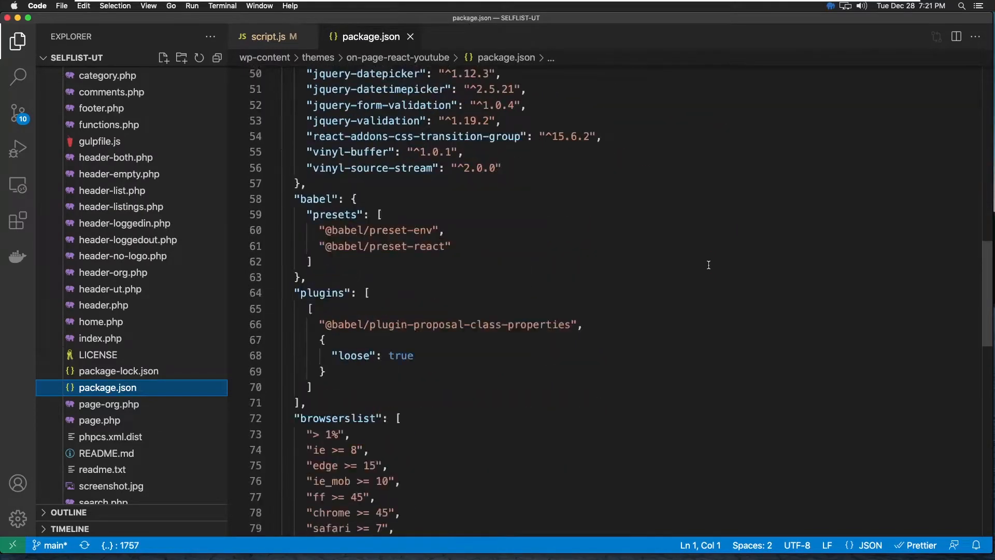
scroll(down, 3)
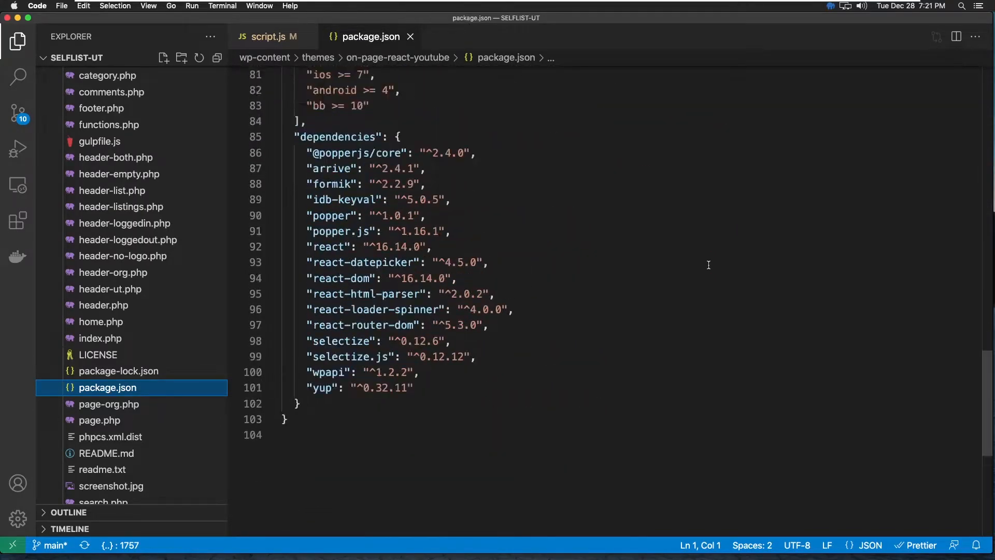
scroll(up, 3)
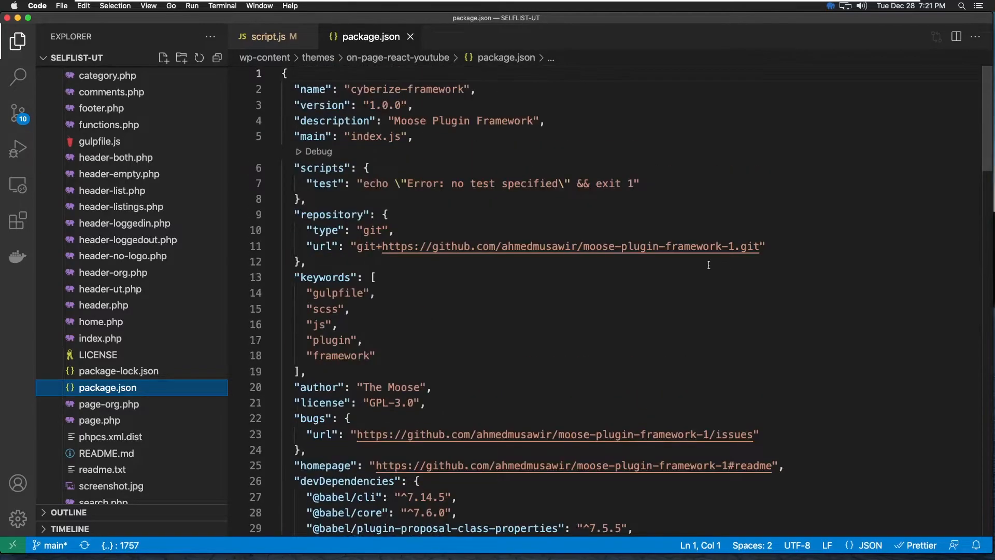
mouse_move(639, 312)
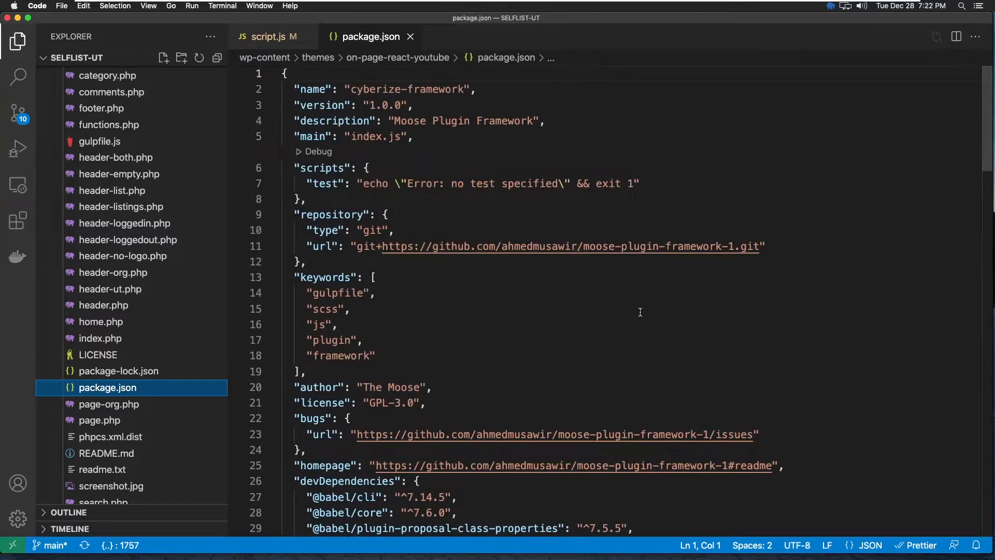
mouse_move(99, 413)
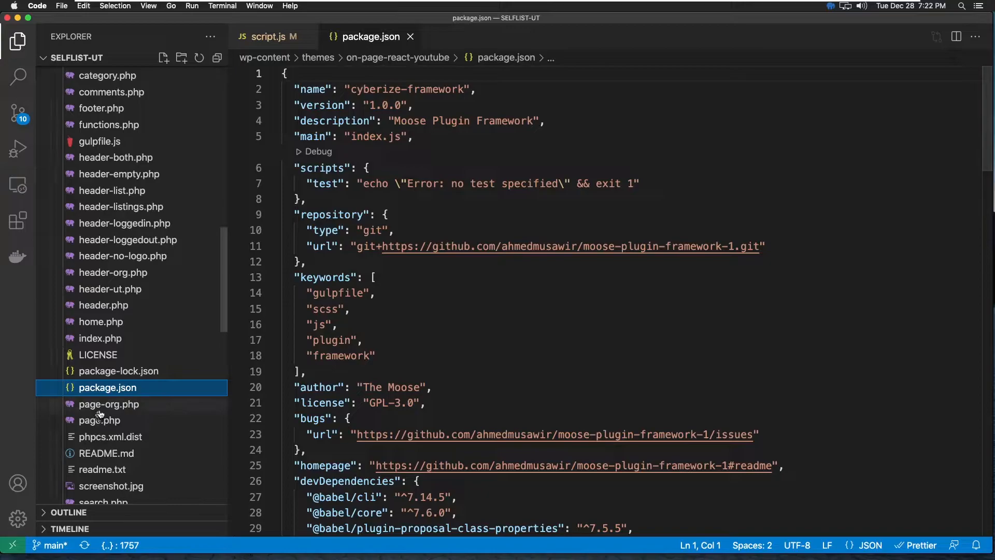
scroll(up, 3)
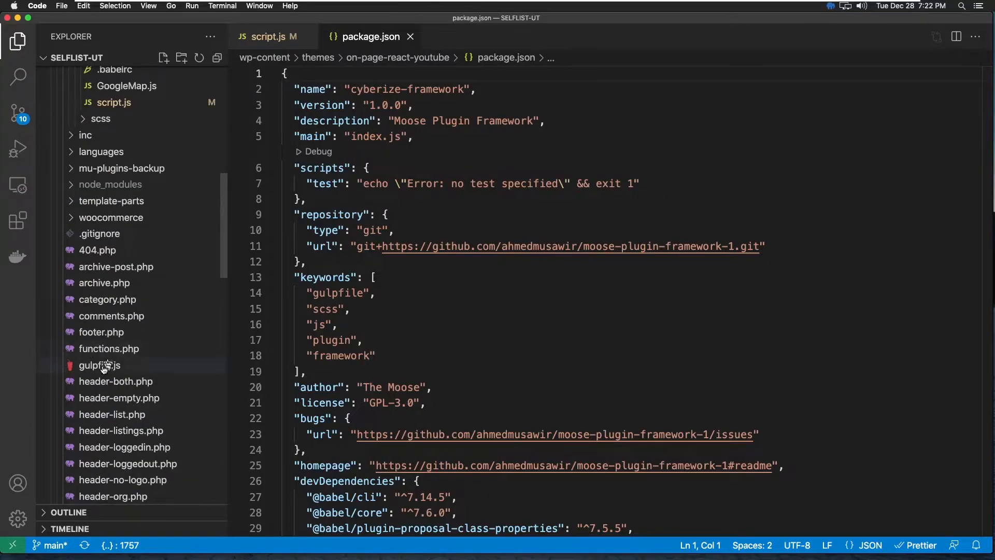
Step: Open gulpfile.js and read down through its requires, SCSS/JS variables and styles task
click(100, 365)
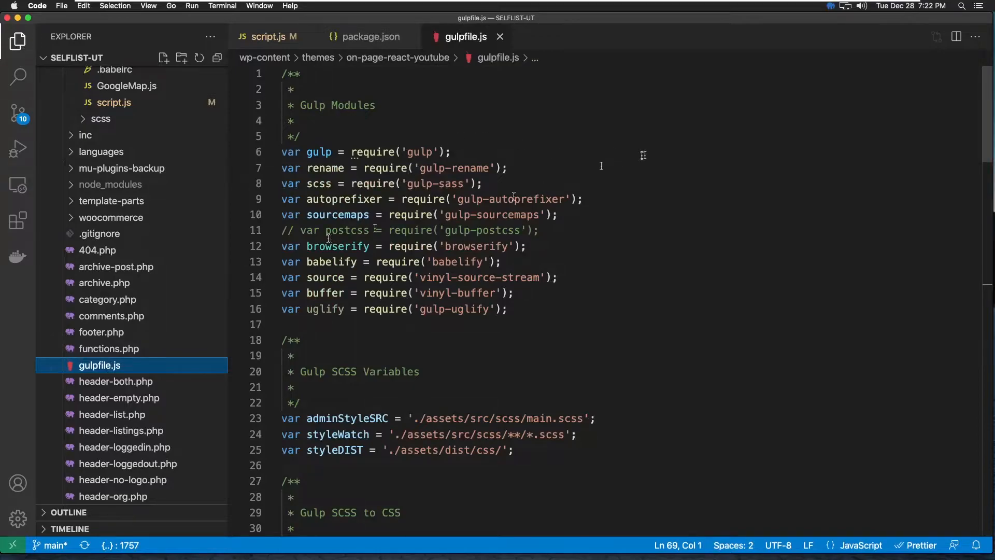
scroll(down, 3)
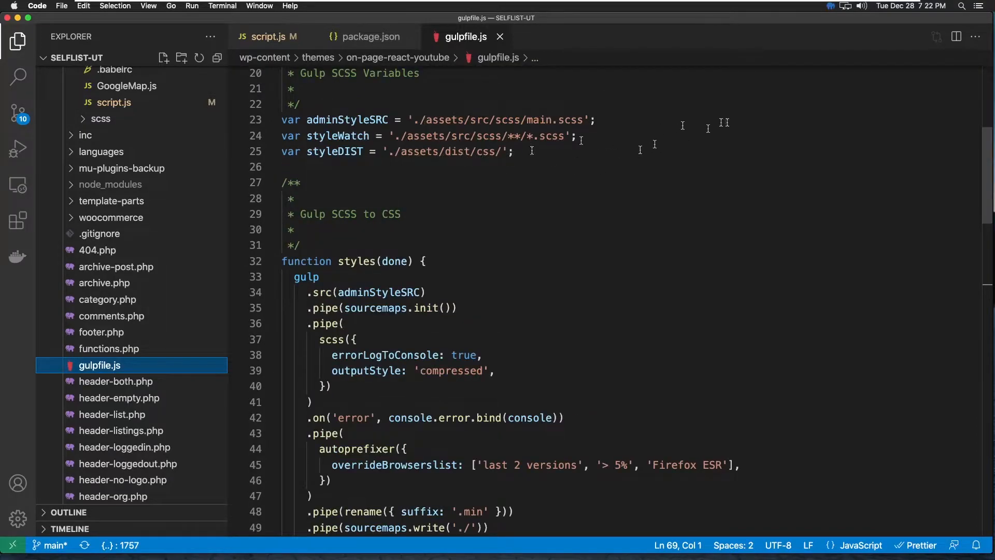
scroll(down, 3)
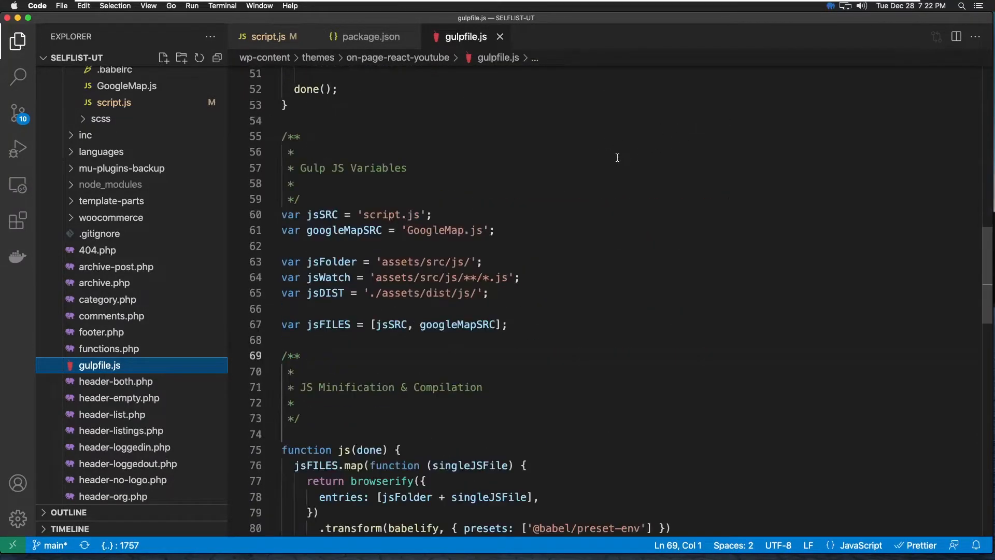
scroll(down, 3)
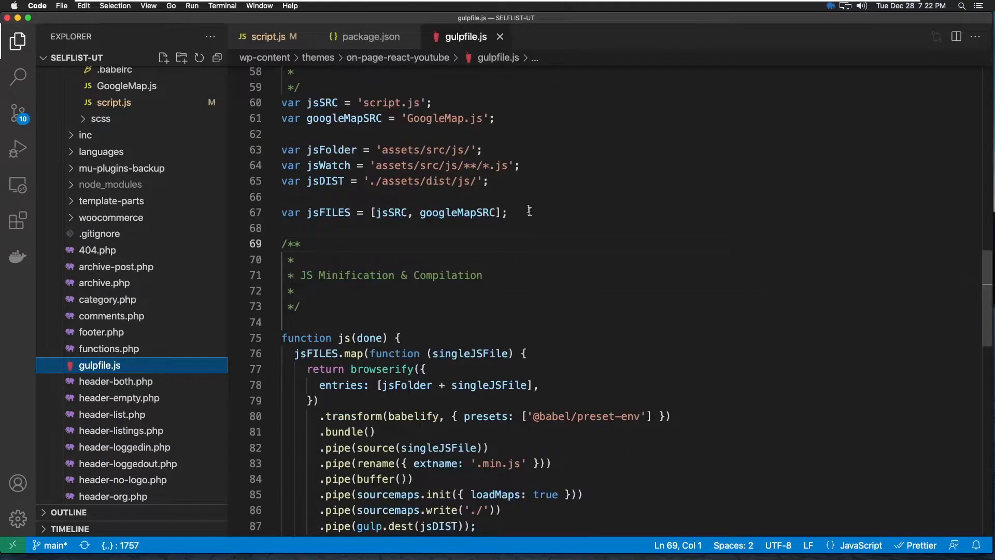
scroll(down, 3)
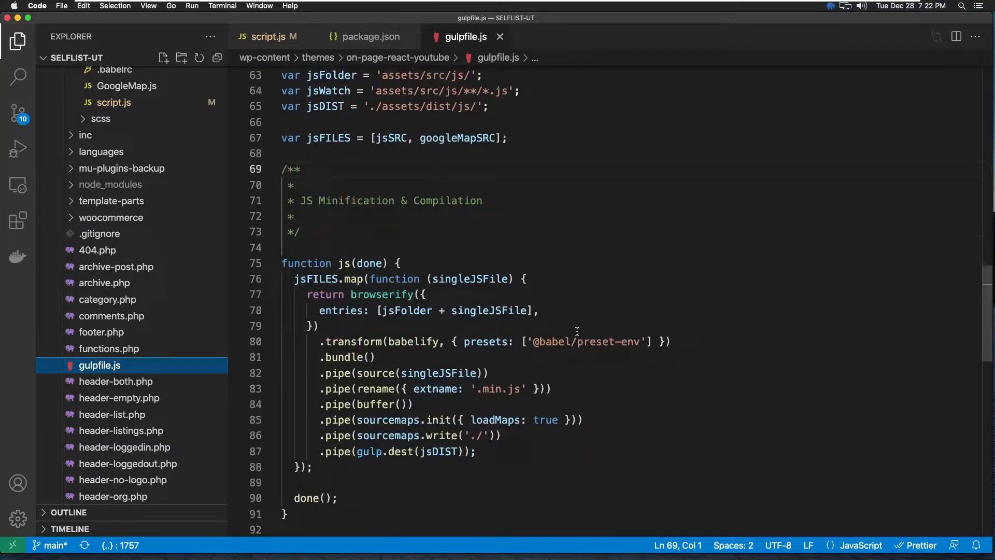
Step: Review the js and watch_files task definitions and scroll back to the top
scroll(down, 3)
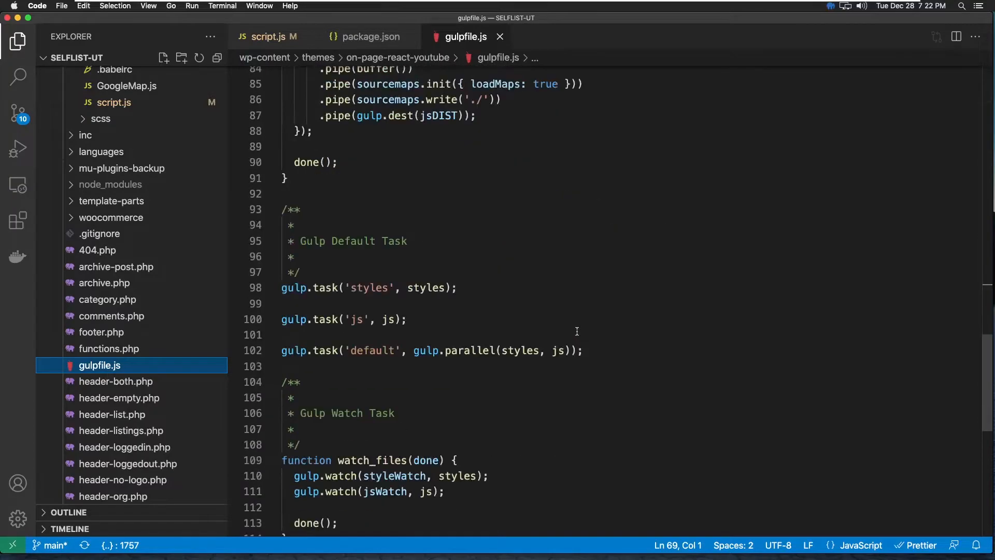
scroll(up, 3)
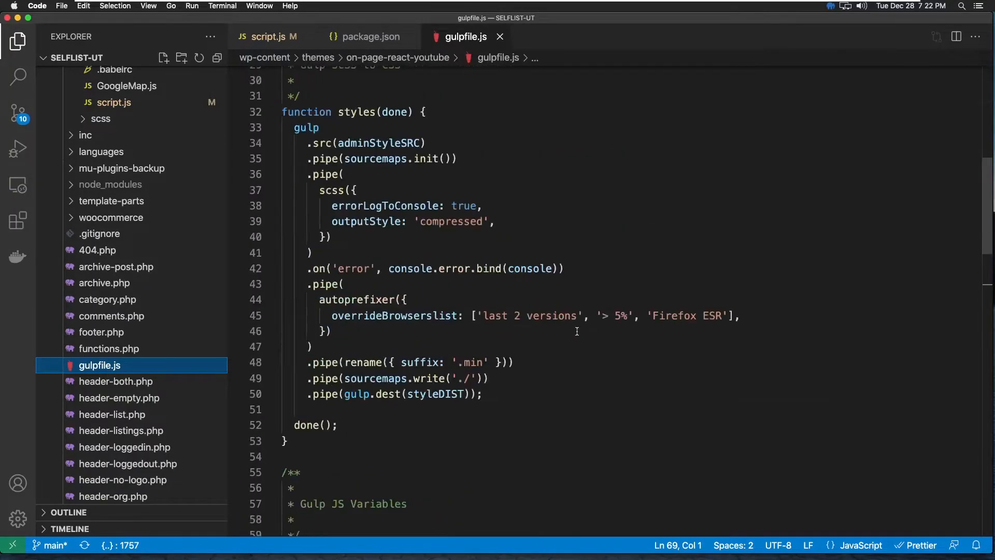
scroll(up, 3)
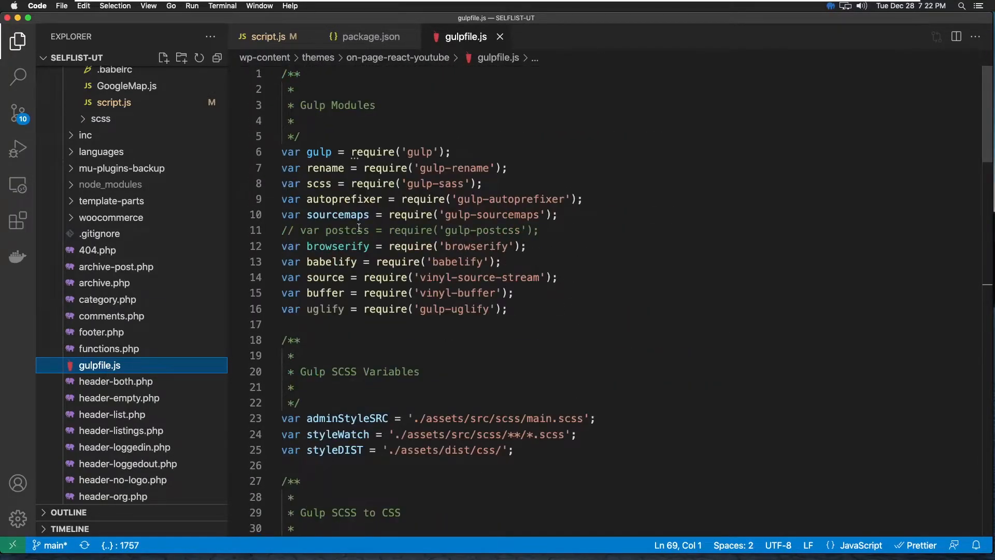
mouse_move(457, 292)
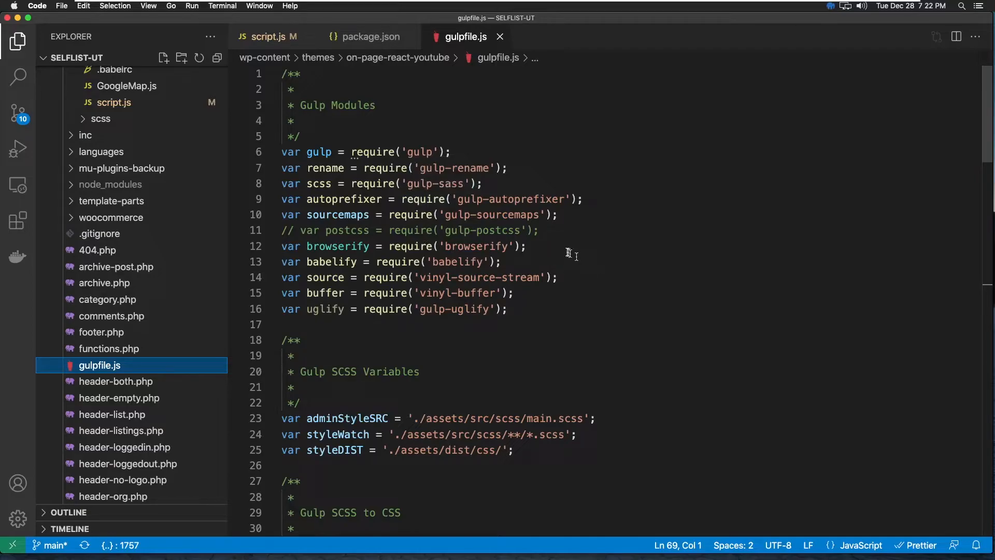
click(94, 76)
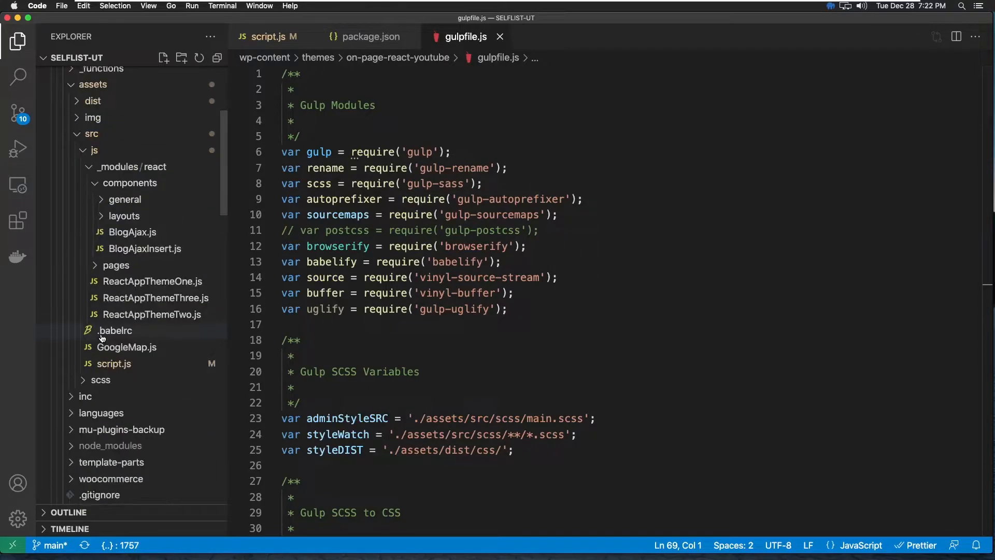
Step: Return to assets/src/js and open the main script.js file
scroll(down, 3)
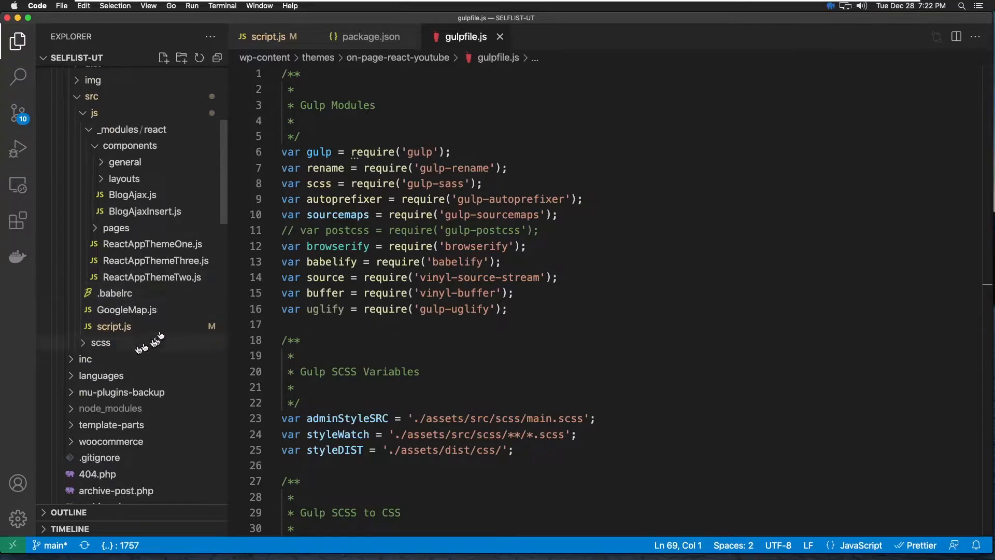
mouse_move(113, 335)
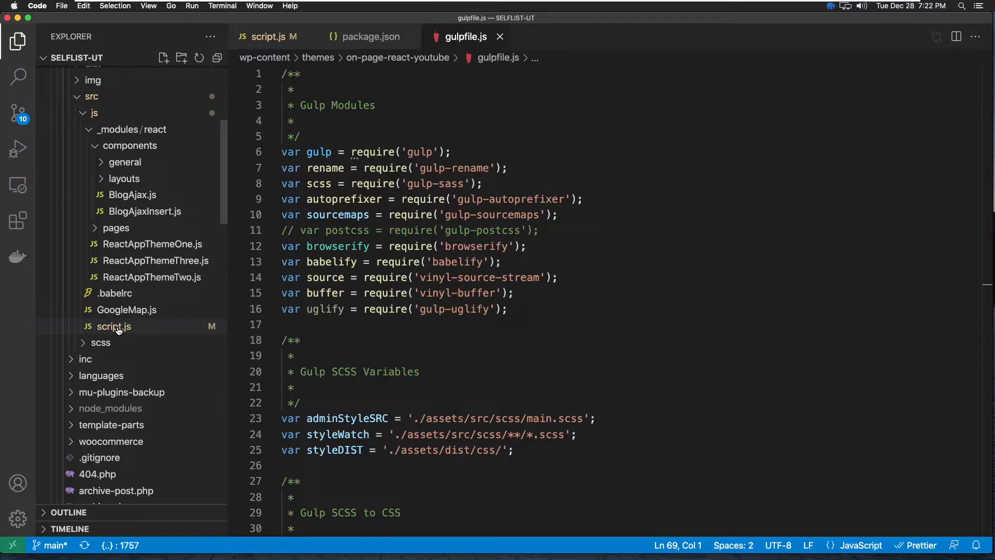
mouse_move(115, 327)
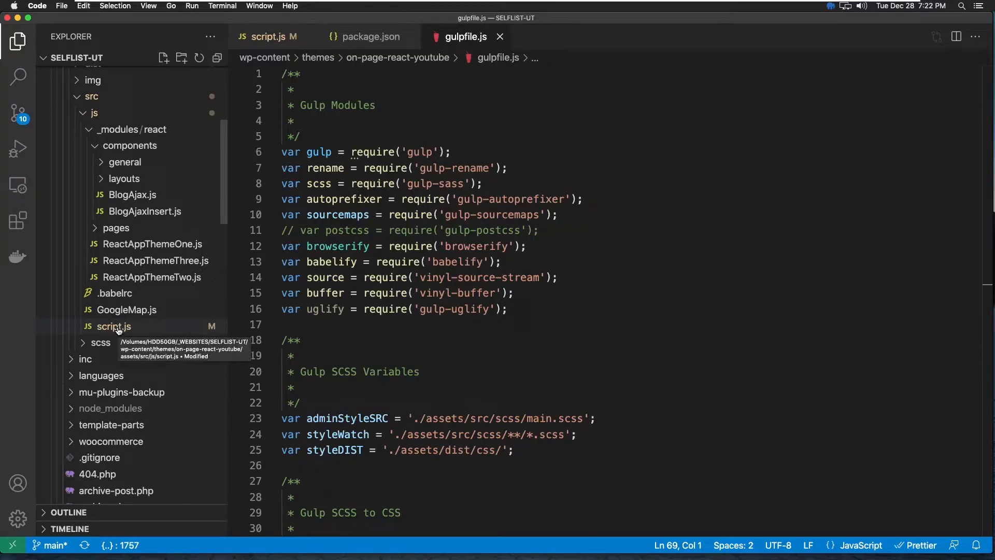
click(114, 326)
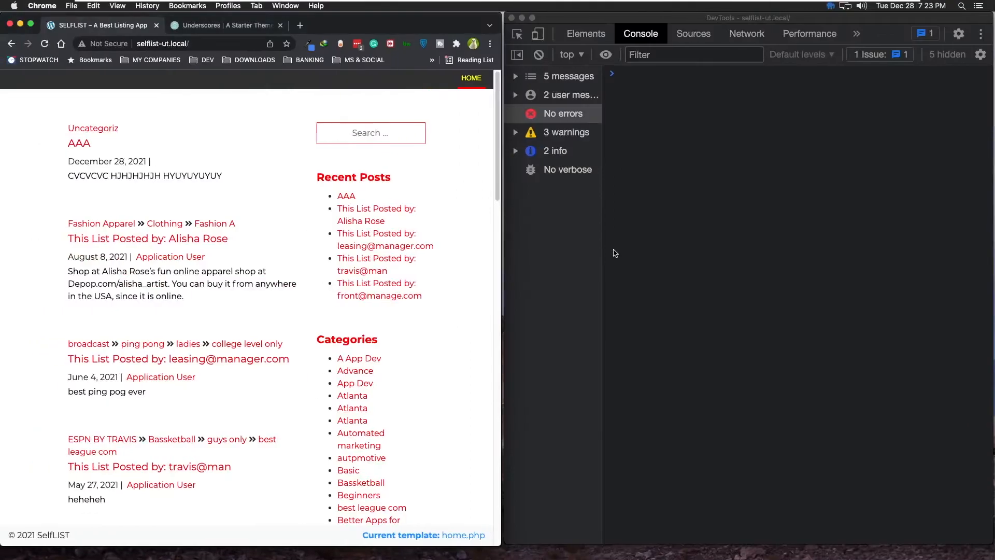
mouse_move(539, 165)
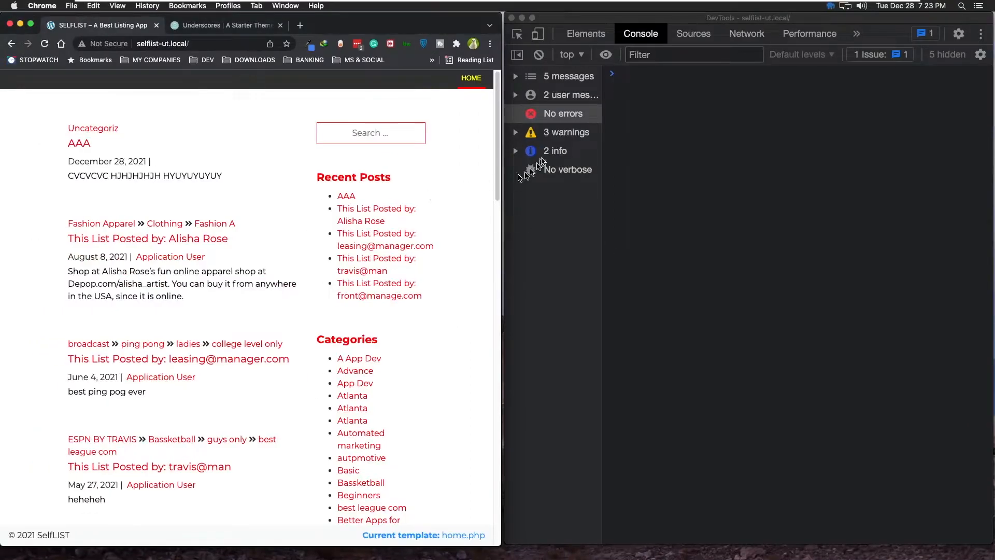
Step: Check the Chrome DevTools console messages for the home page, finding no errors
click(555, 151)
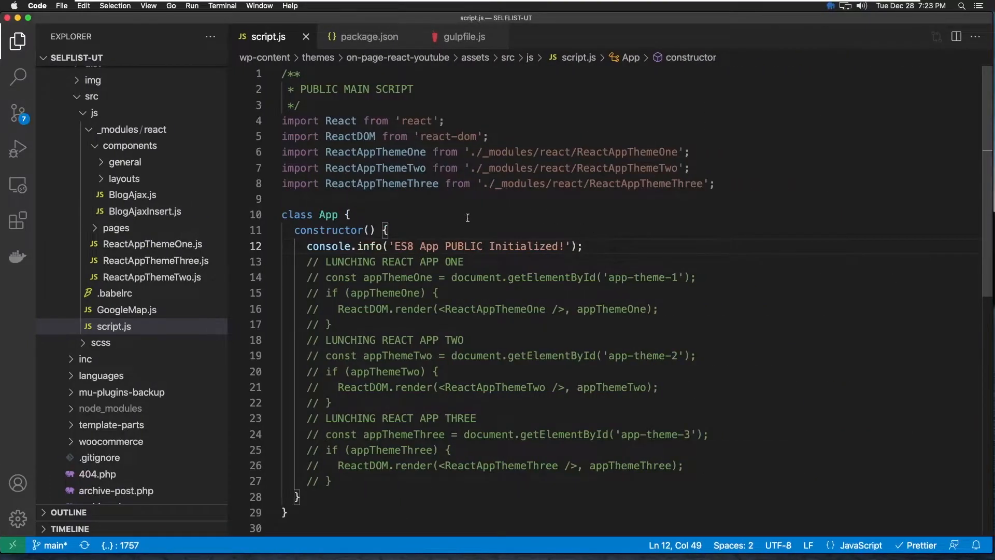
scroll(down, 3)
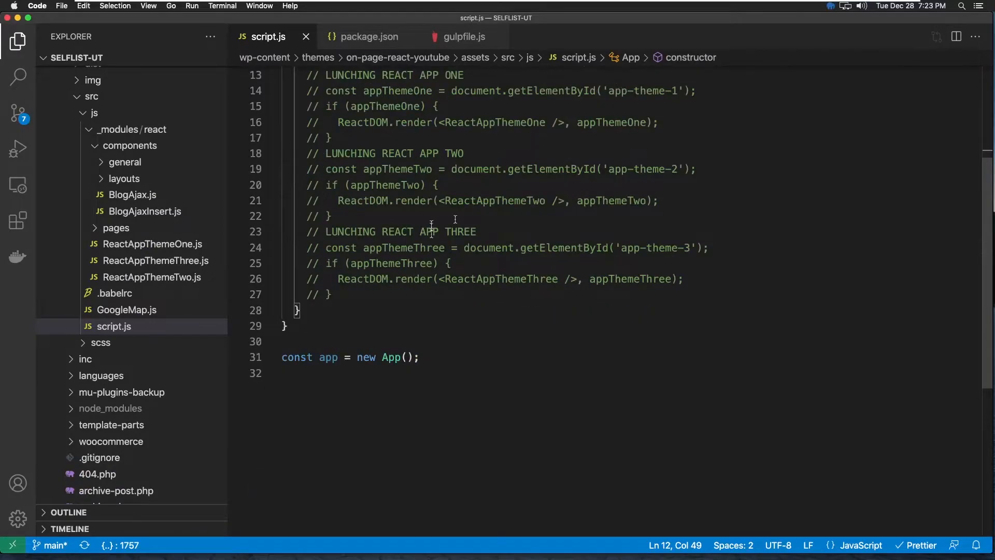
scroll(up, 3)
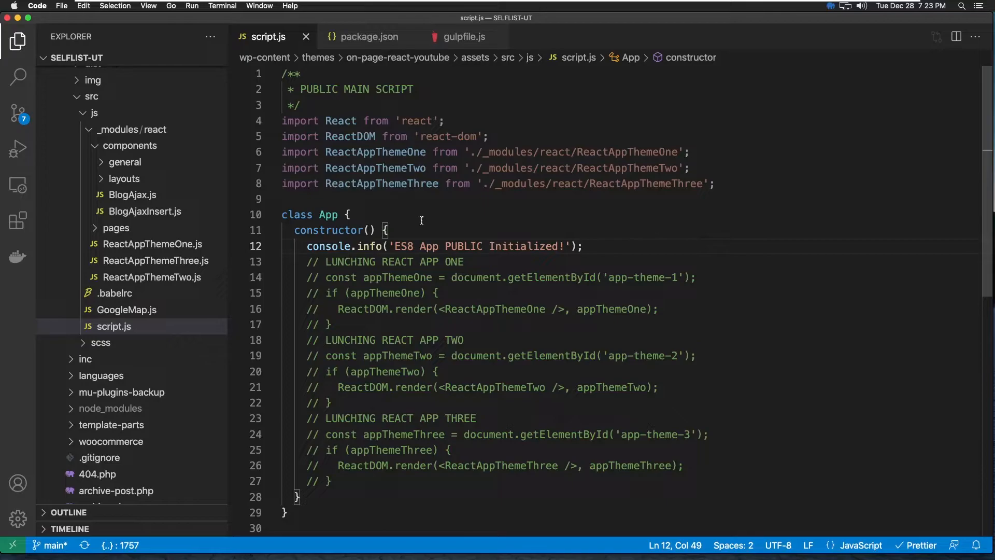
scroll(down, 3)
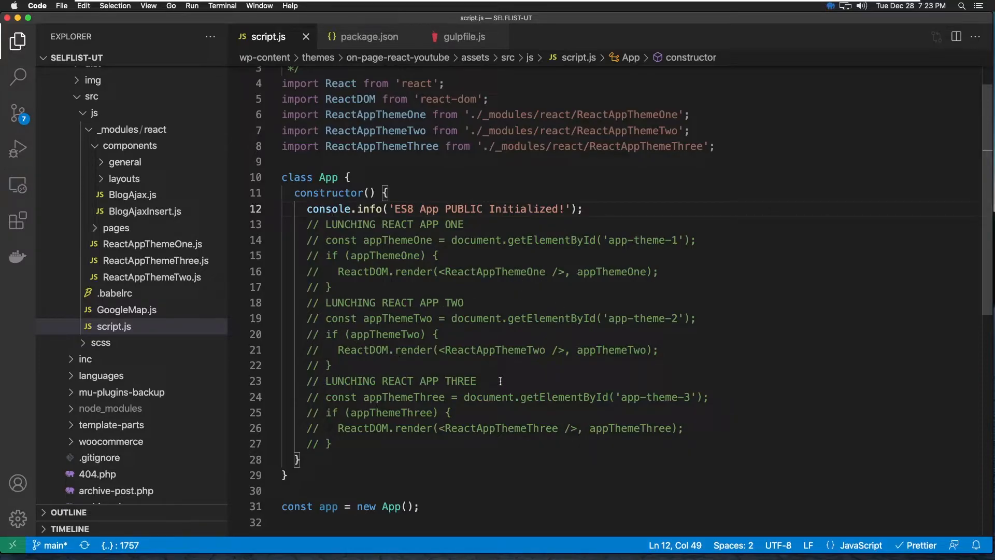
mouse_move(467, 355)
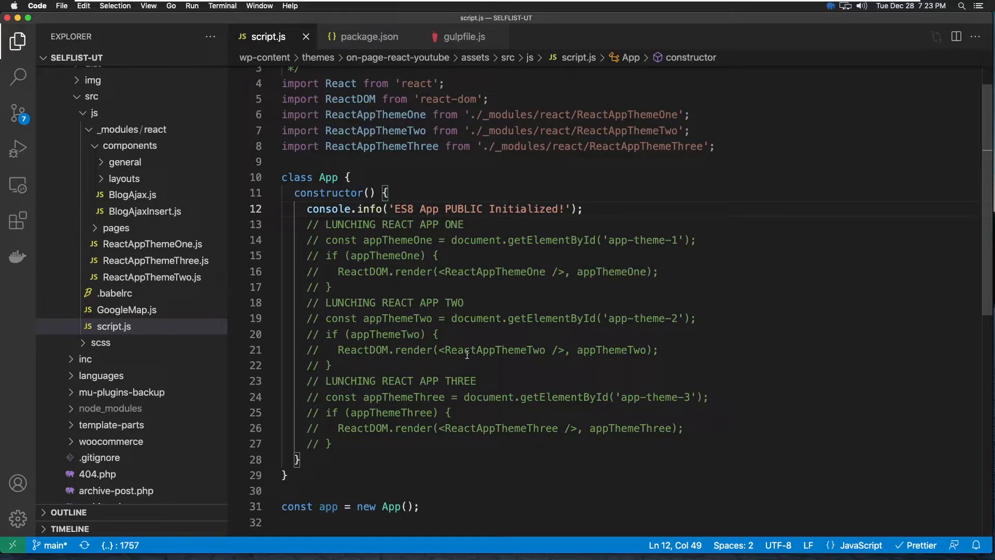
mouse_move(431, 287)
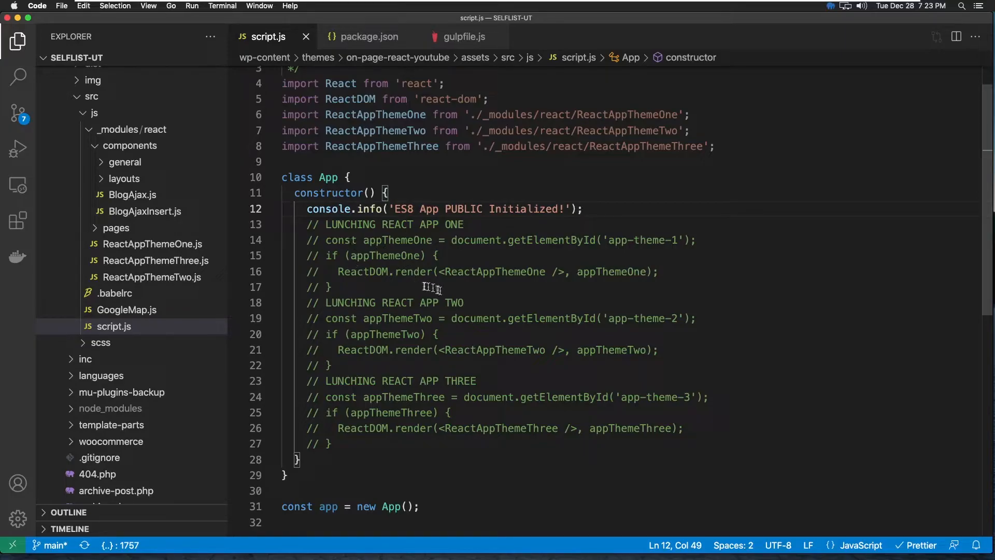
mouse_move(490, 333)
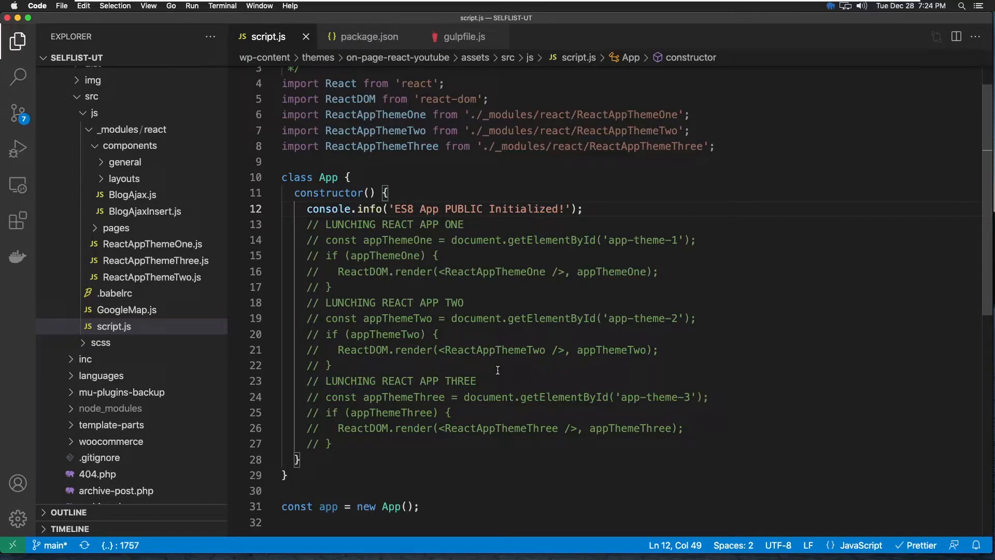
mouse_move(475, 322)
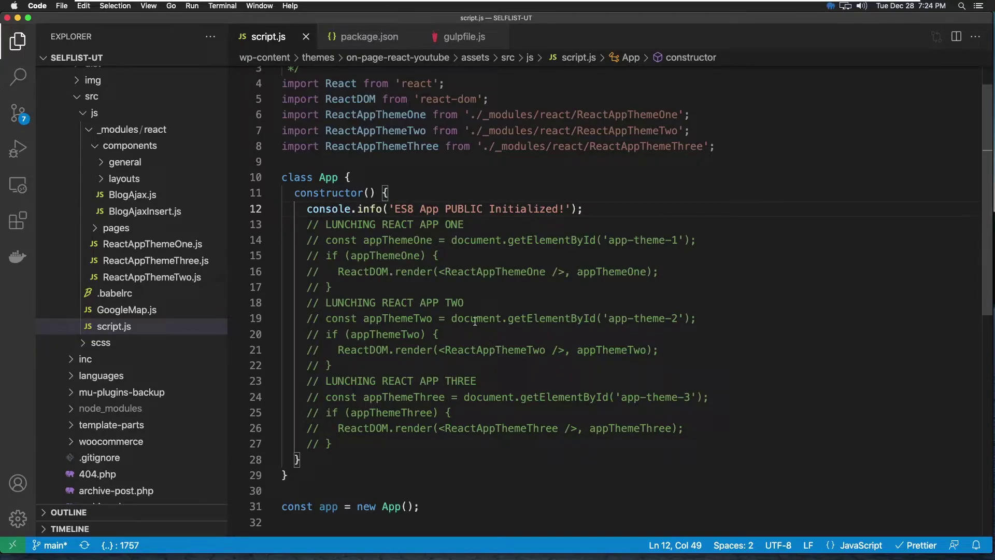
mouse_move(502, 312)
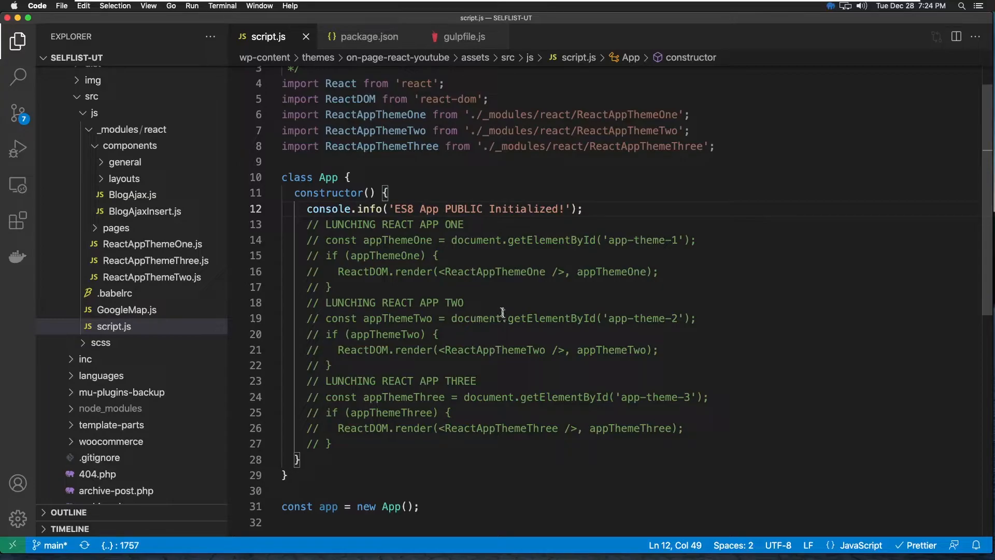
mouse_move(726, 270)
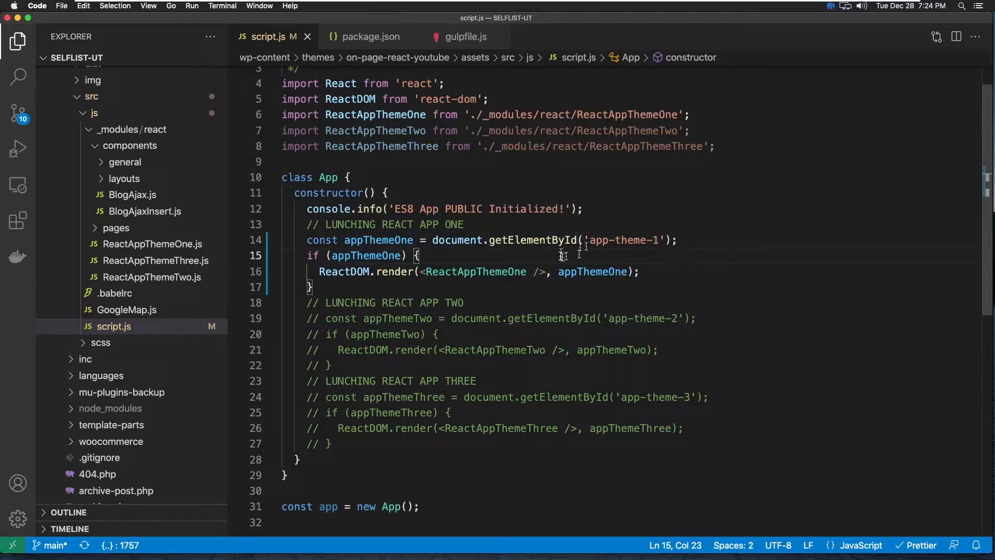
mouse_move(622, 250)
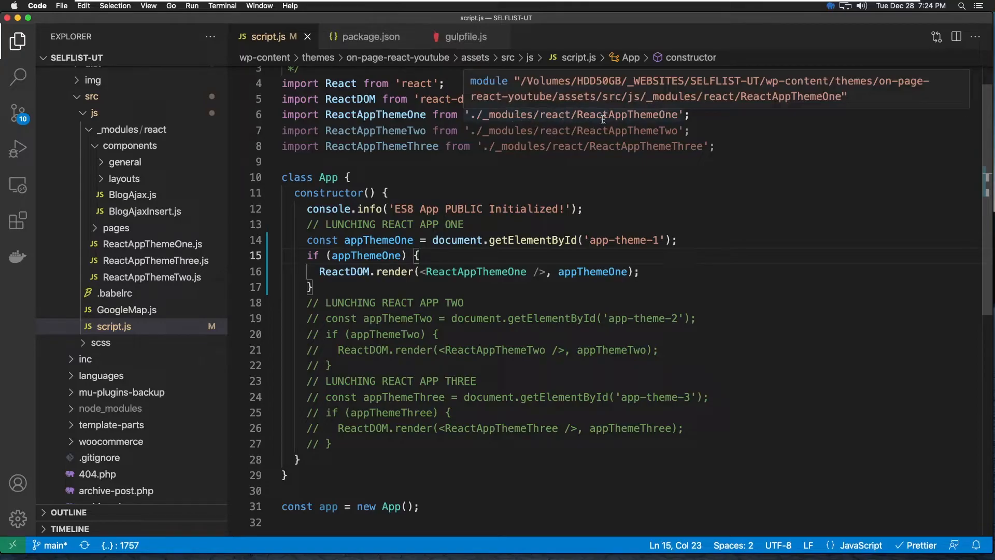
mouse_move(150, 276)
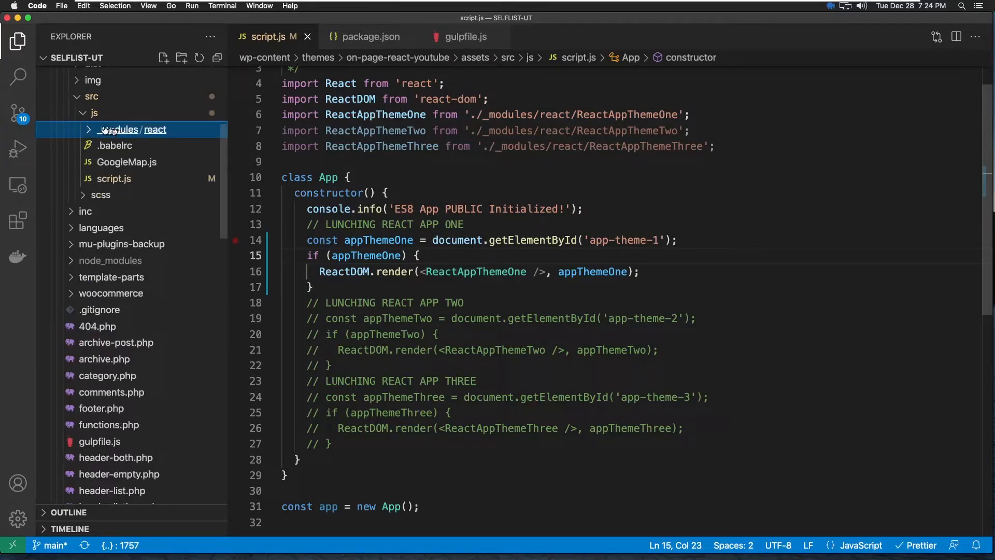
Step: Review ReactAppThemeOne.js in _modules/react, then return to script.js
click(134, 130)
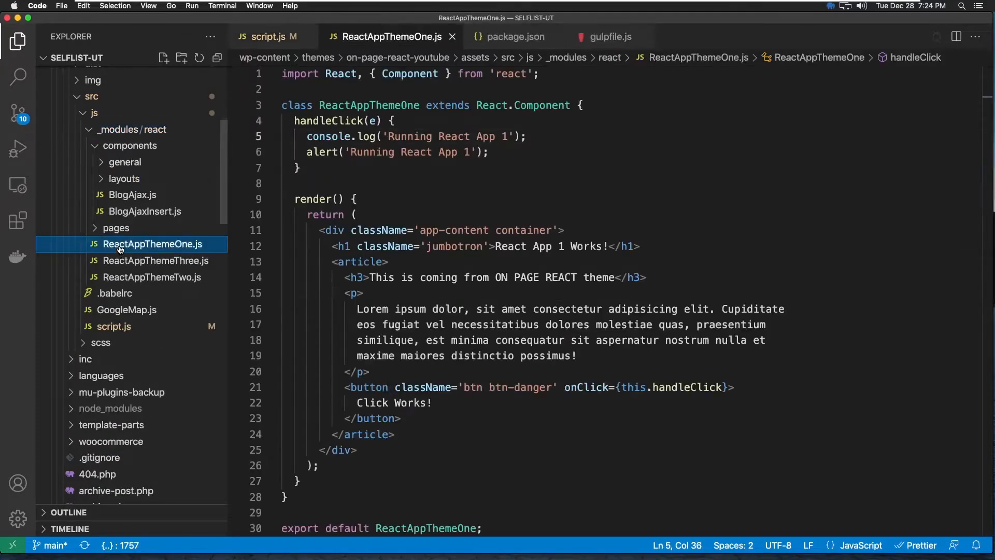
mouse_move(675, 179)
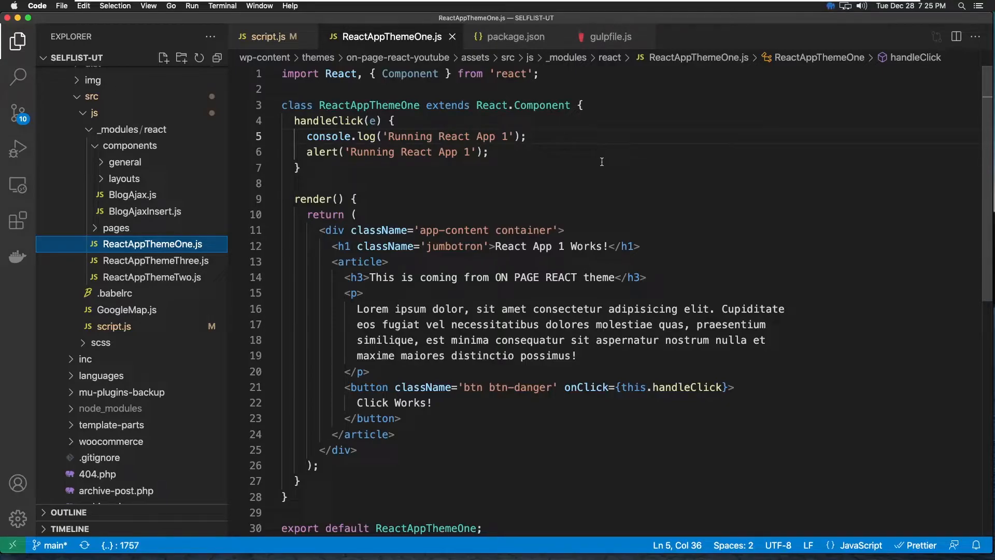
scroll(down, 3)
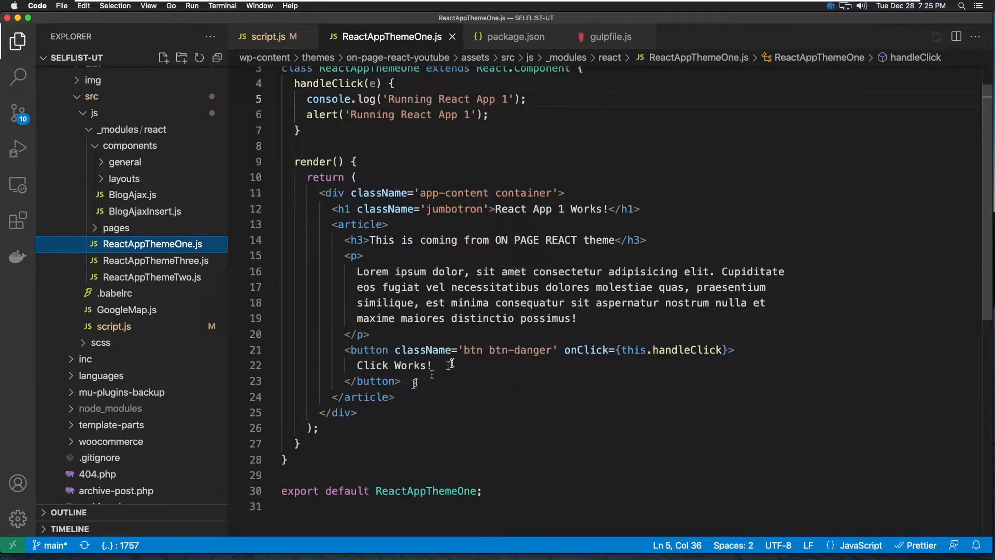
scroll(up, 3)
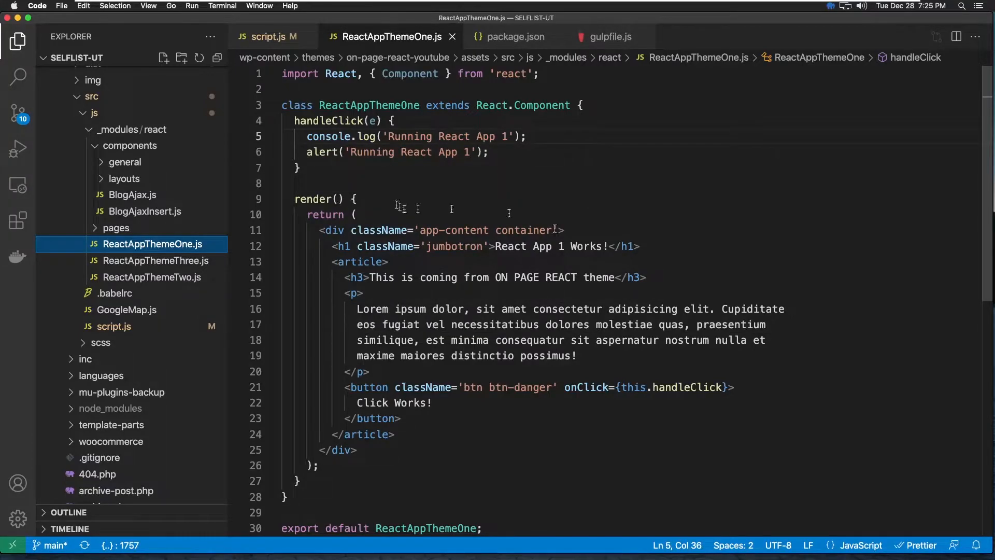
mouse_move(114, 332)
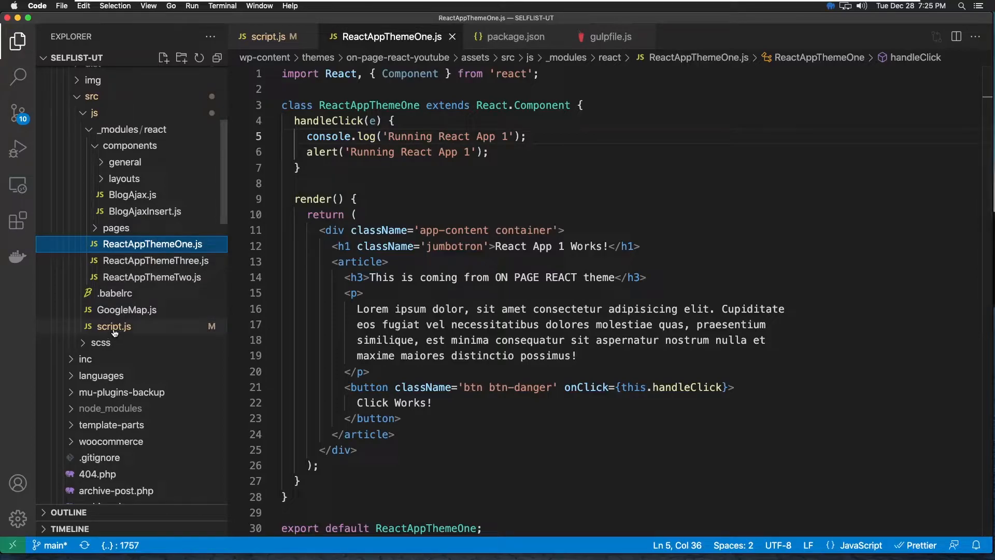
click(115, 325)
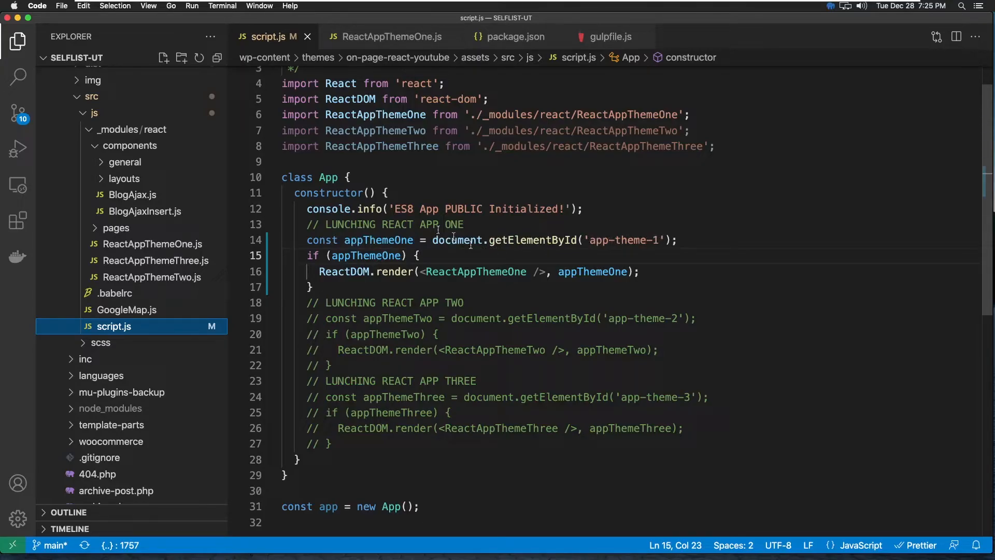
mouse_move(504, 248)
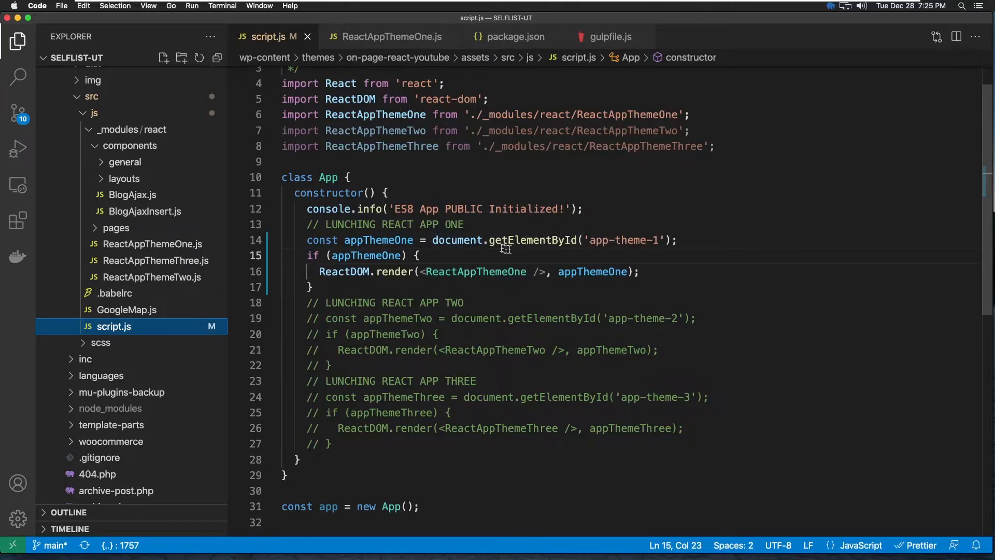
mouse_move(340, 243)
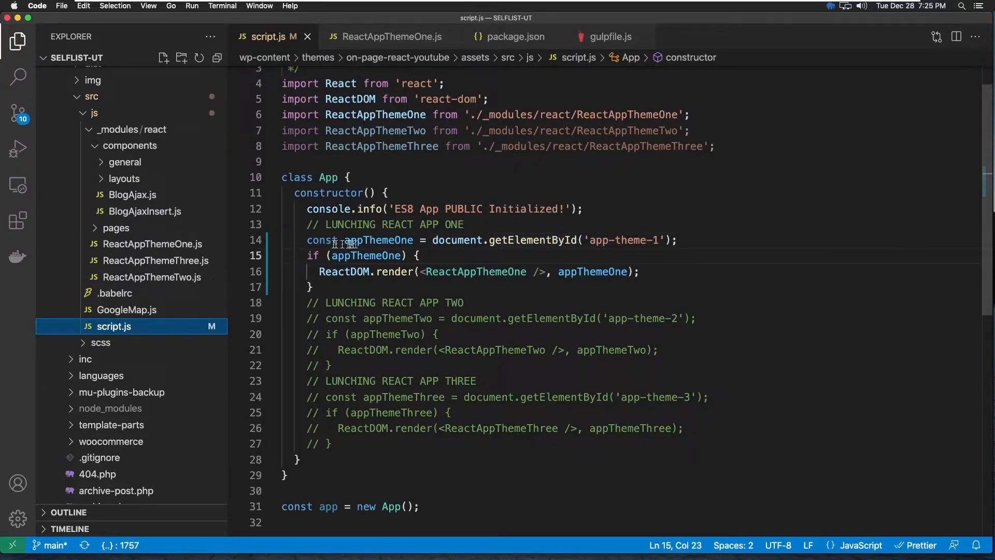
mouse_move(379, 239)
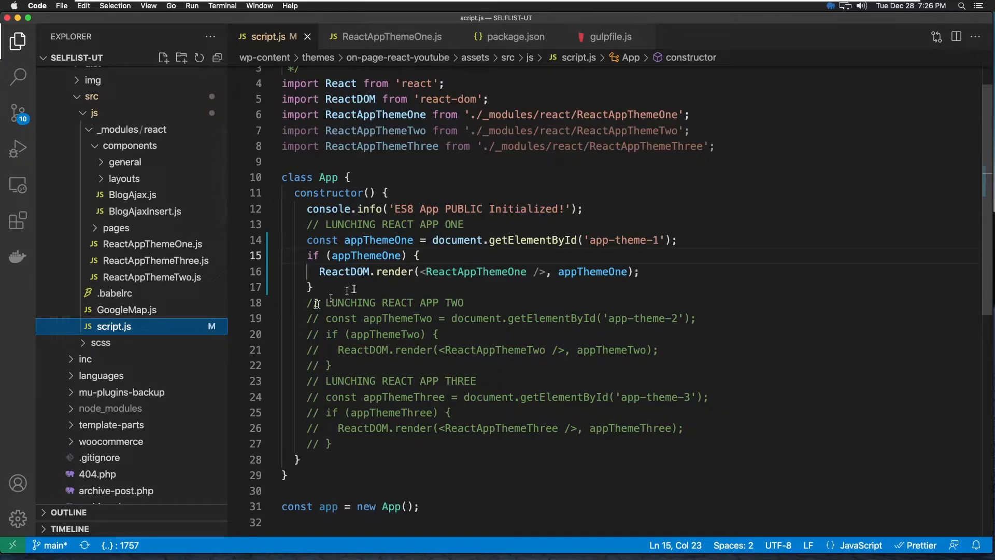
mouse_move(395, 271)
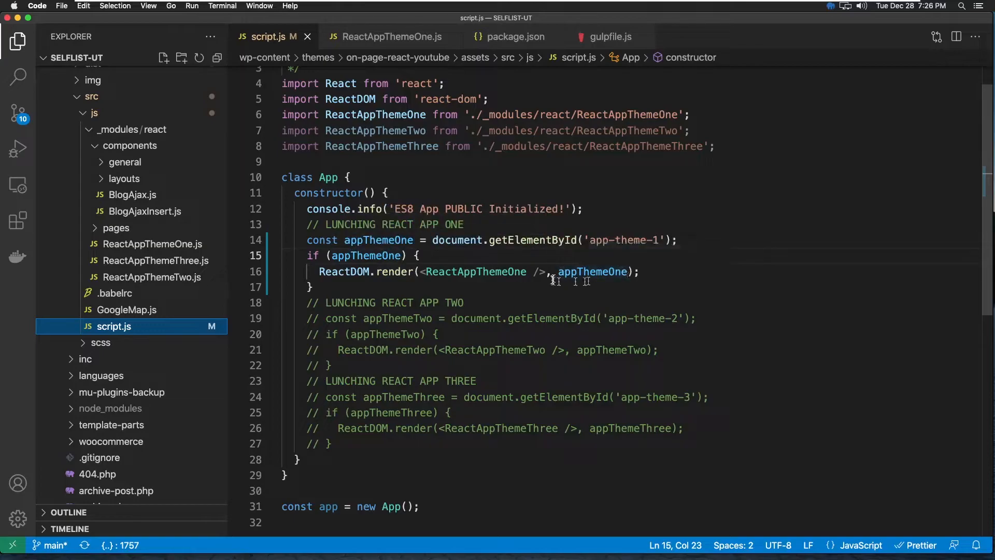
mouse_move(419, 278)
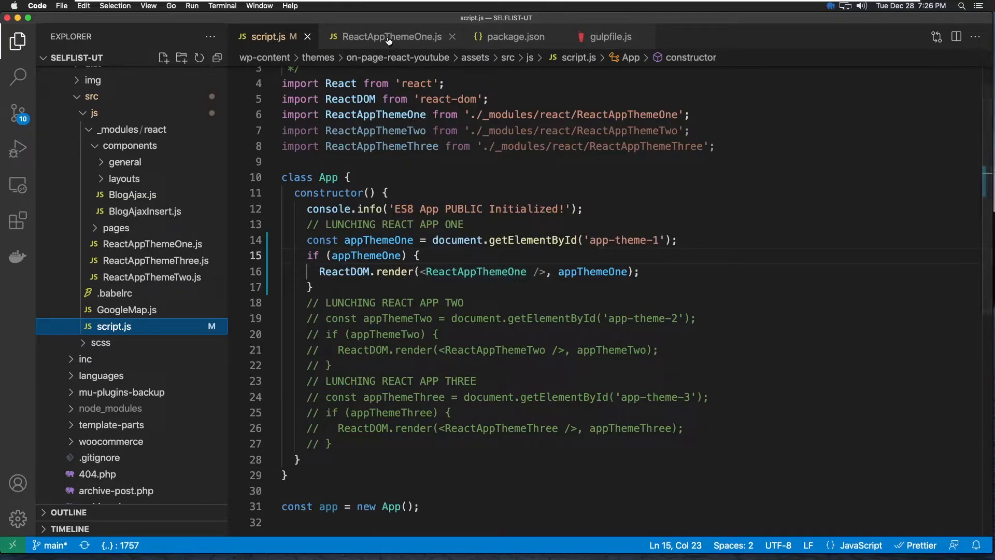
Step: Compare script.js with ReactAppThemeOne.js, then open template-react-app-1.php from the Explorer
click(387, 36)
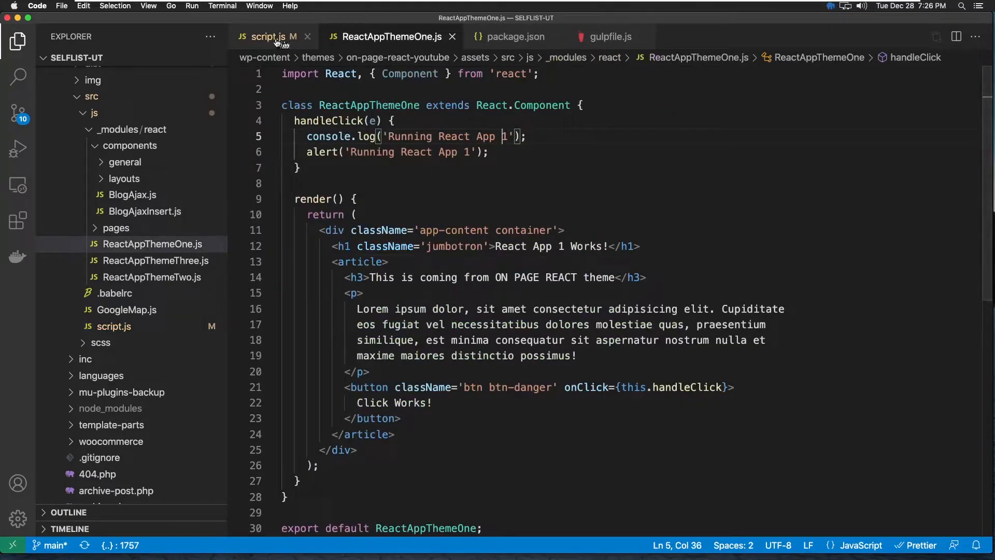
click(269, 36)
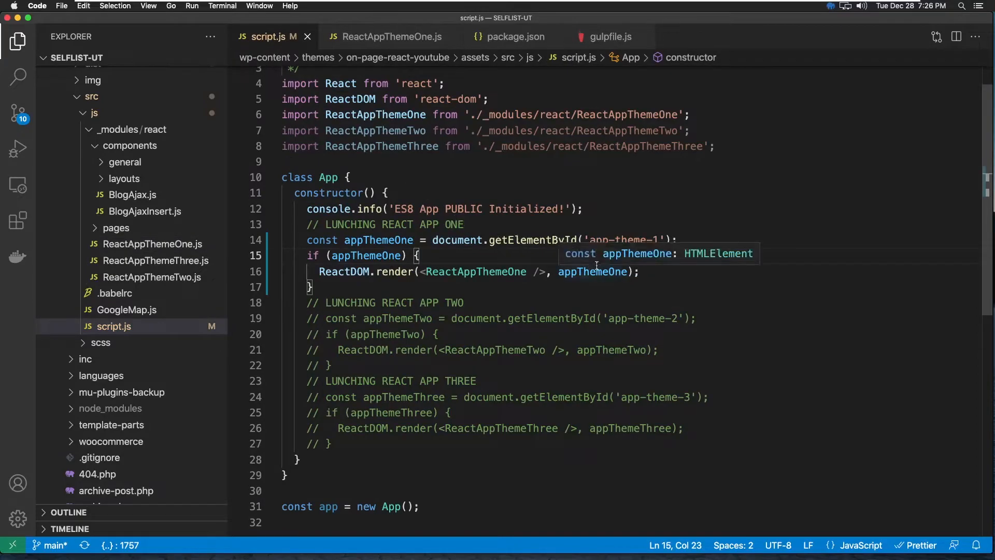
mouse_move(689, 236)
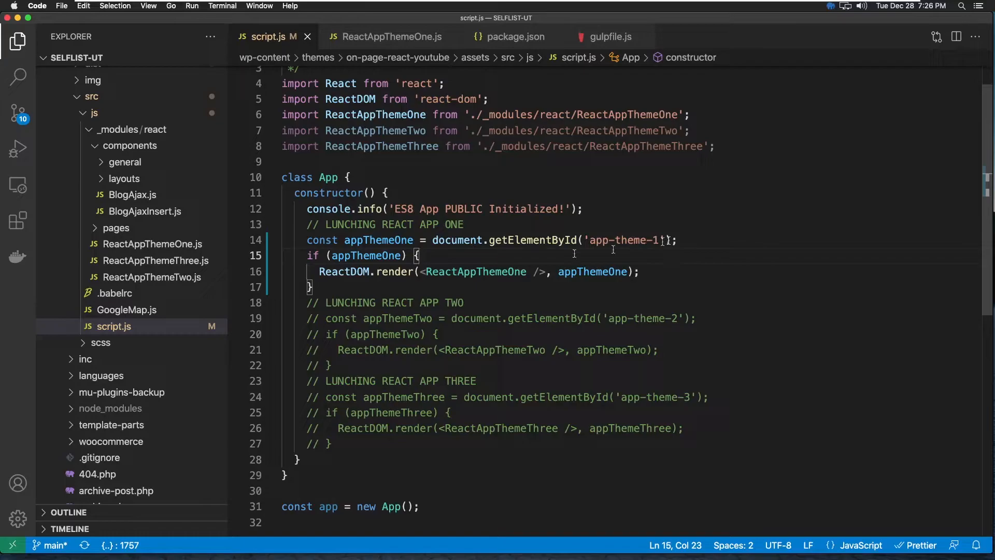
scroll(down, 3)
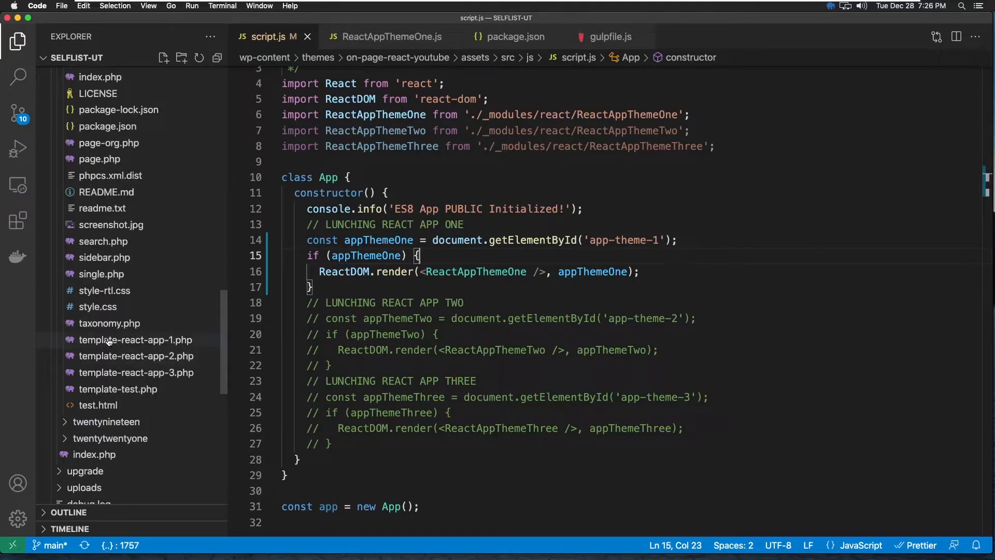
click(135, 340)
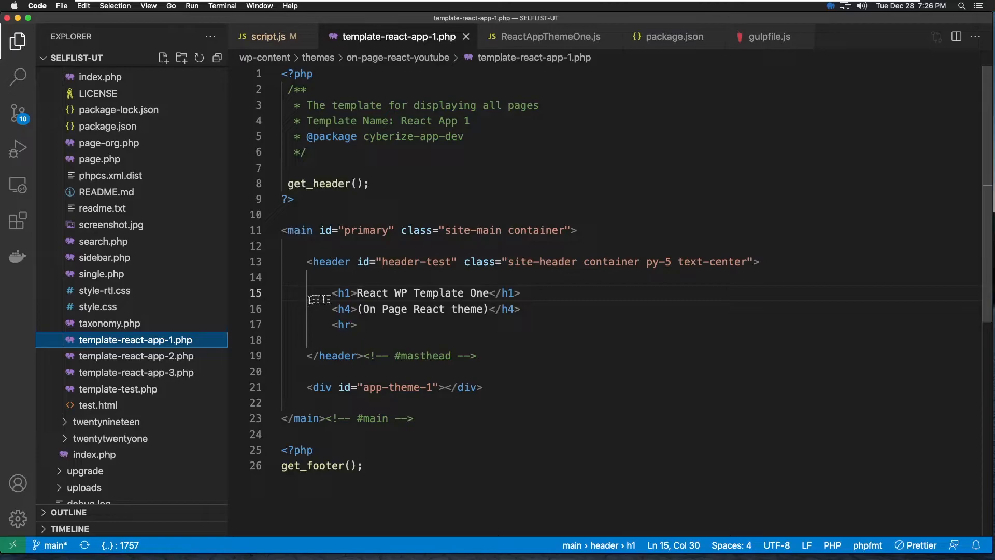
mouse_move(405, 387)
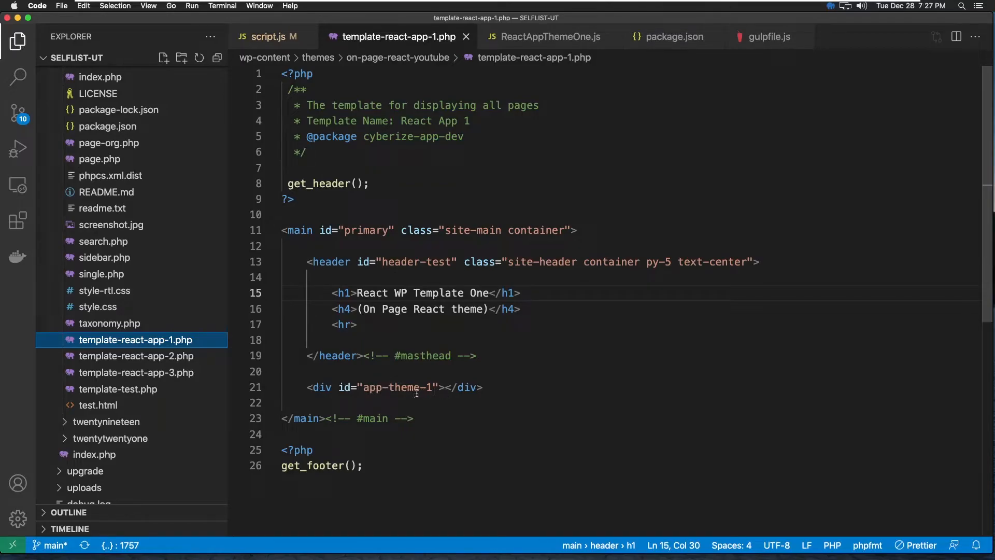
Step: Review script.js mounting only ReactAppThemeOne, then switch to the WordPress admin in Firefox
click(267, 36)
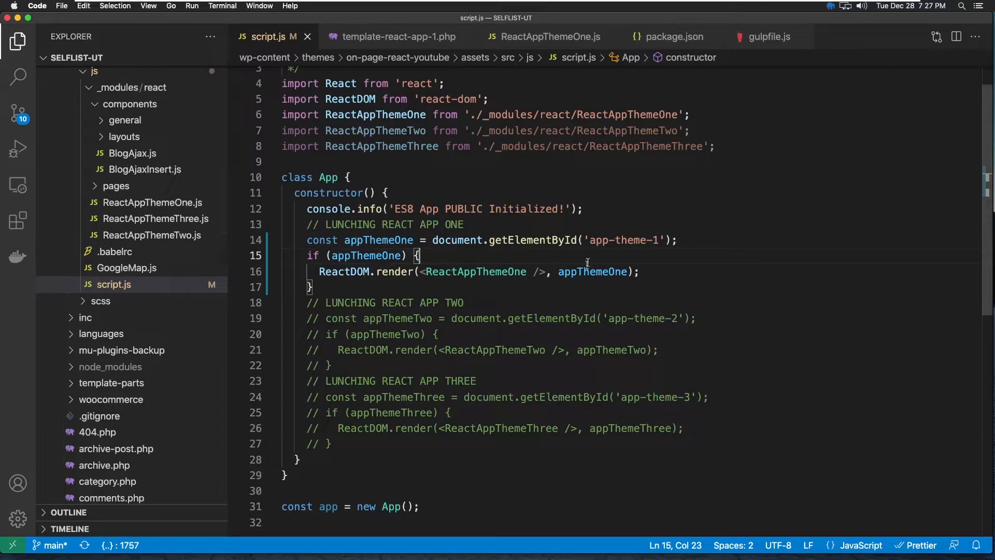
mouse_move(676, 243)
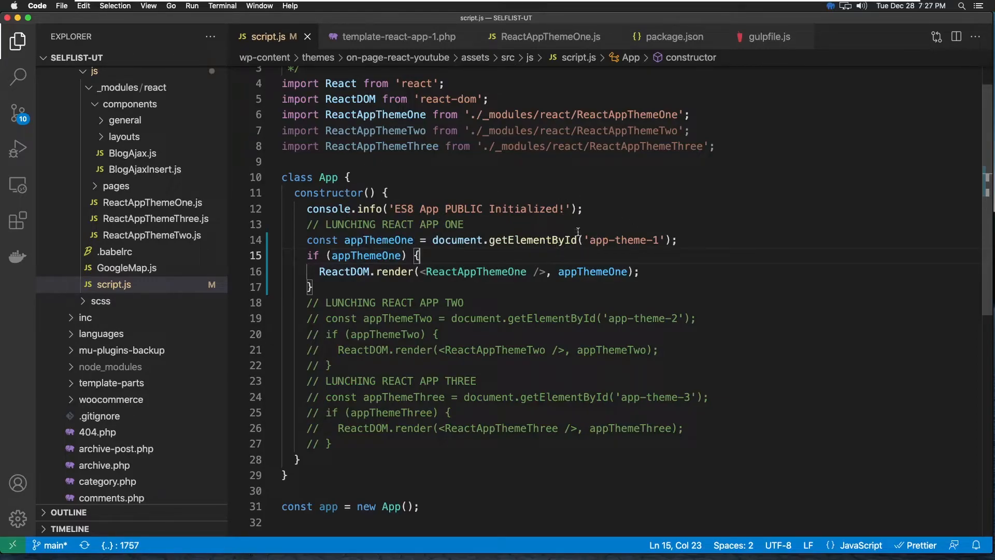
click(394, 36)
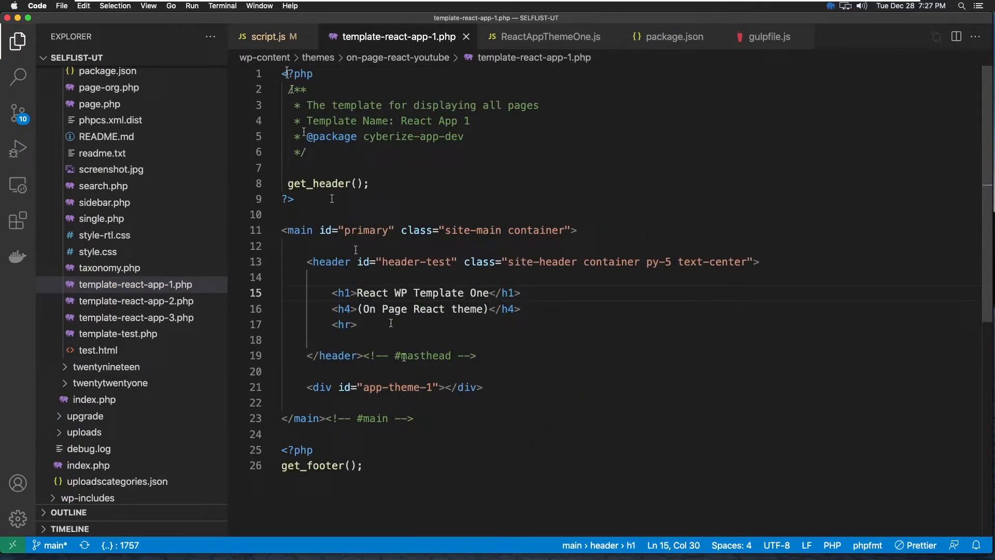
click(271, 37)
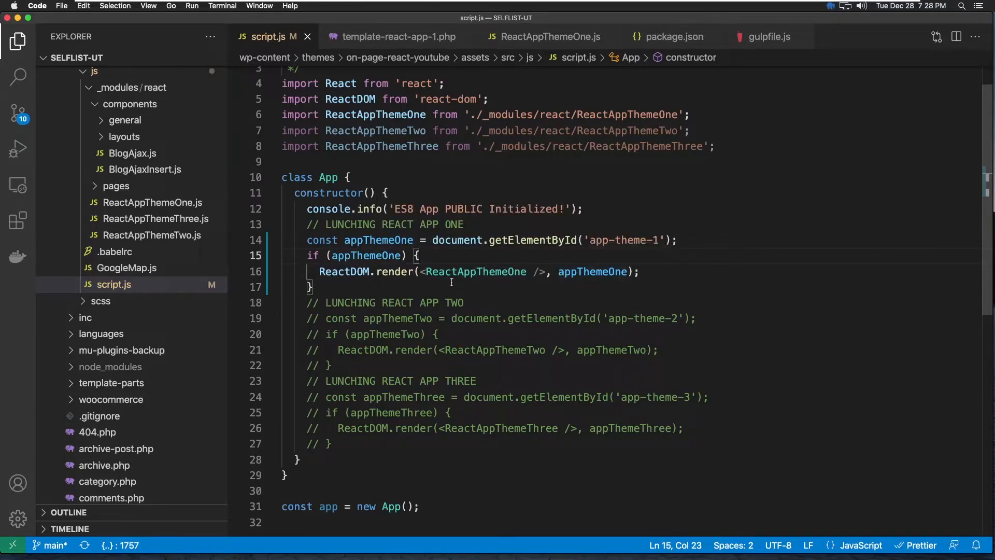
click(666, 276)
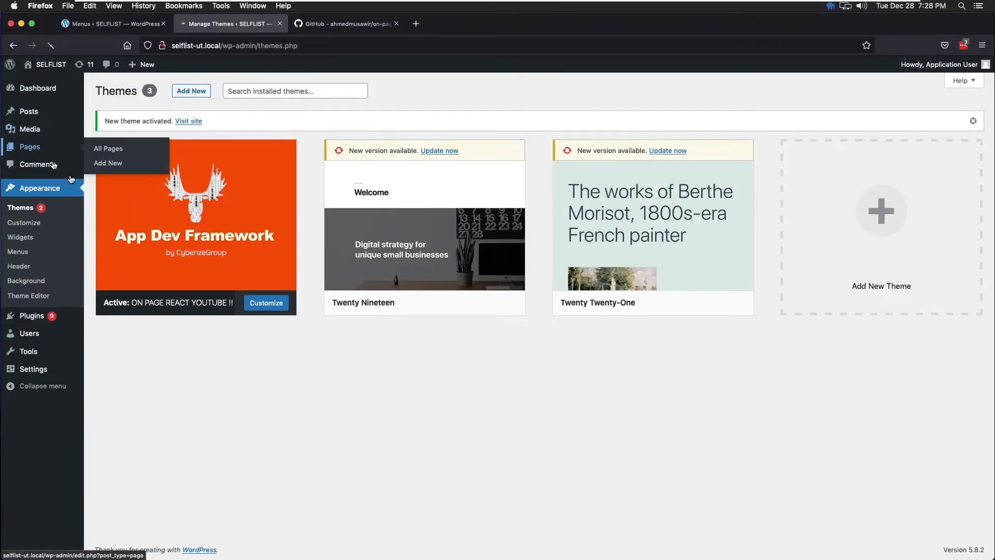
Step: Search All Pages for 'react', listing REACT APP ONE, TWO and THREE
click(107, 149)
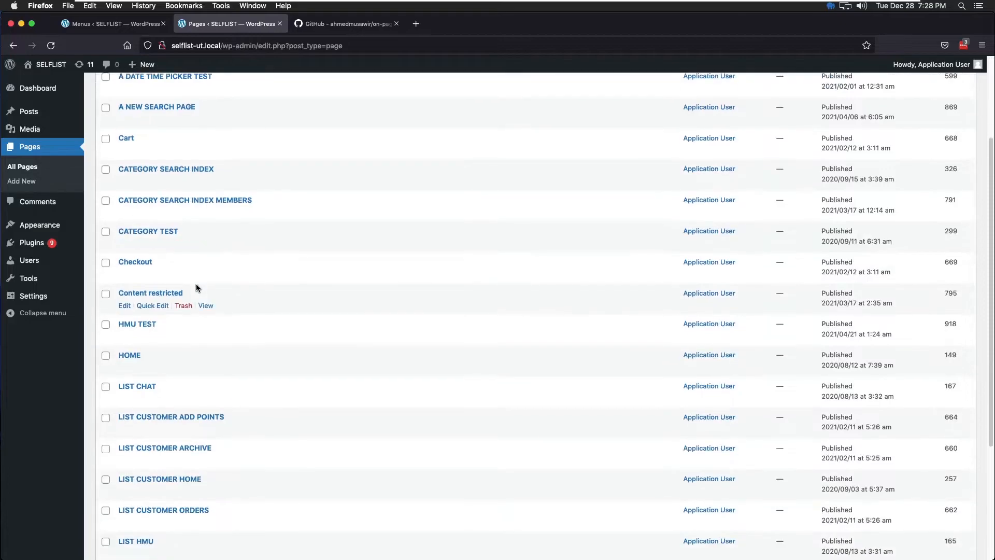
scroll(down, 3)
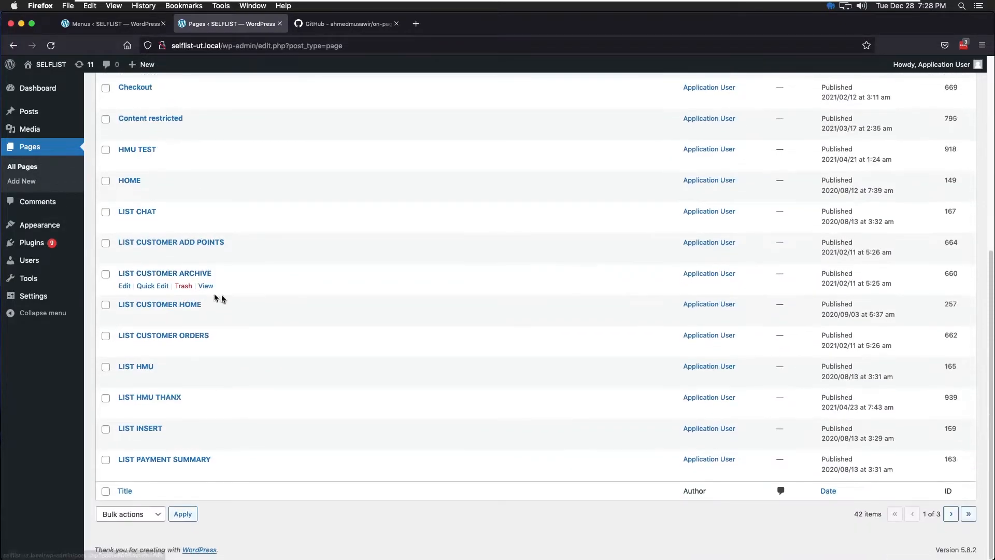
scroll(up, 3)
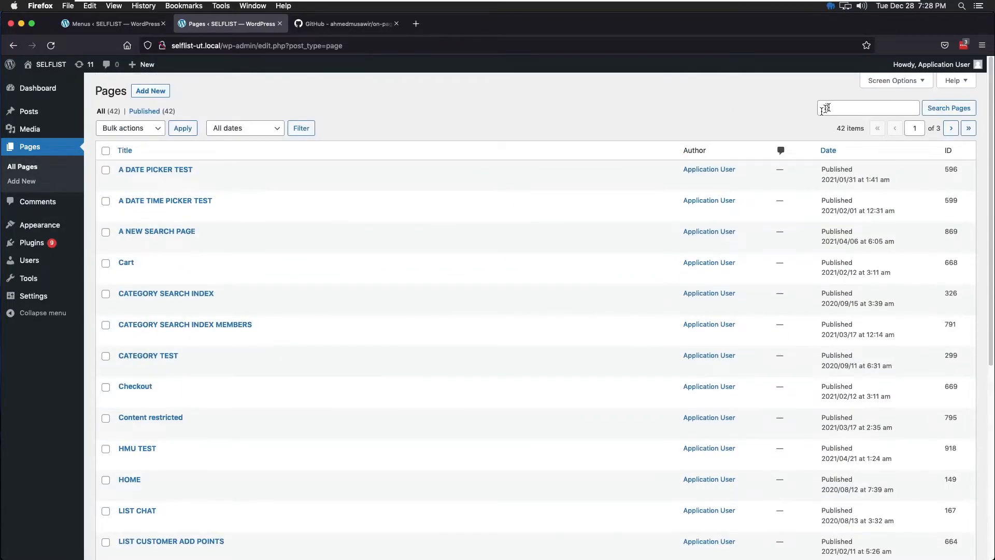
text(react)
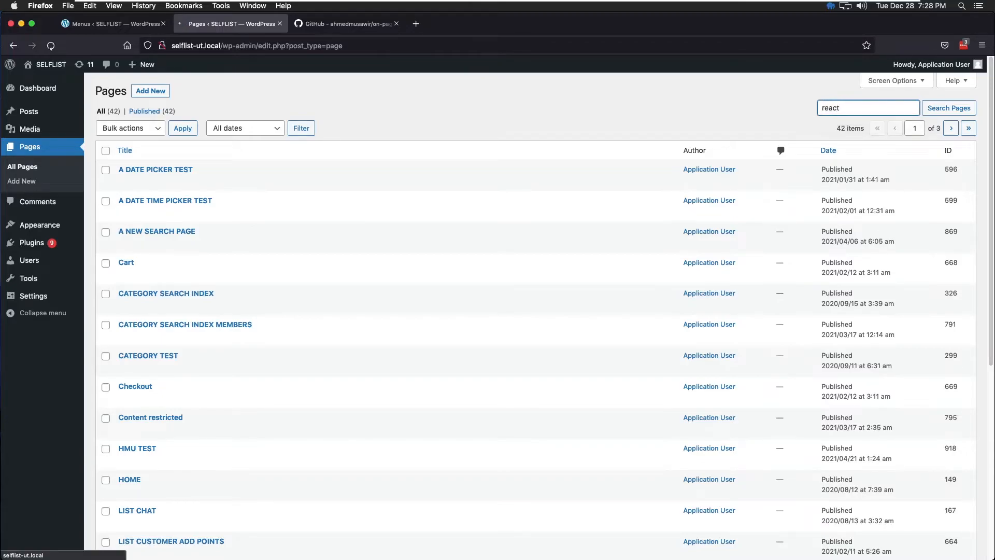
click(948, 108)
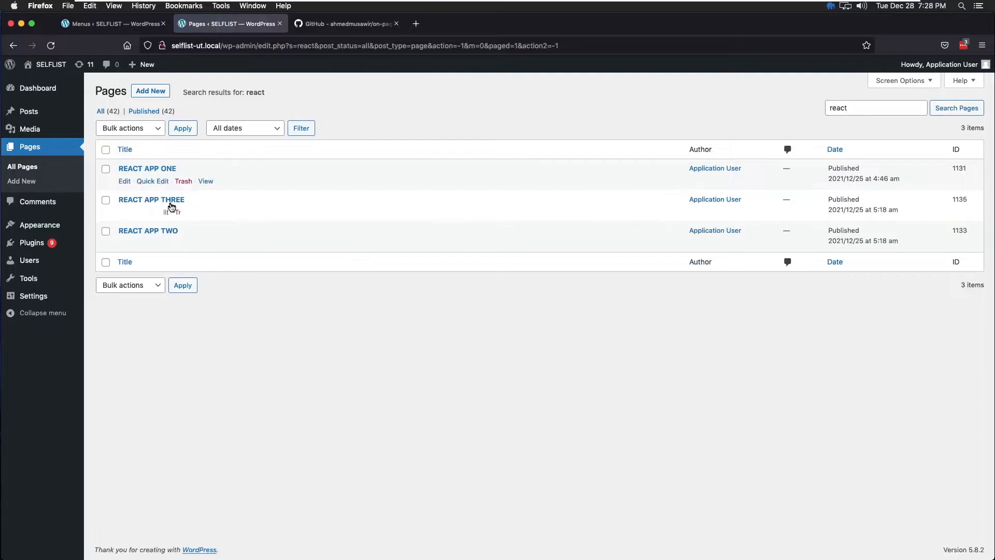
mouse_move(151, 199)
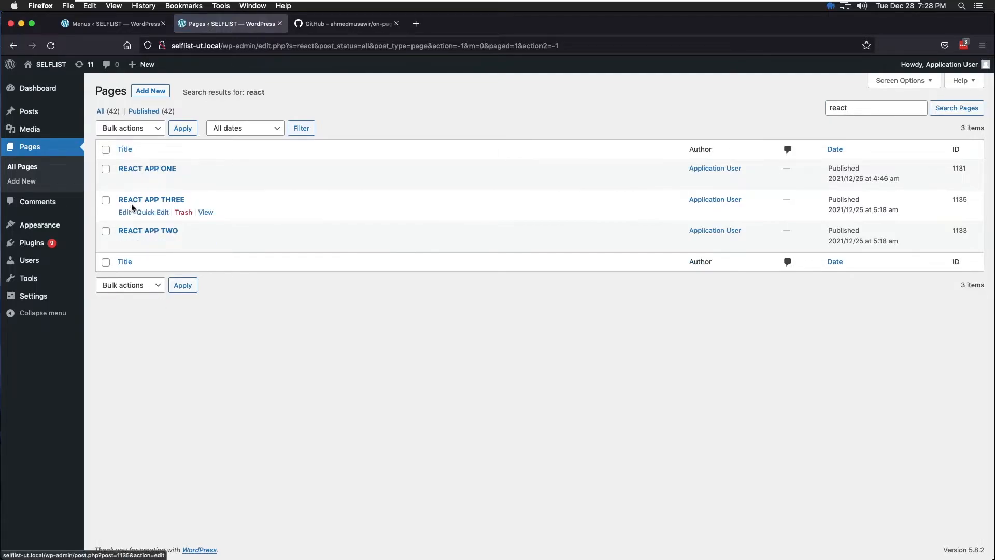
mouse_move(135, 175)
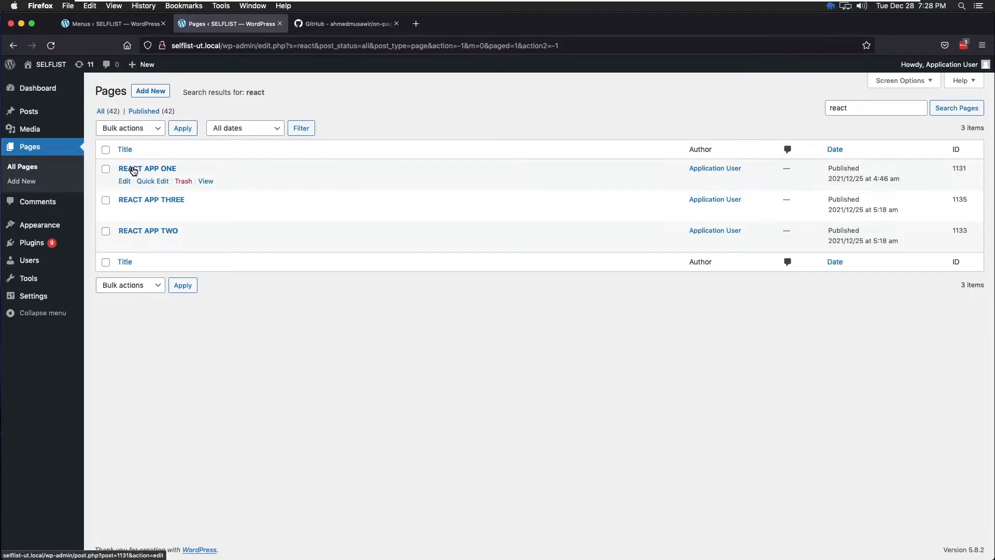
Step: Edit REACT APP ONE, confirm its template is React App 1, and update the page
click(148, 167)
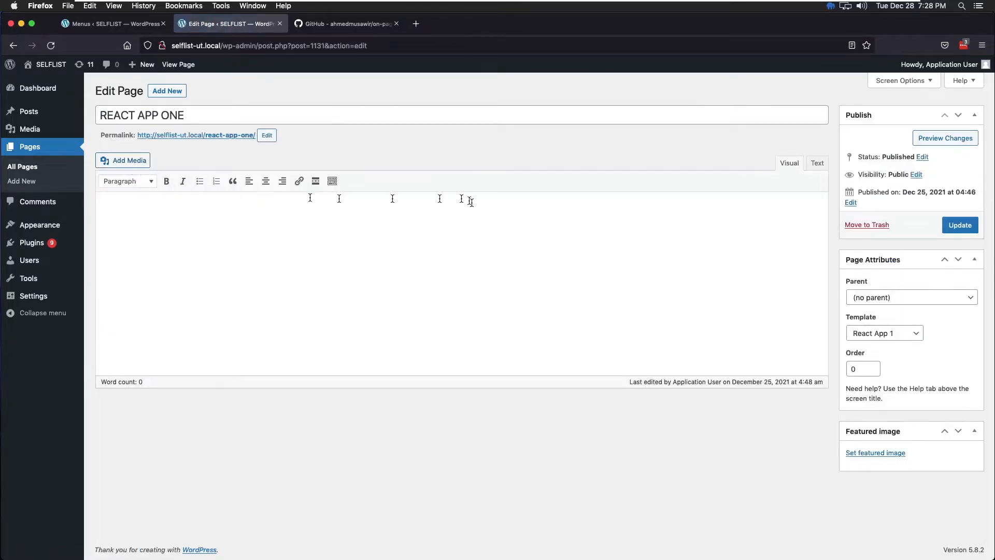
mouse_move(913, 341)
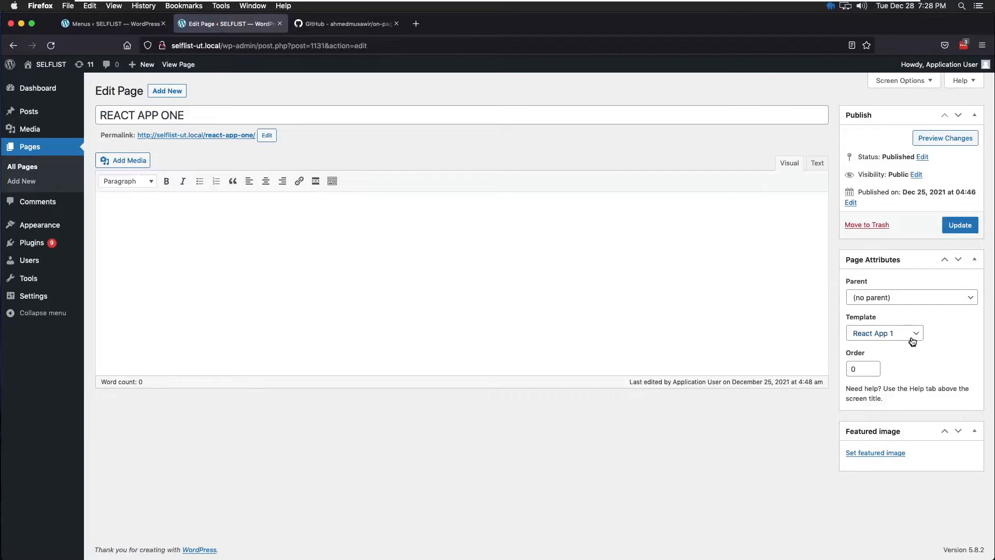
click(884, 332)
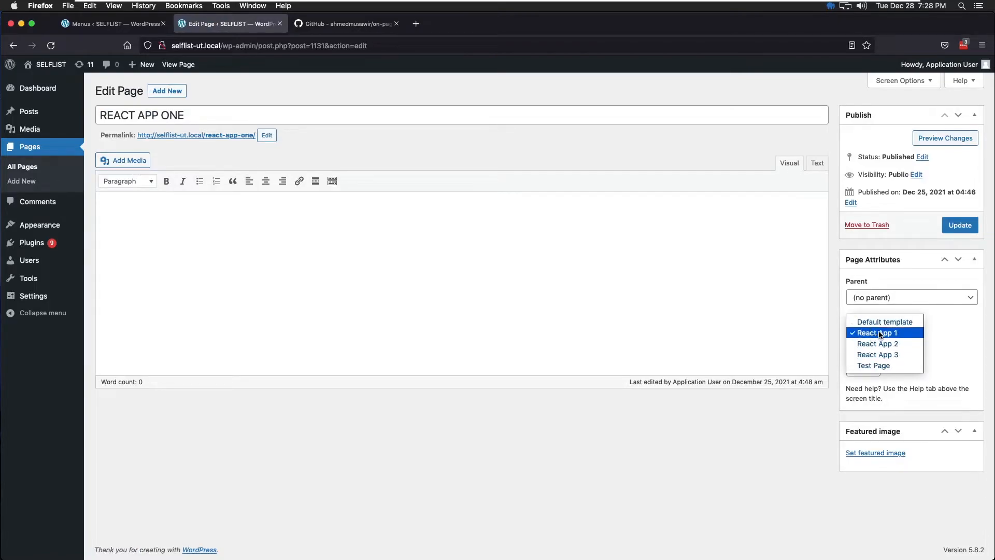
mouse_move(881, 336)
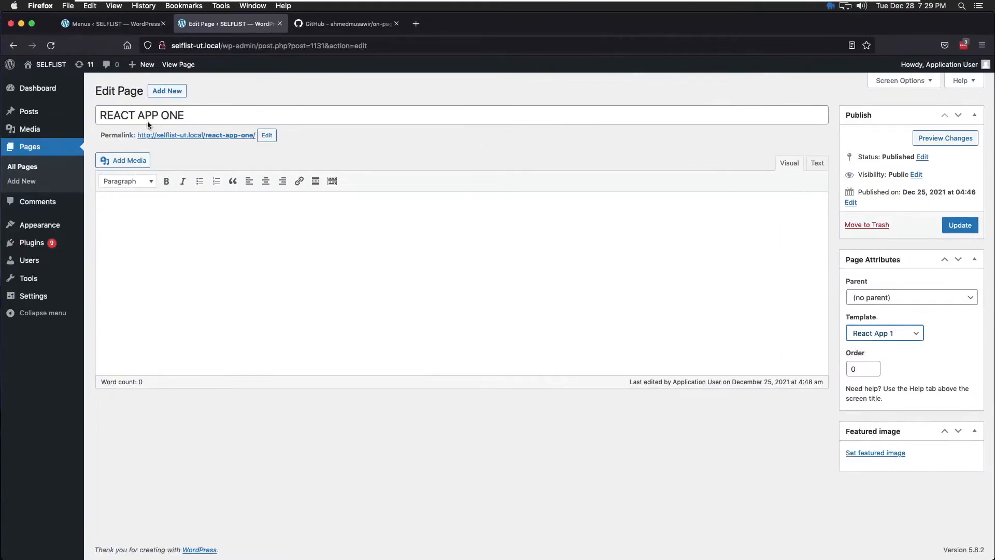
mouse_move(960, 225)
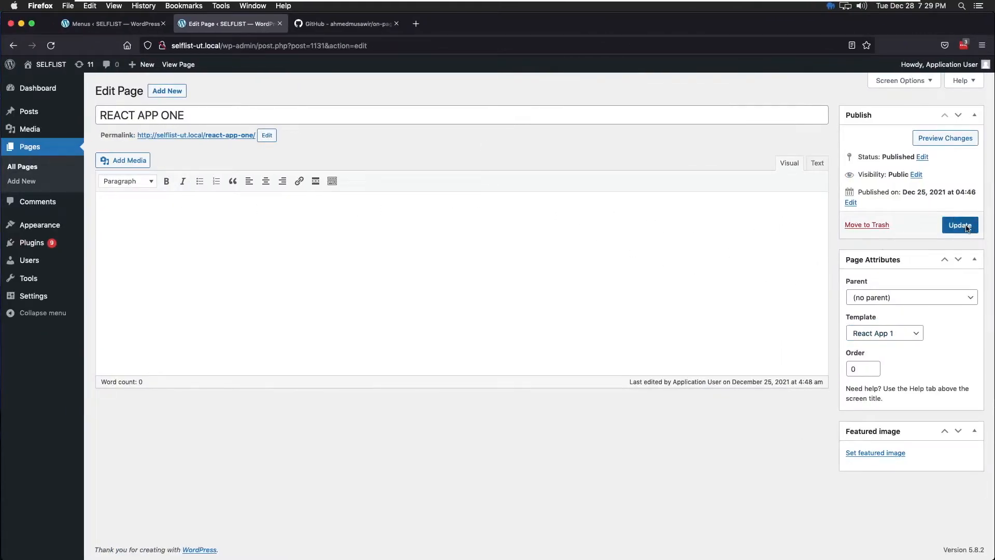
click(959, 225)
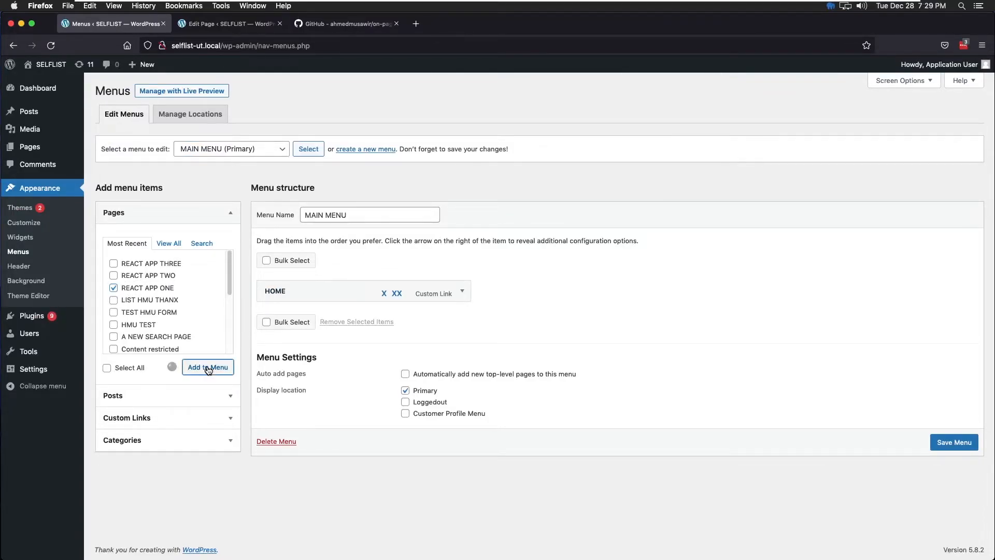
Step: Add REACT APP ONE to MAIN MENU after HOME and save the menu
click(207, 367)
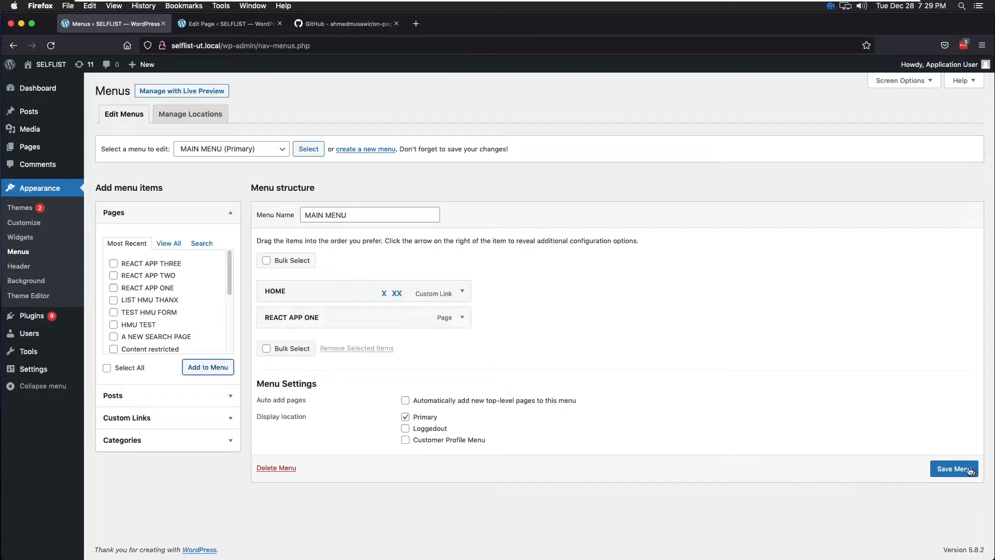
click(954, 468)
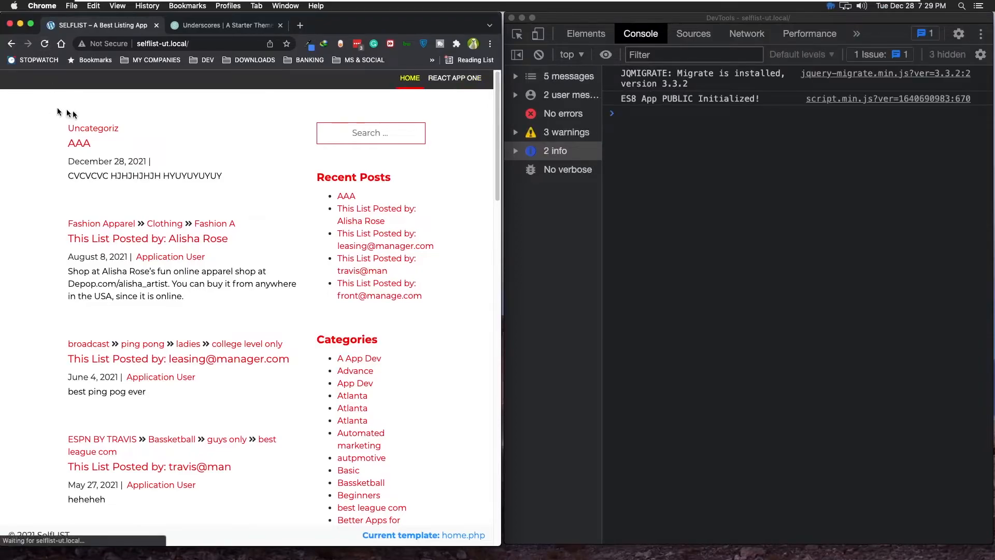
Step: Open REACT APP ONE from the site nav and confirm its button alerts 'Running React App 1'
click(454, 77)
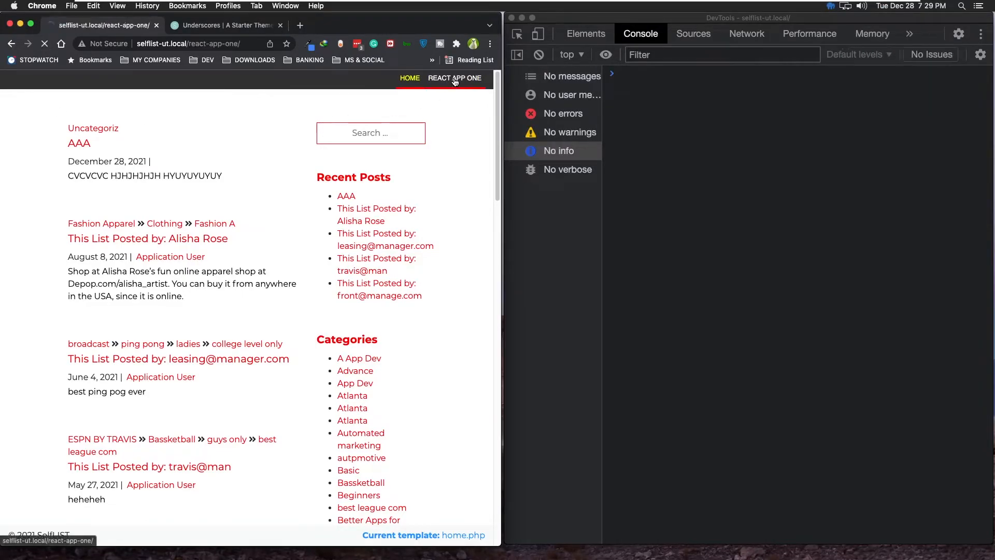
click(454, 78)
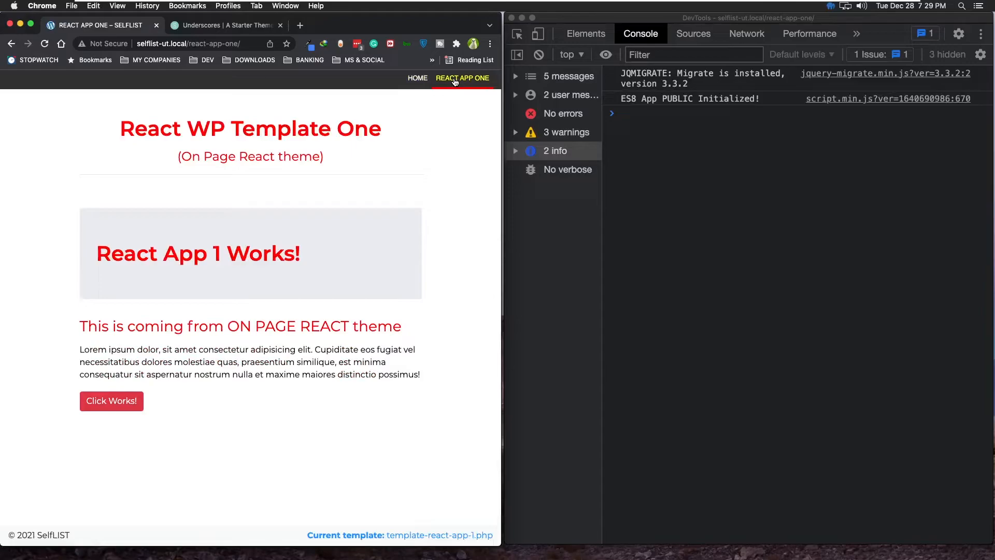
mouse_move(141, 521)
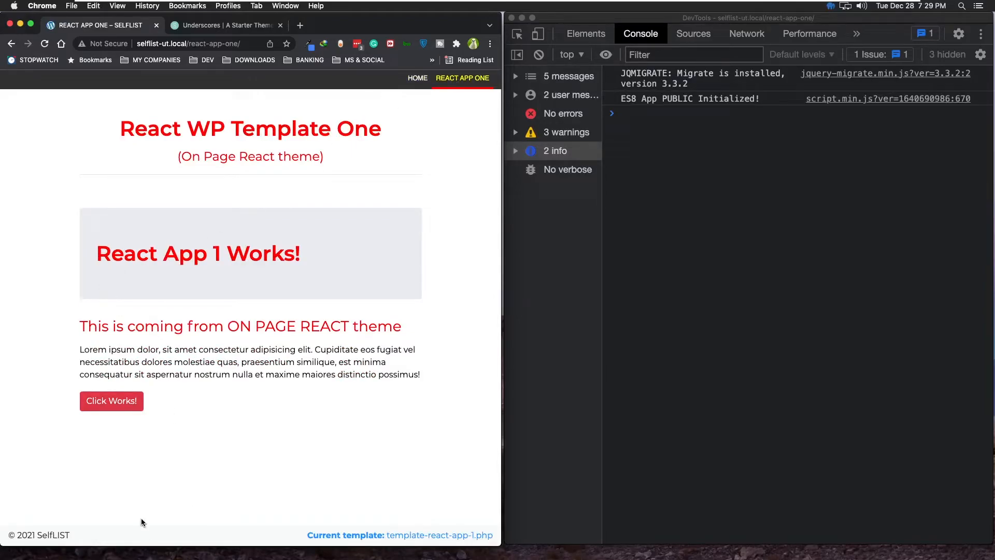
mouse_move(143, 261)
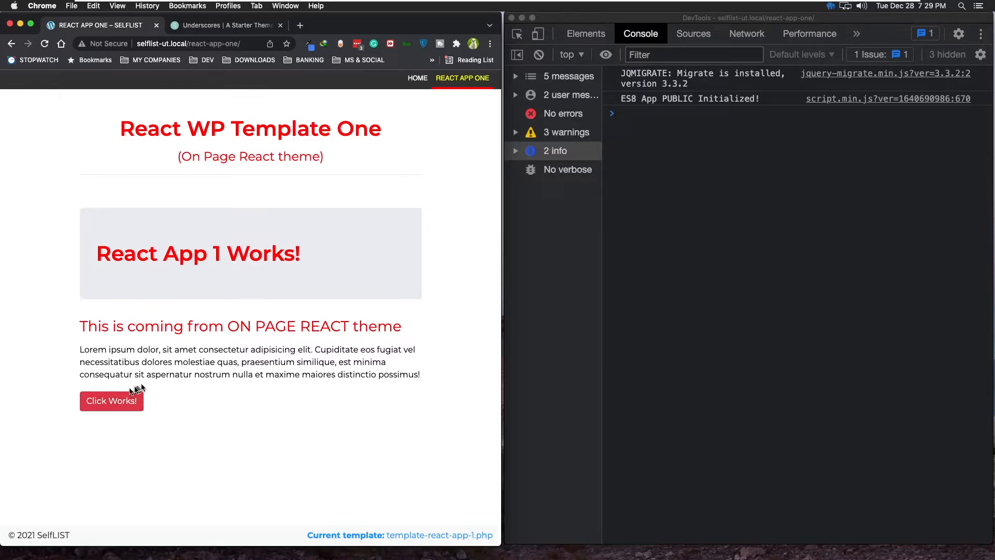
click(111, 400)
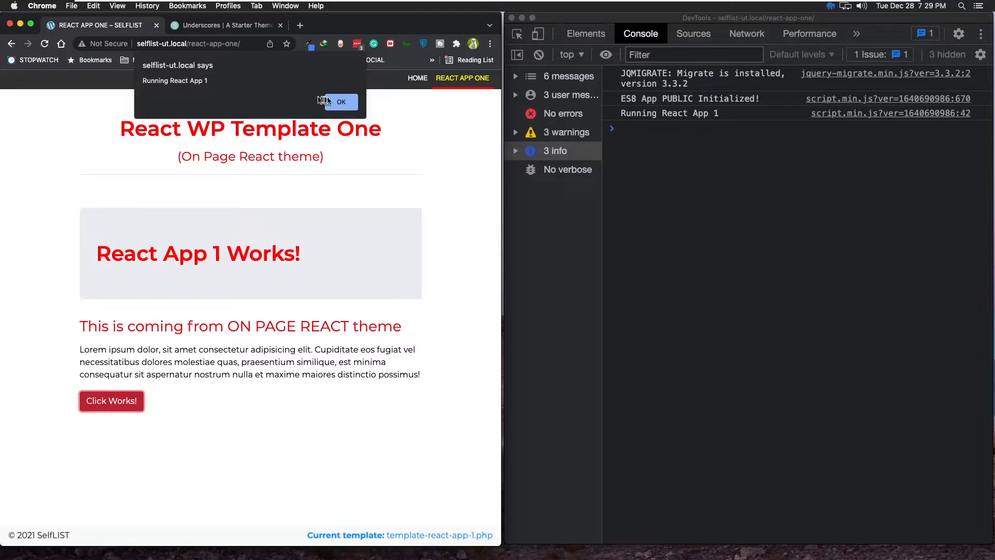
click(341, 102)
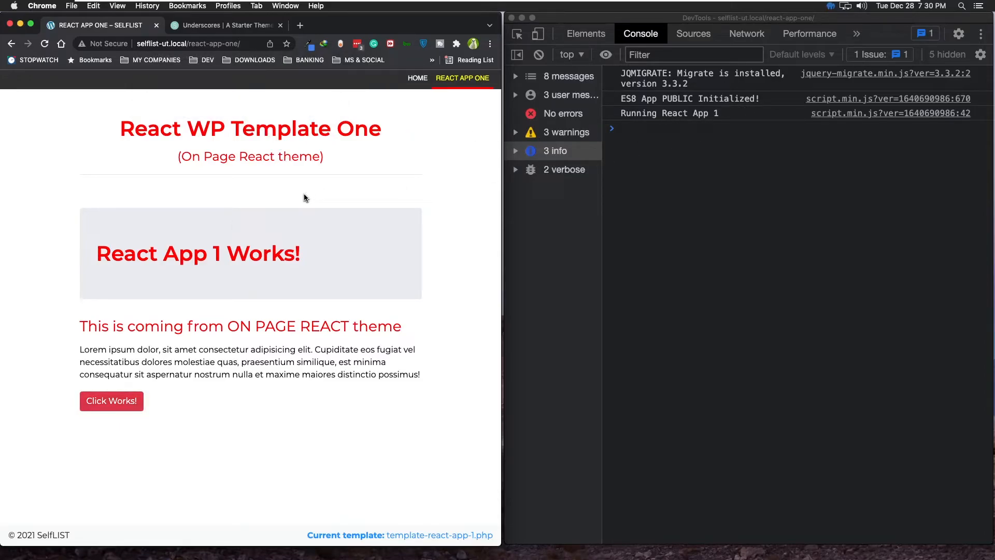
mouse_move(278, 191)
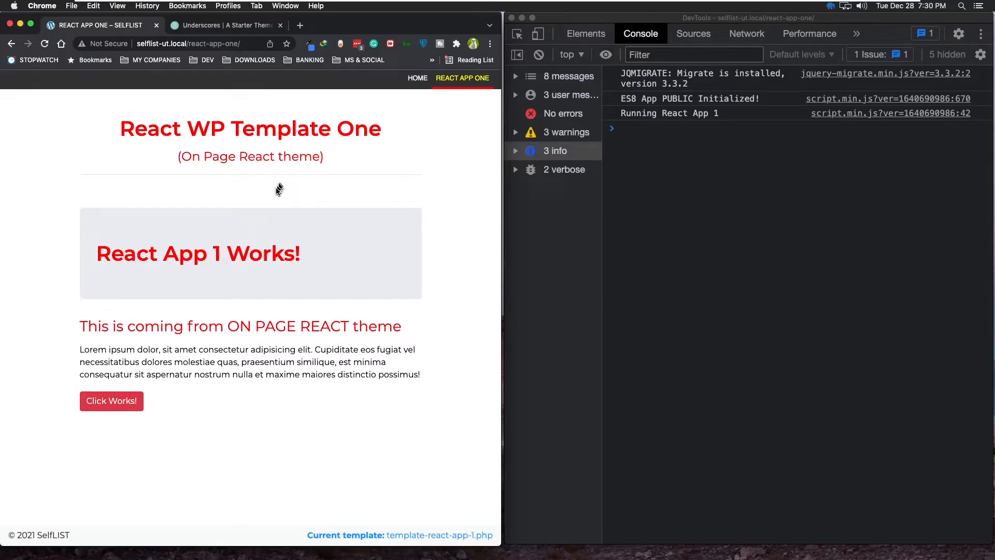
mouse_move(307, 186)
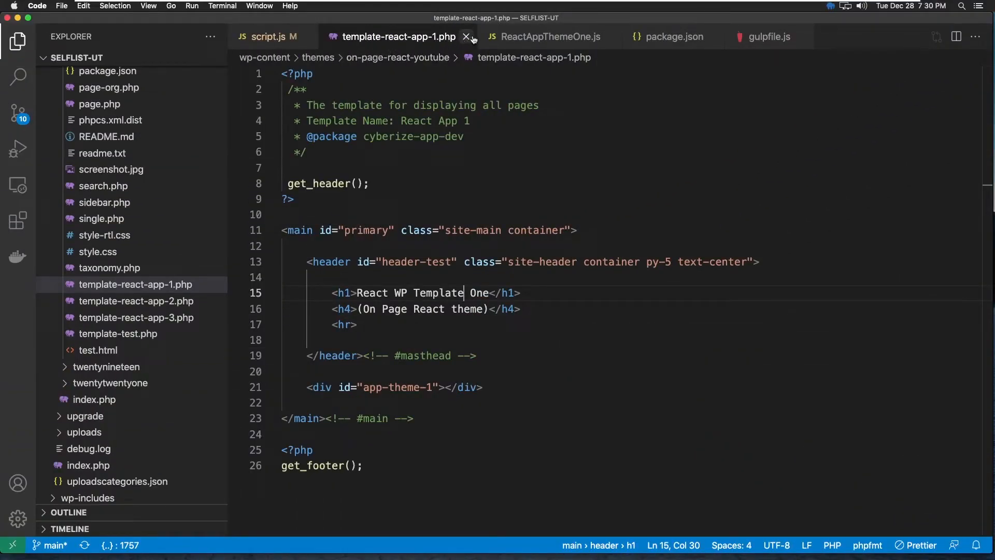
mouse_move(467, 36)
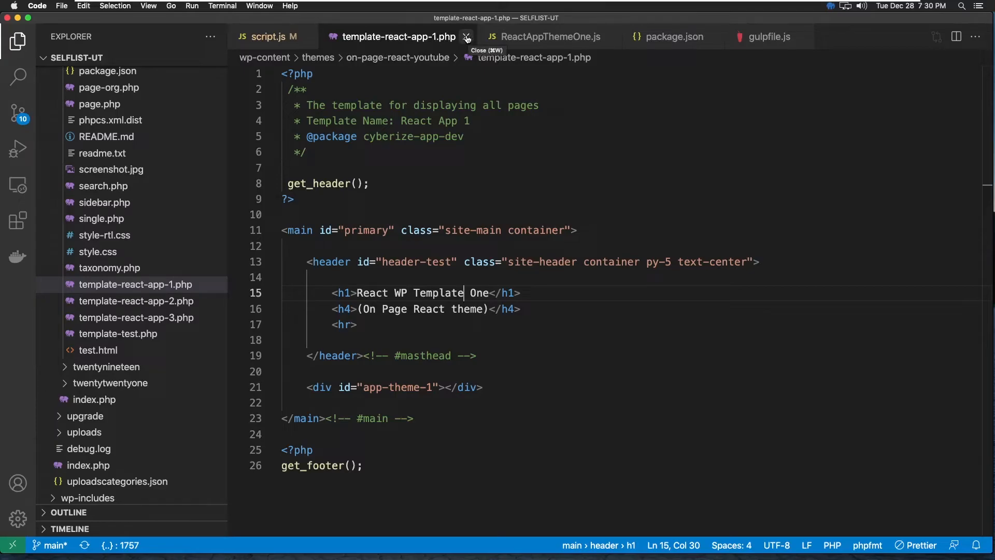
Step: Close the App One tabs, uncomment the React App Two mount in script.js, and open template-react-app-2.php
click(465, 37)
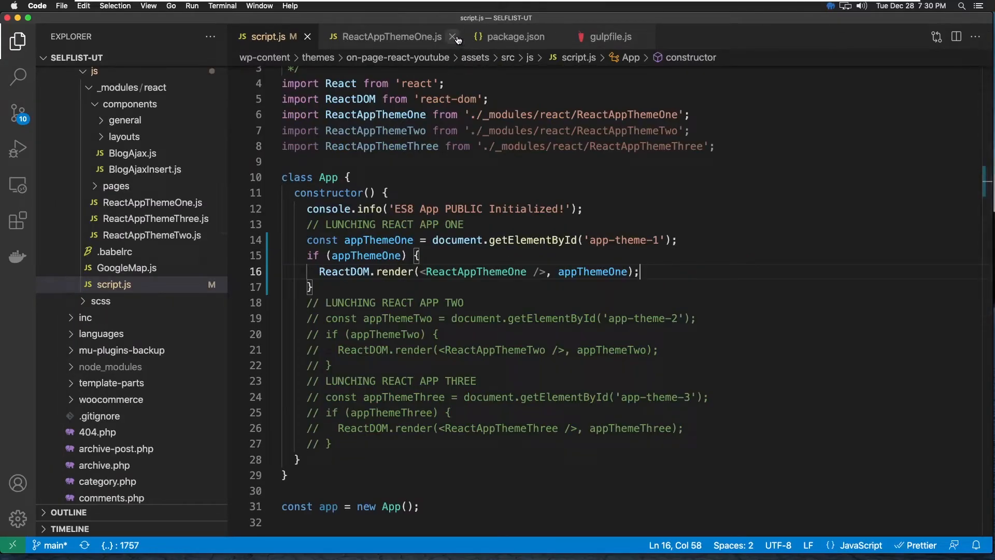
click(454, 36)
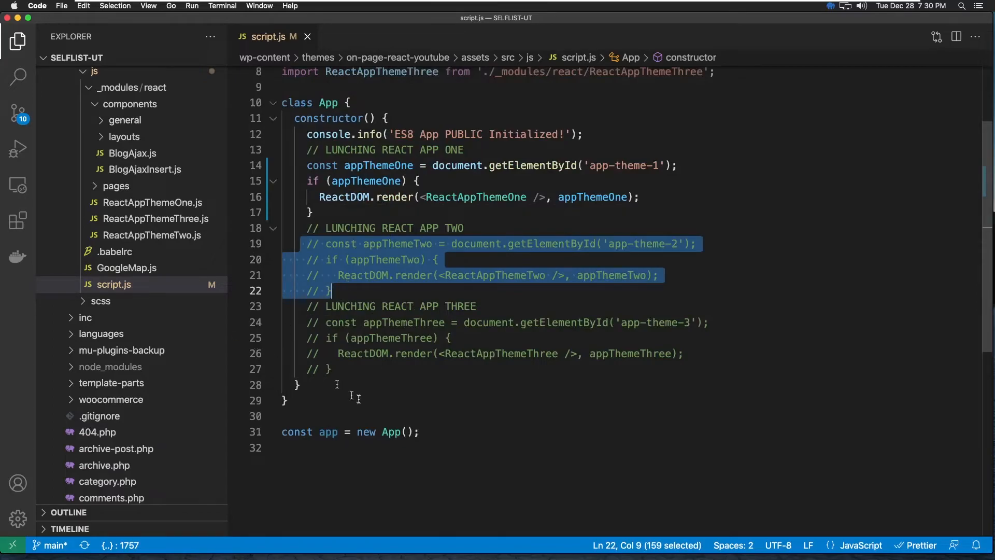
key(cmd+/)
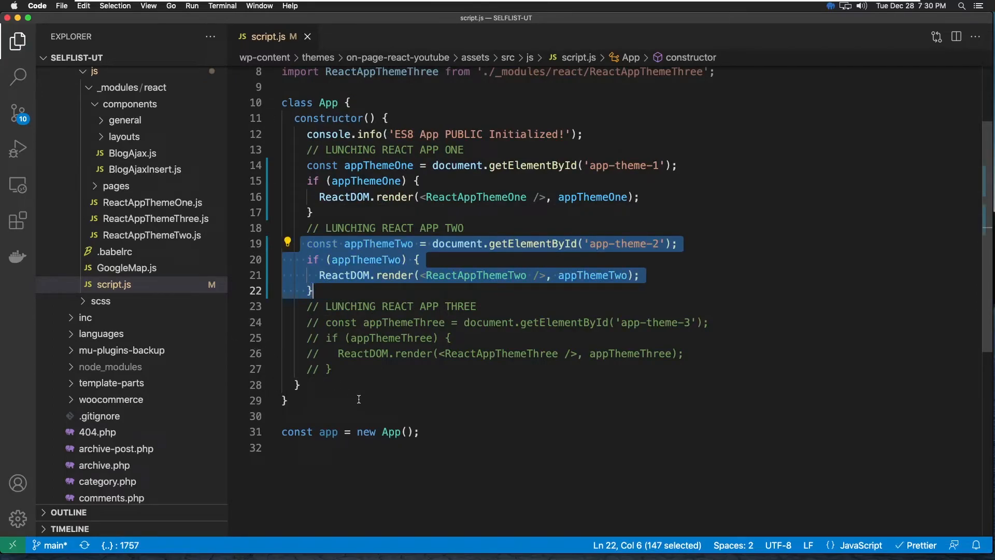
scroll(up, 3)
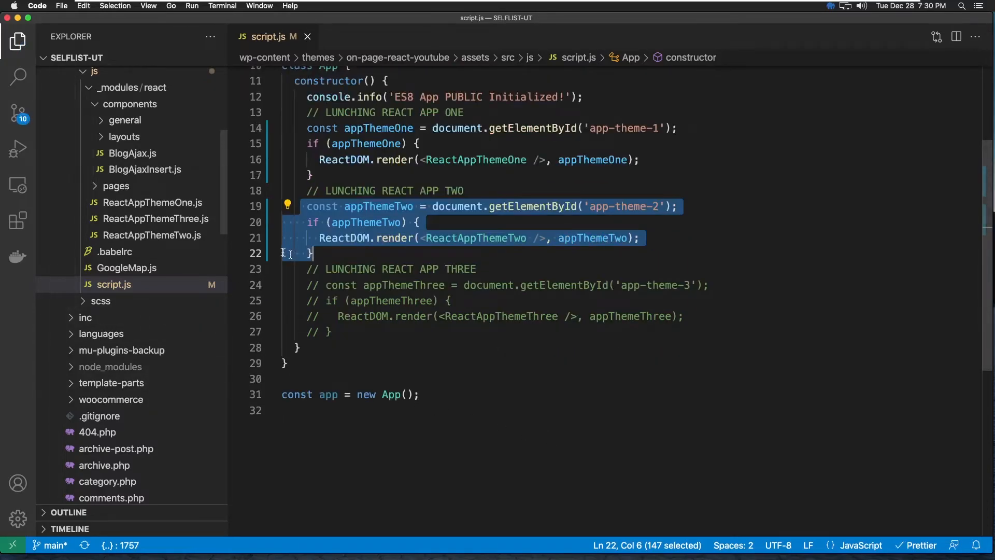
scroll(down, 3)
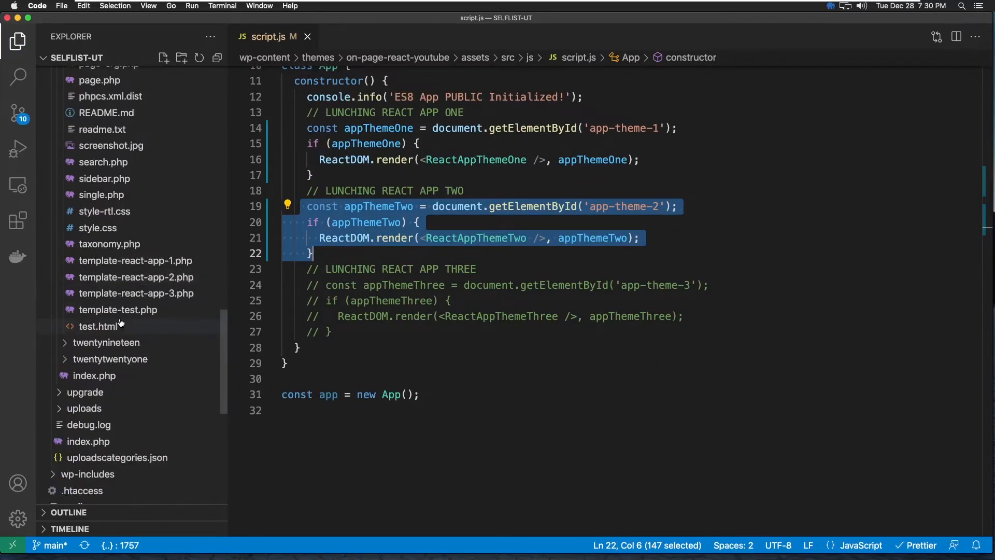
click(134, 276)
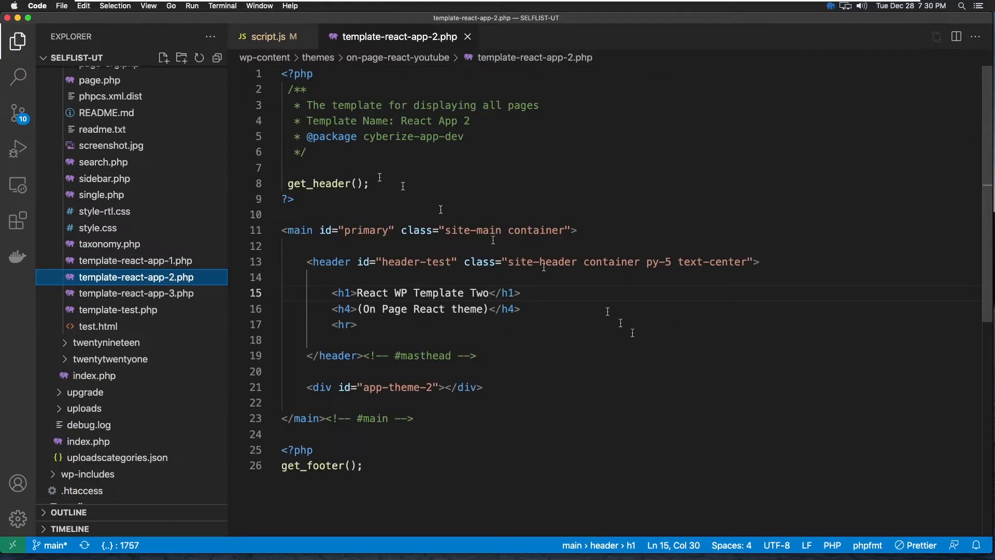
mouse_move(486, 292)
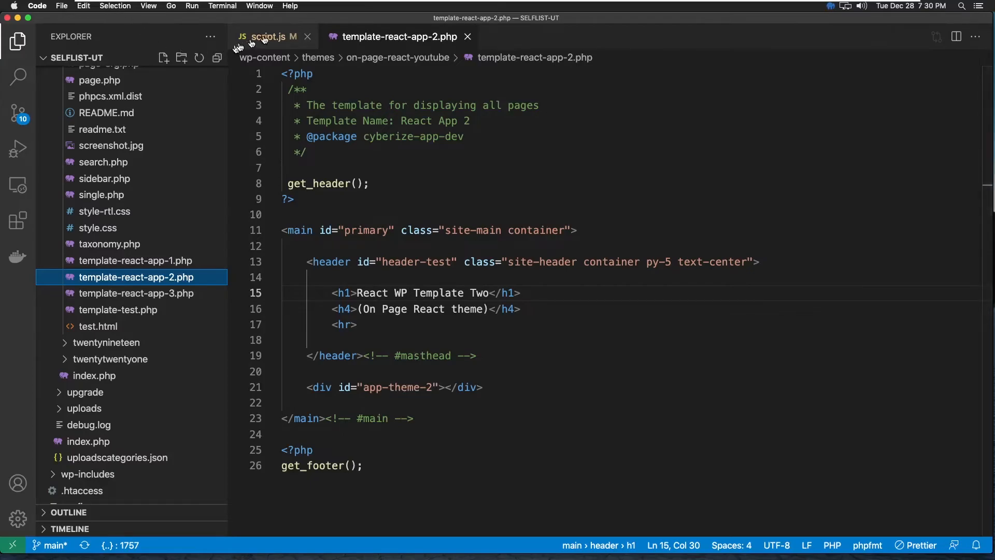
Step: Review the ReactAppThemeTwo launch code and imports in script.js
click(269, 37)
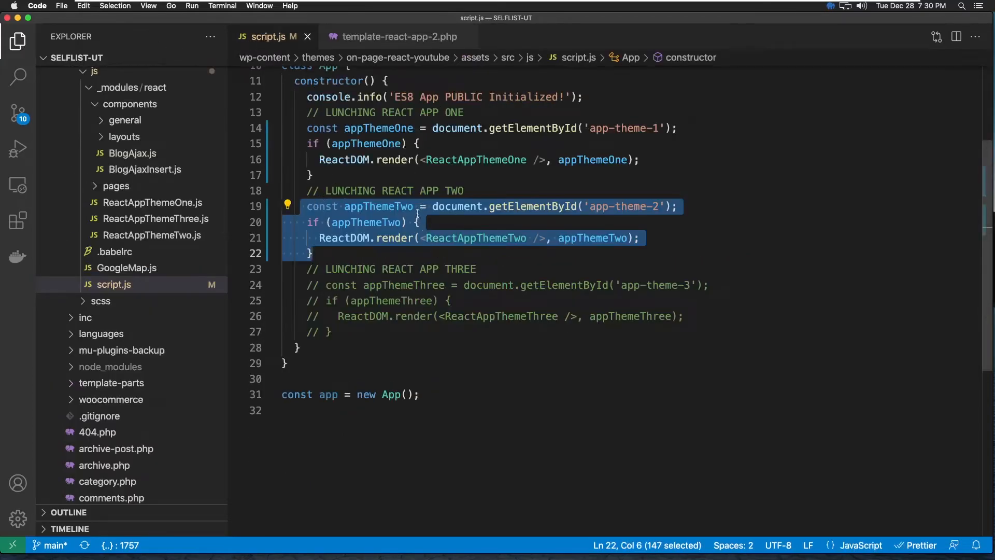
click(622, 175)
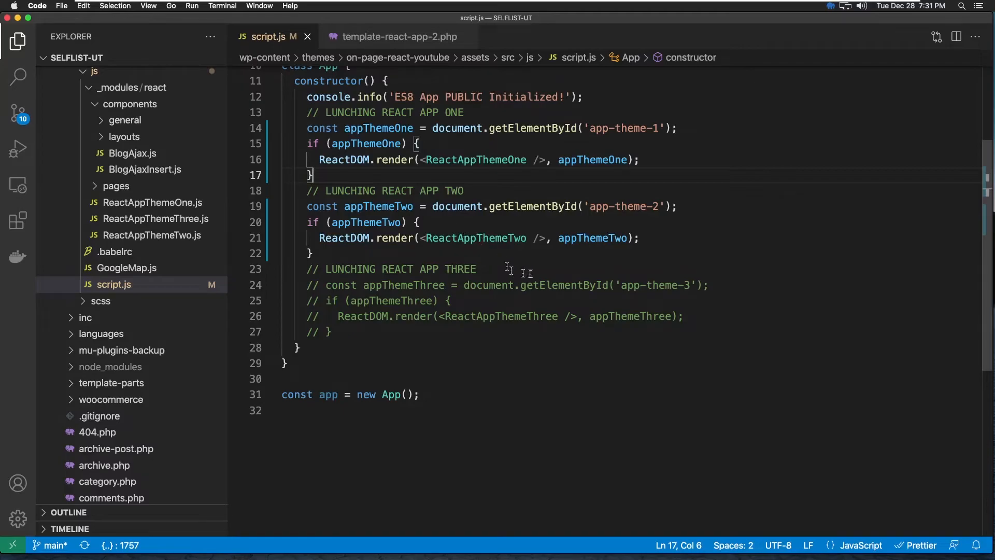
mouse_move(606, 225)
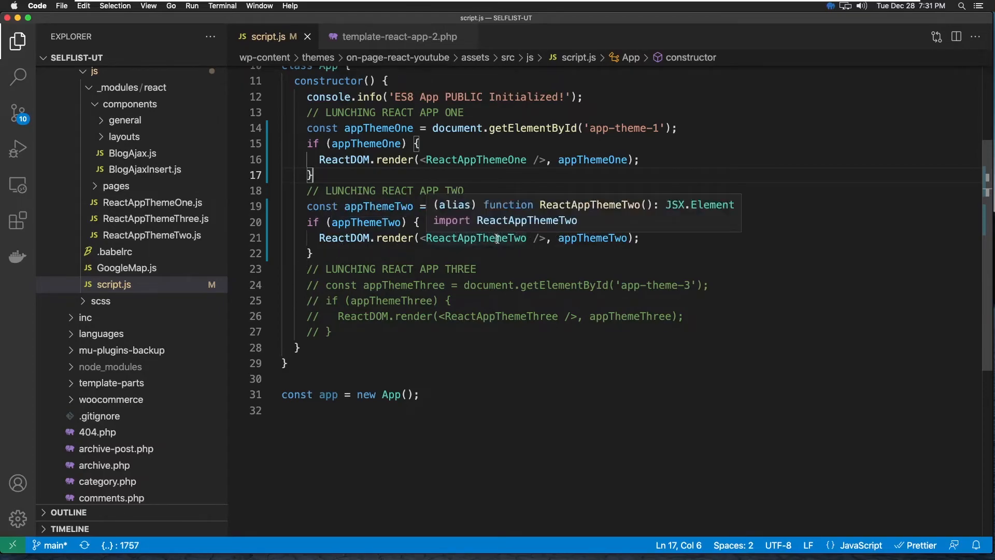
scroll(up, 3)
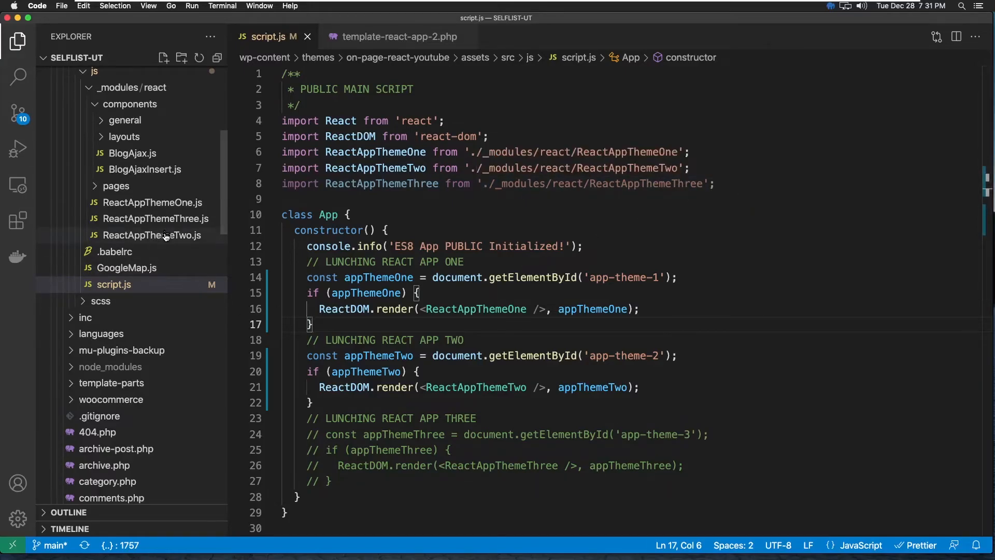
scroll(up, 3)
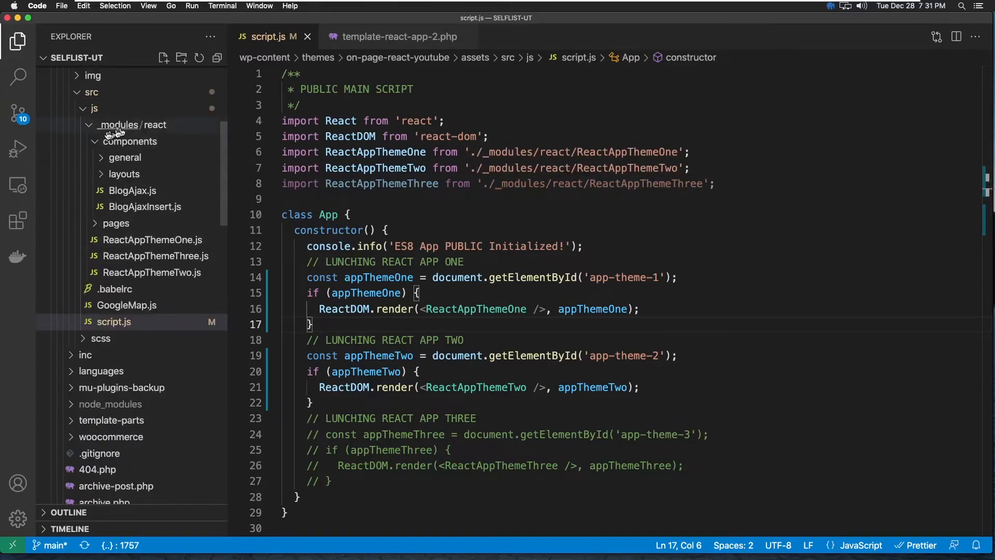
Step: Collapse the components folder and open ReactAppThemeTwo.js to review its 'React App 2 Works!' component
click(130, 141)
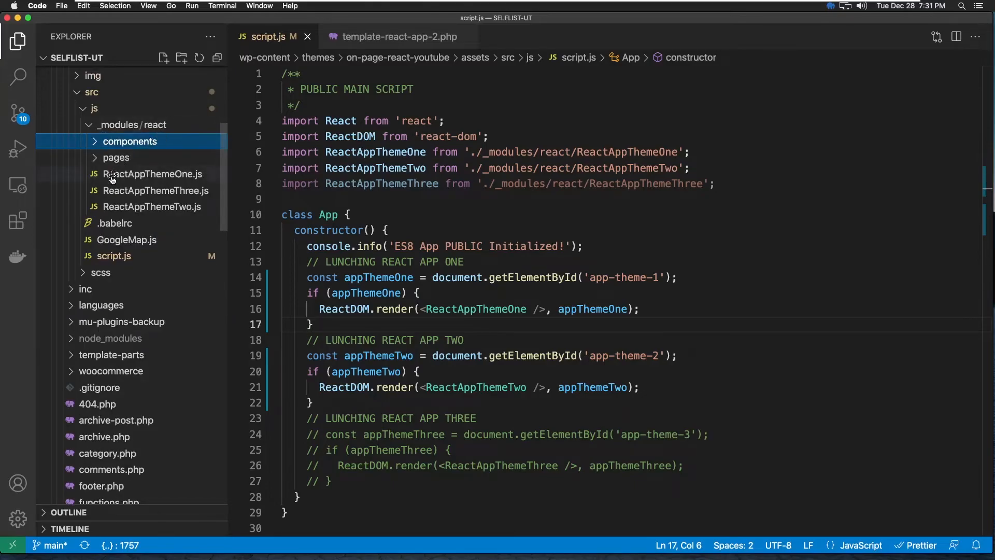
mouse_move(166, 209)
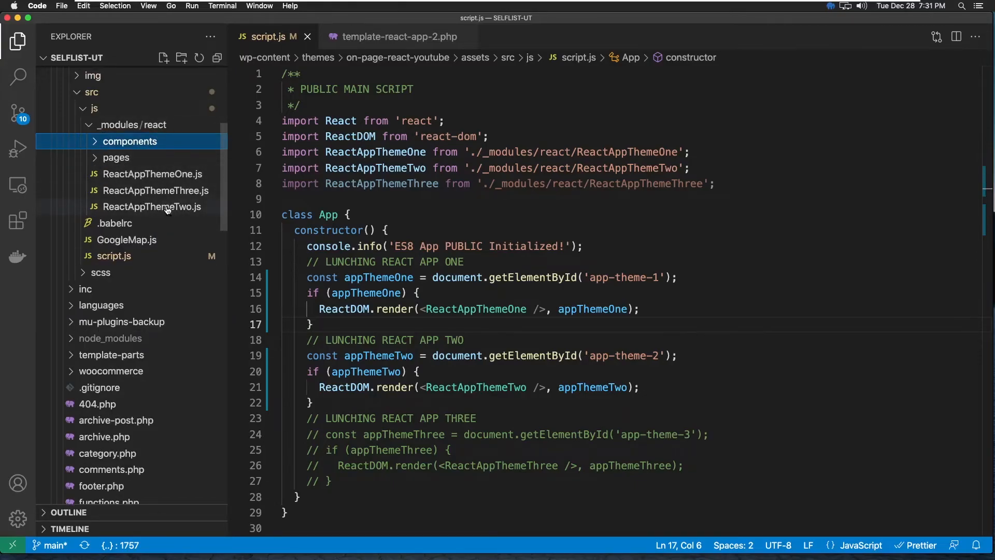
click(153, 207)
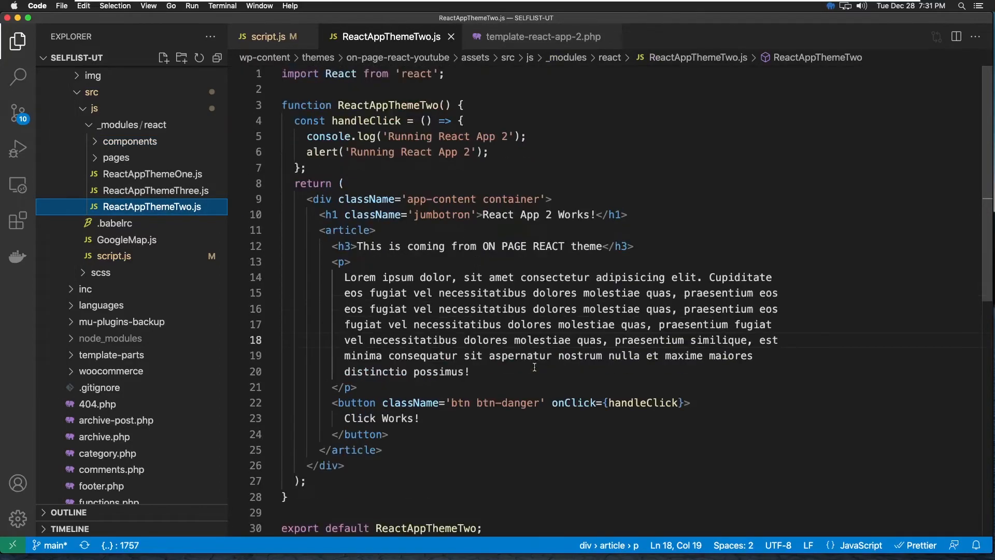
click(542, 36)
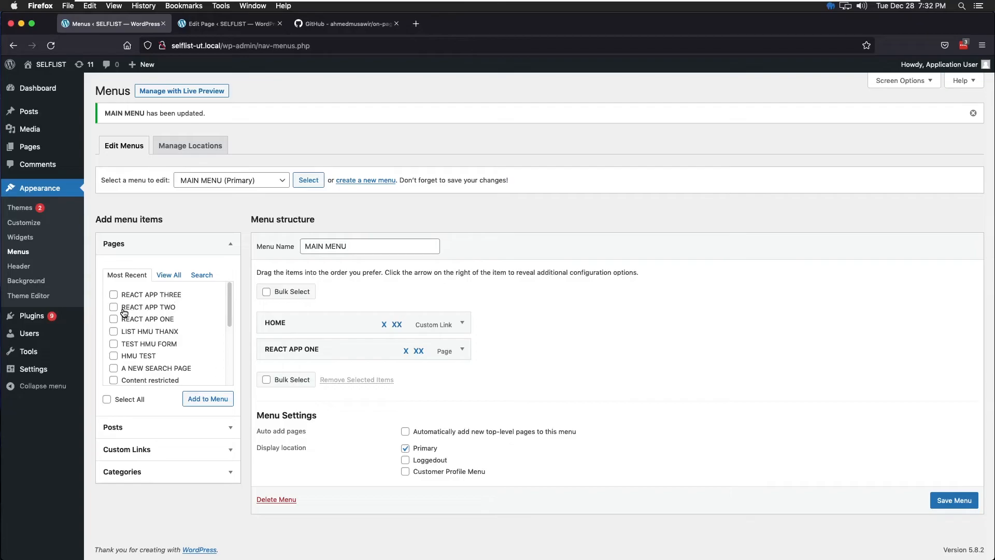
Step: Update the REACT APP TWO page, keeping its React App 2 template
click(228, 24)
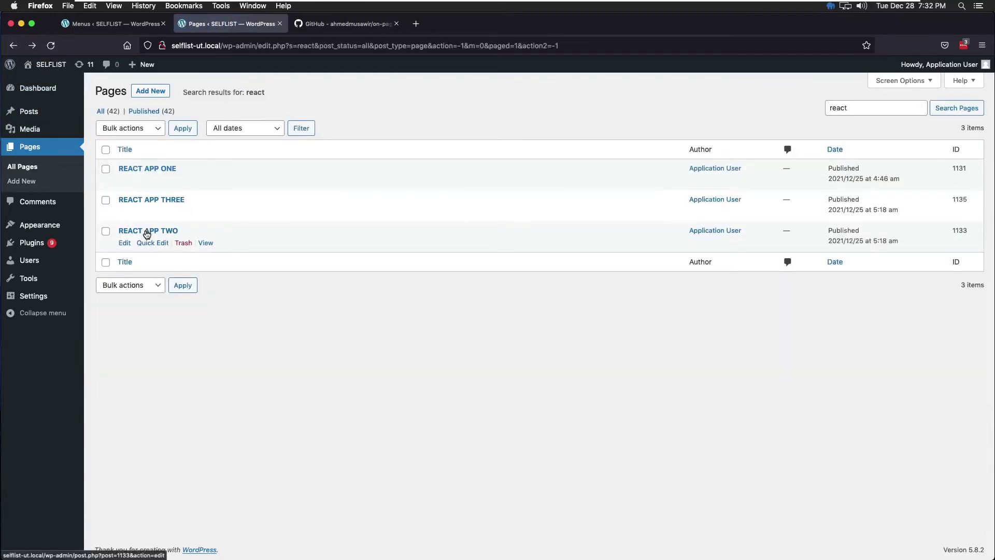
click(148, 230)
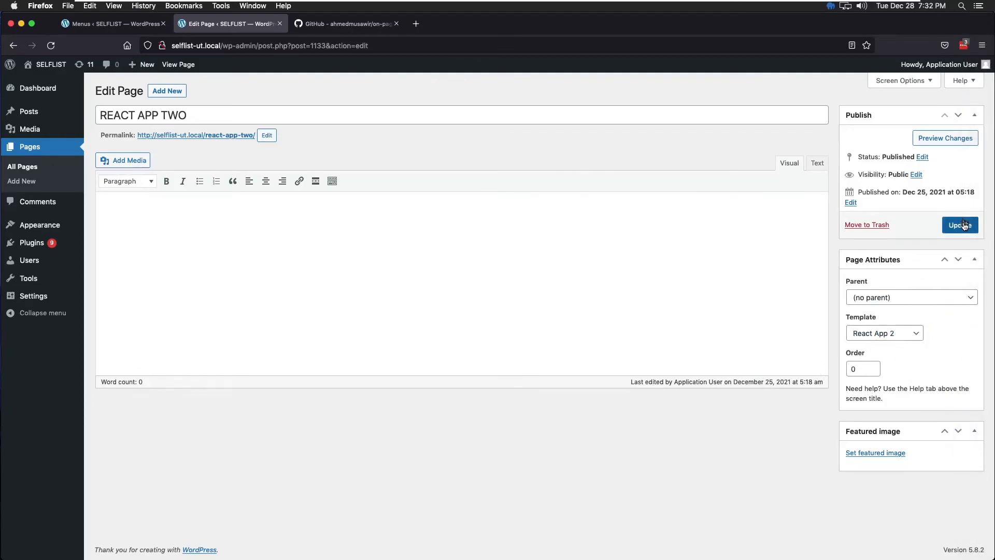
click(960, 225)
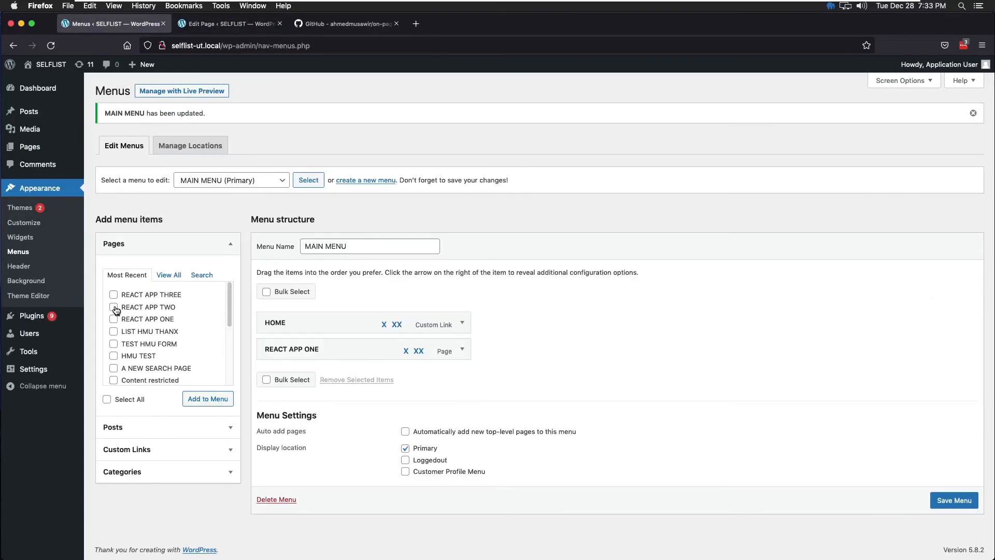
Step: Add REACT APP TWO to the MAIN MENU beside HOME and REACT APP ONE and save it
click(114, 306)
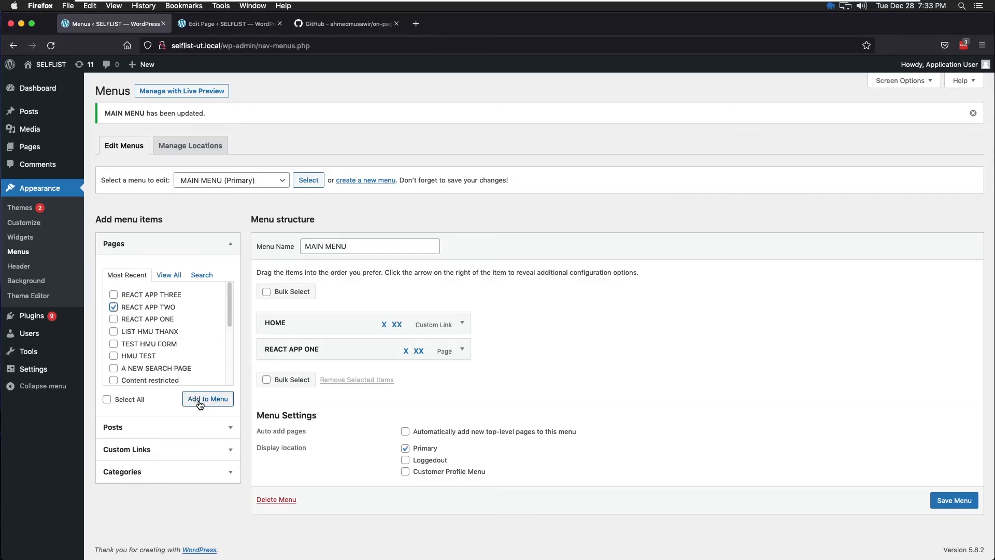
click(207, 398)
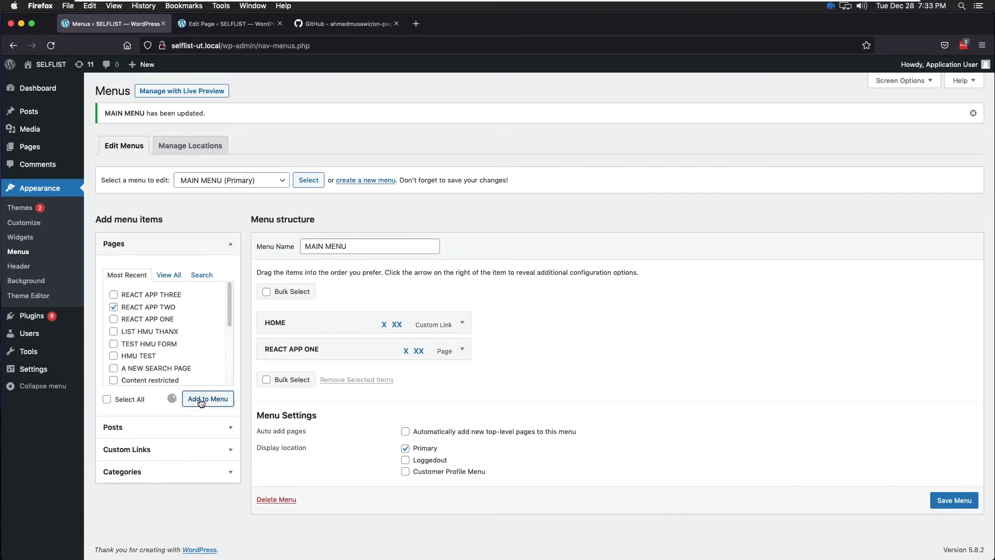
click(207, 398)
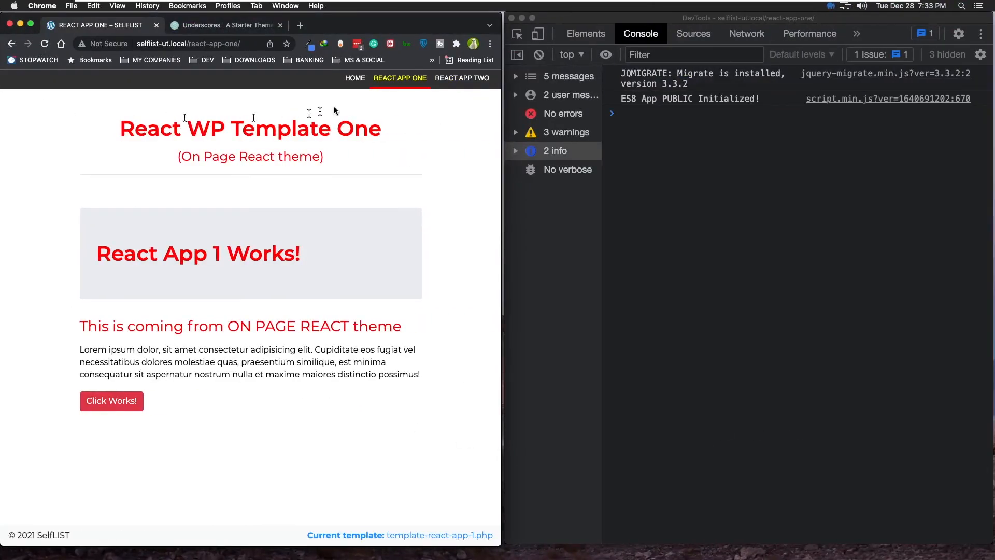
Step: Visit REACT APP TWO from the header menu and confirm its button alerts Running React App 2
click(463, 77)
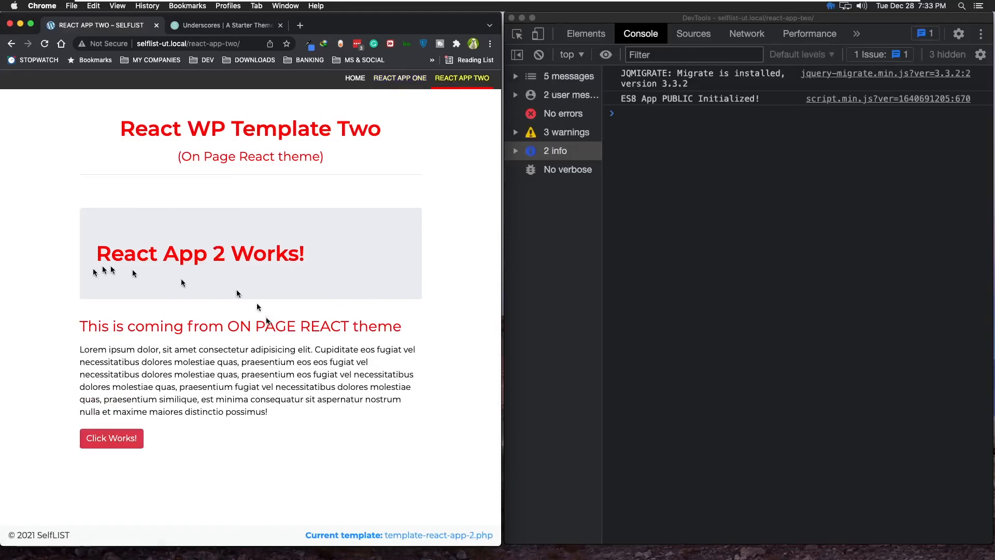
click(111, 438)
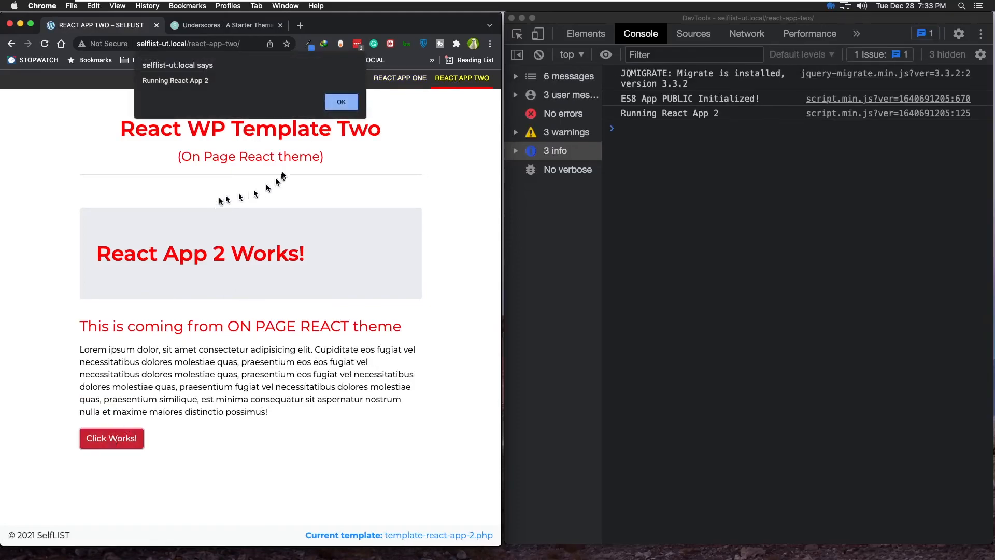
click(341, 102)
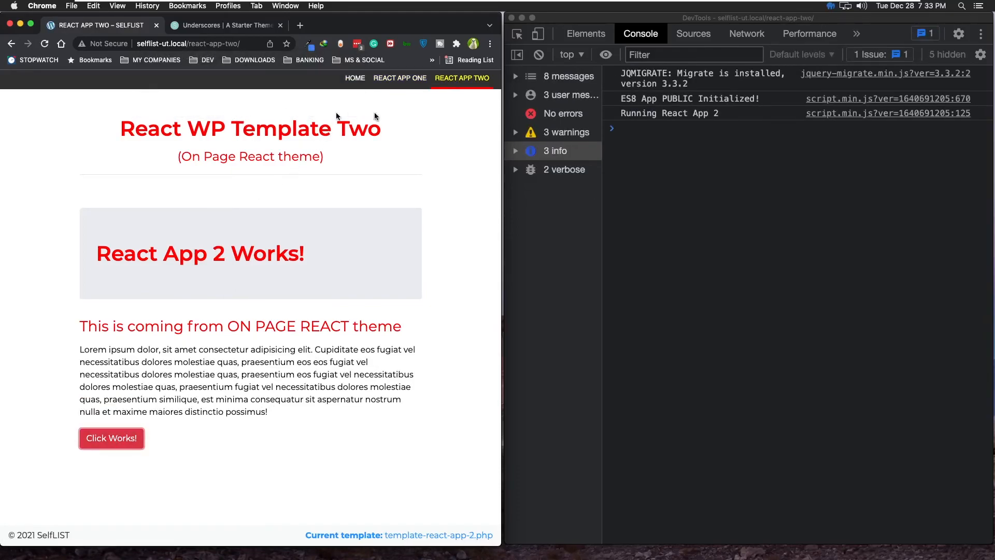
mouse_move(439, 273)
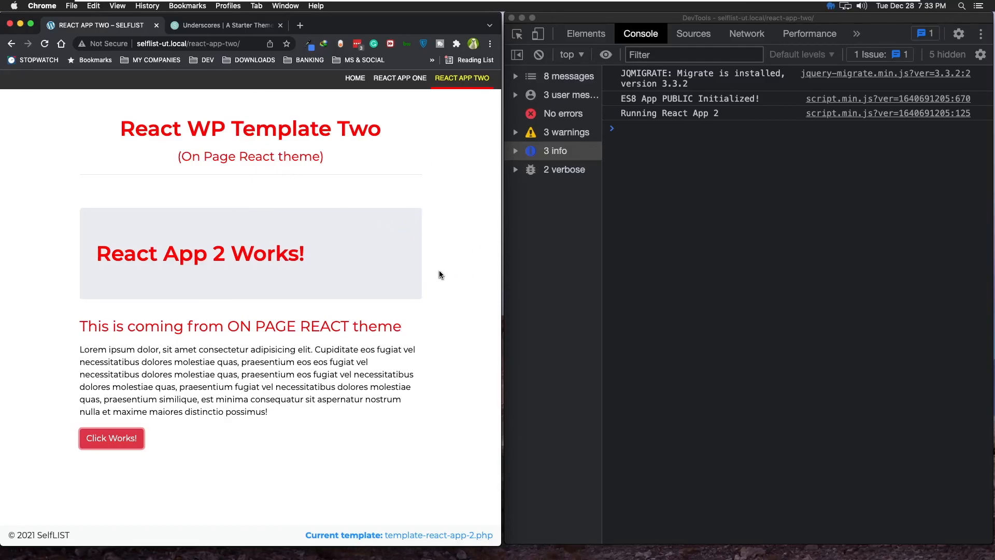
mouse_move(376, 214)
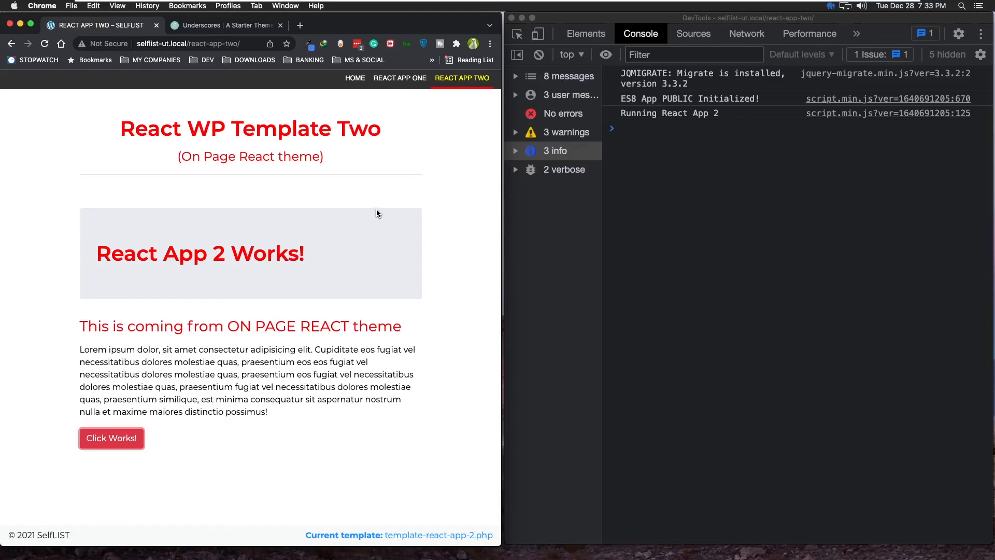
mouse_move(480, 103)
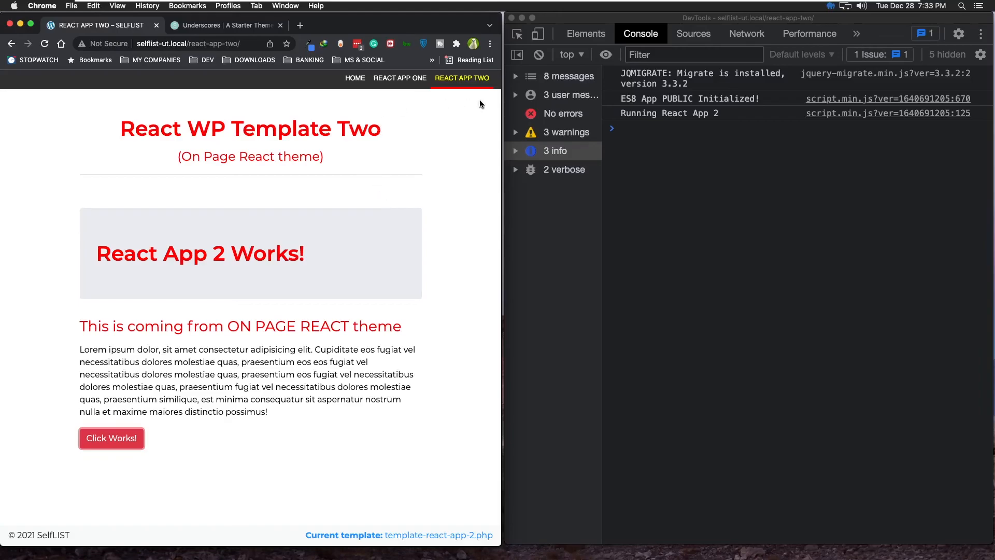